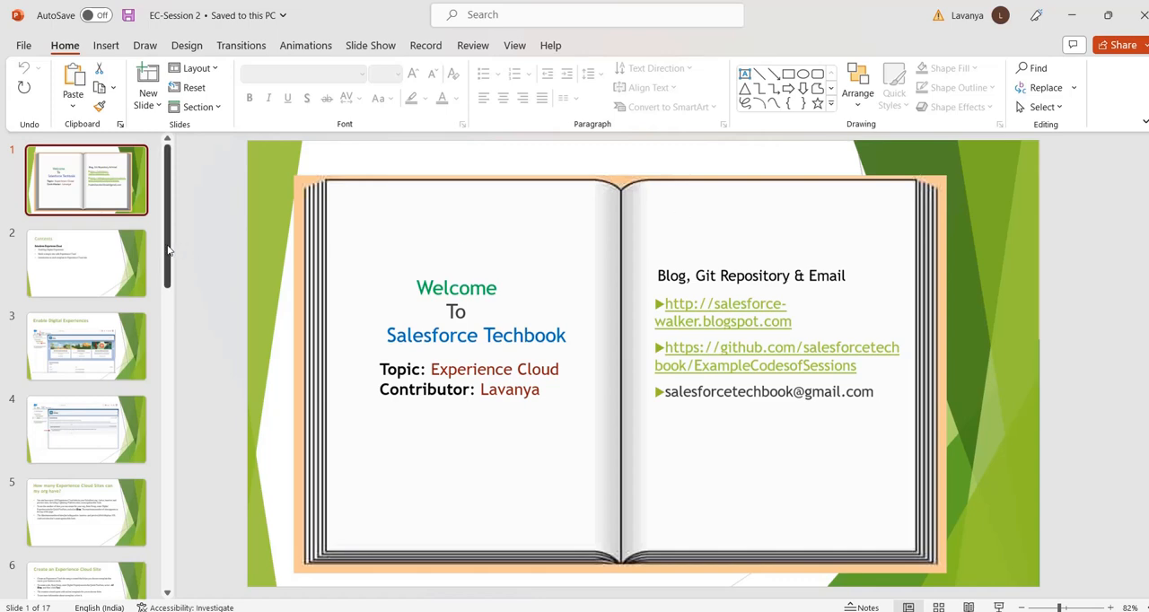
# Step: Show the Contents slide, then switch over to the Salesforce Setup Home page
pyautogui.click(86, 263)
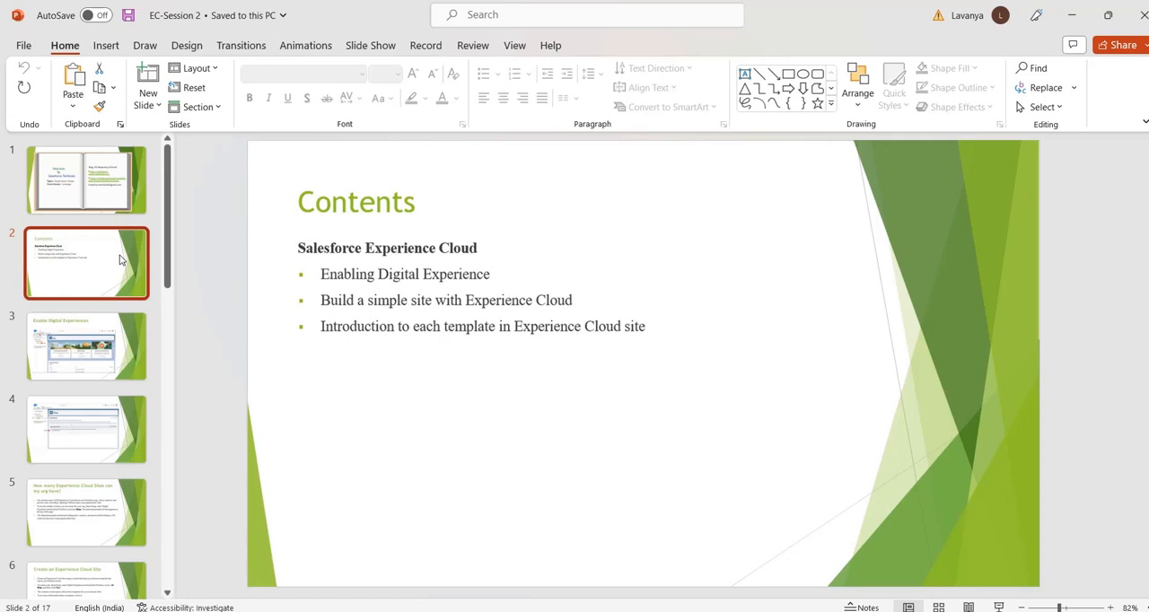
pyautogui.moveTo(123, 291)
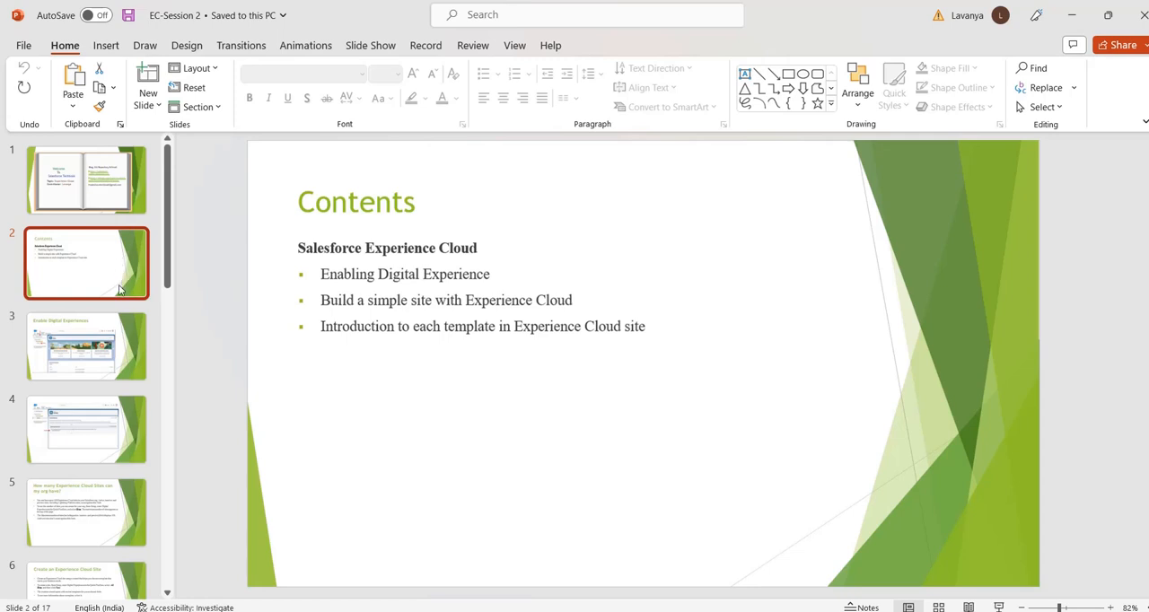
pyautogui.click(86, 347)
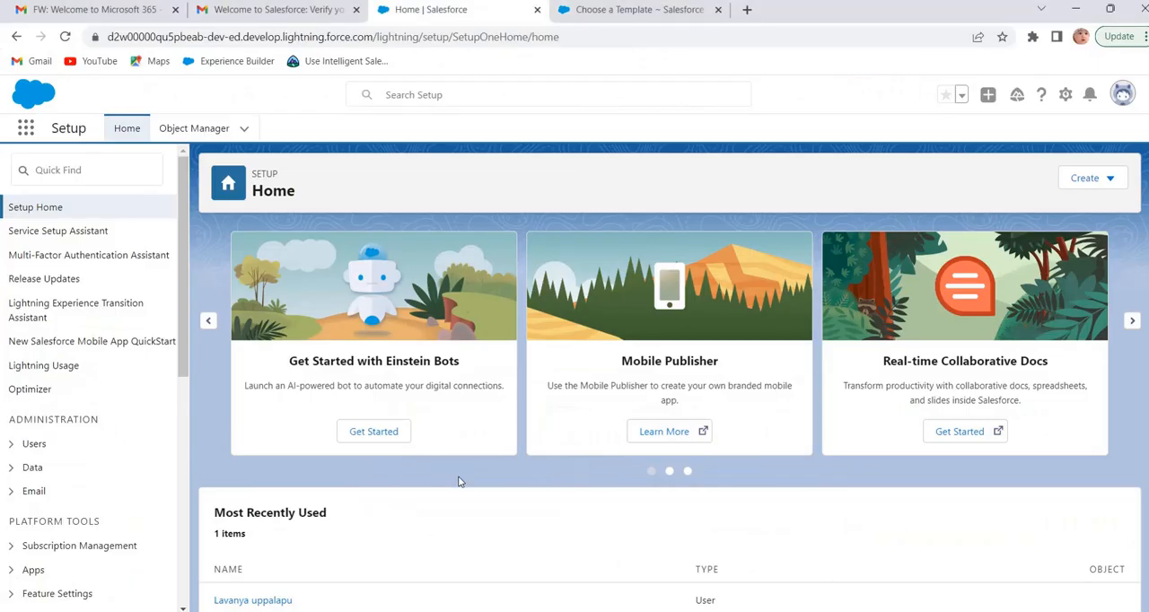
# Step: Search Quick Find for 'dig' and open Digital Experiences > Settings
pyautogui.click(87, 169)
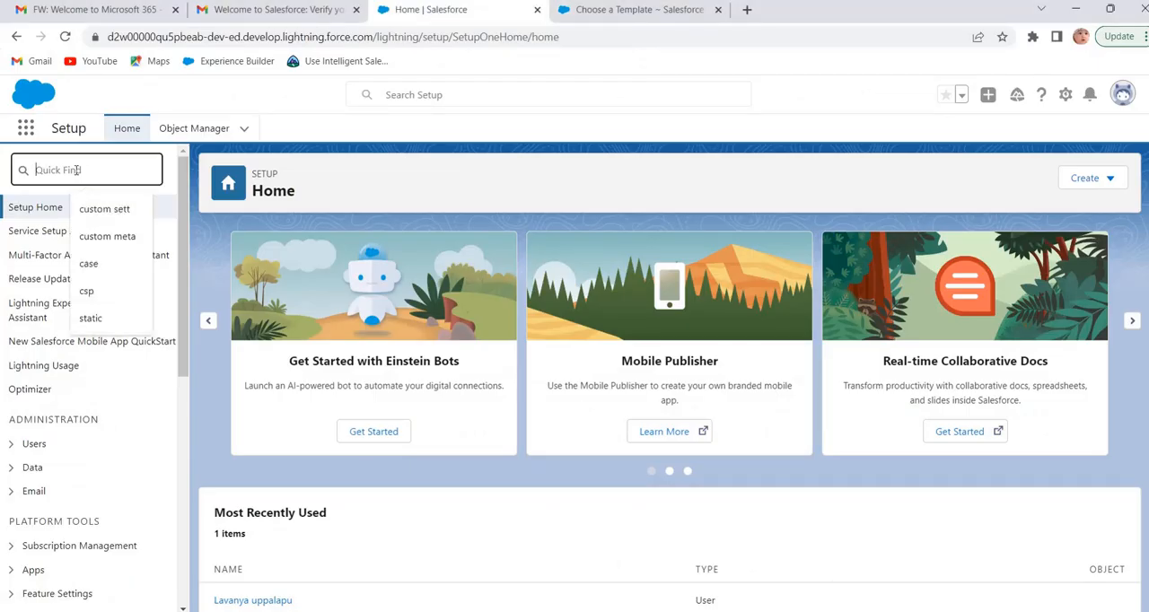
pyautogui.write('d')
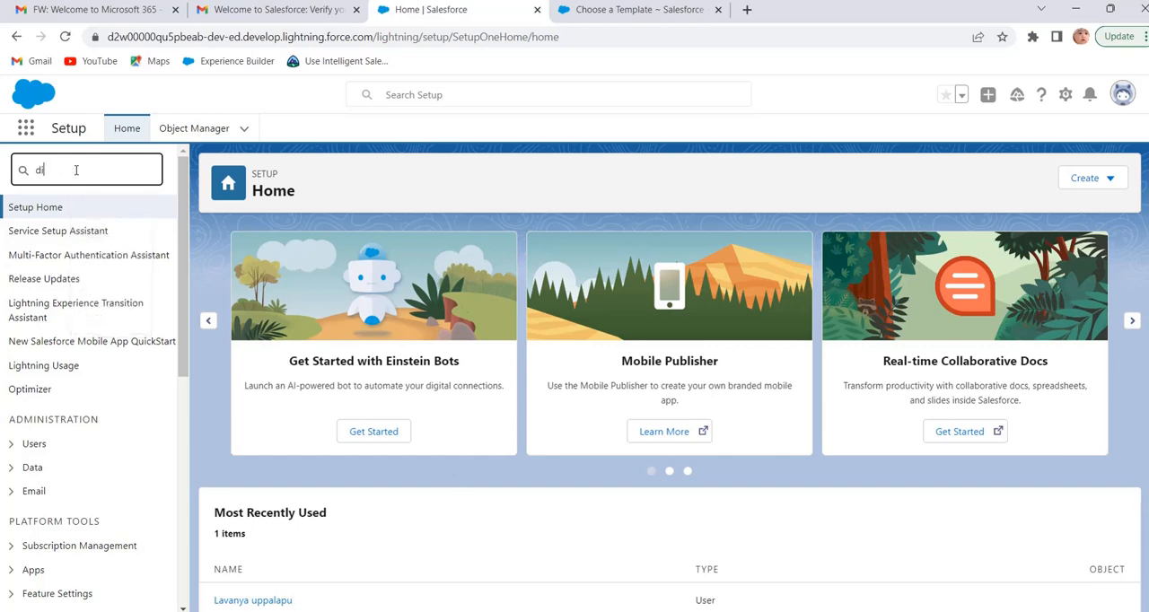
pyautogui.write('g')
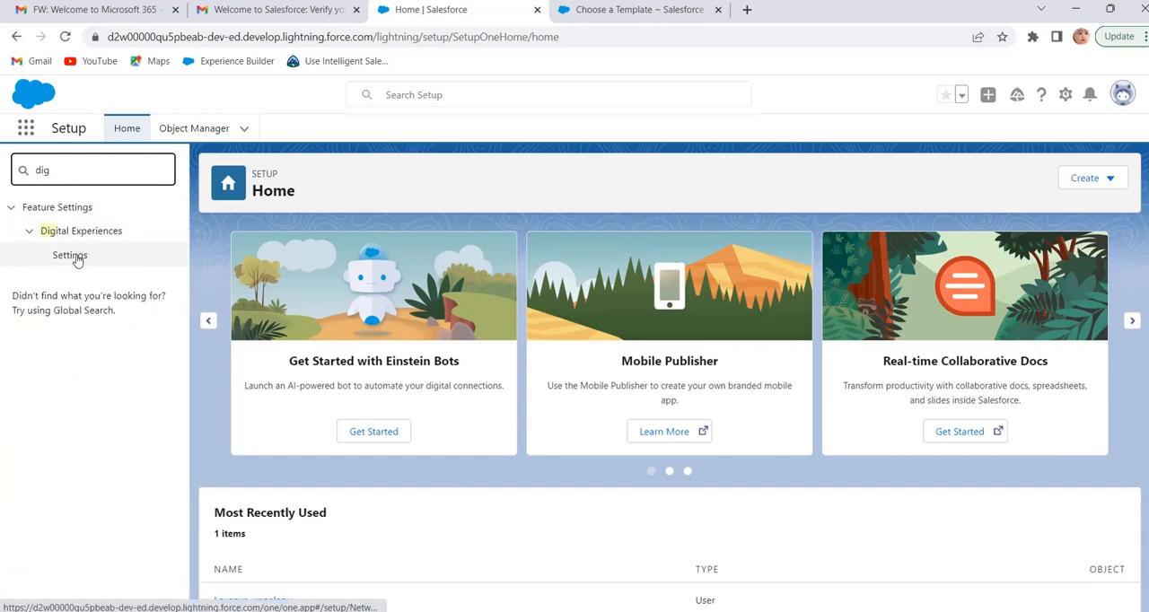
pyautogui.moveTo(70, 255)
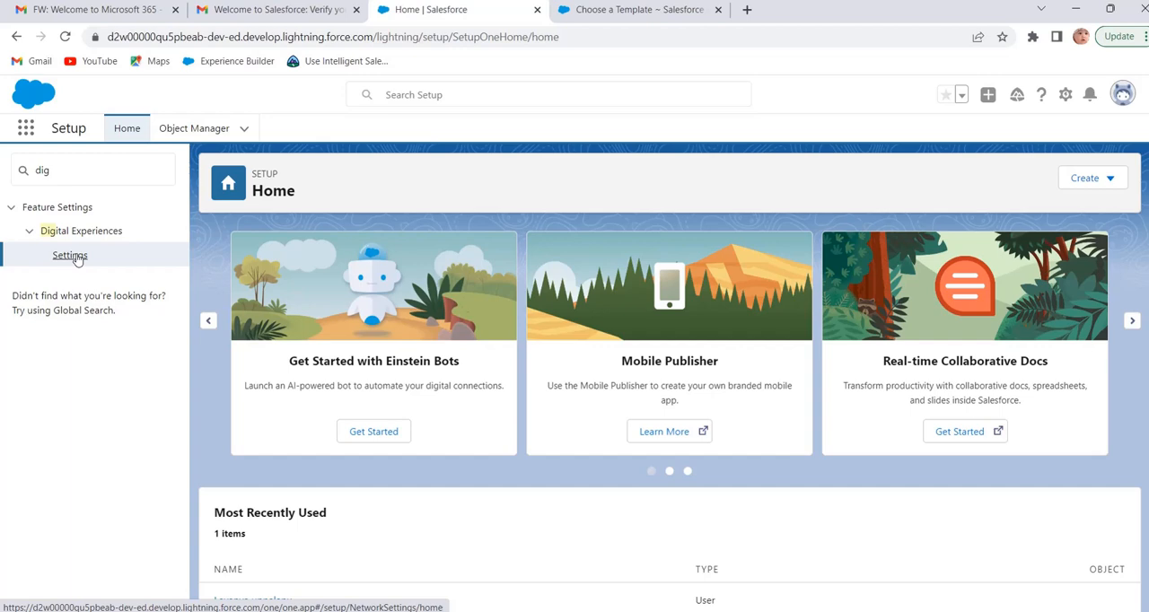
pyautogui.click(70, 255)
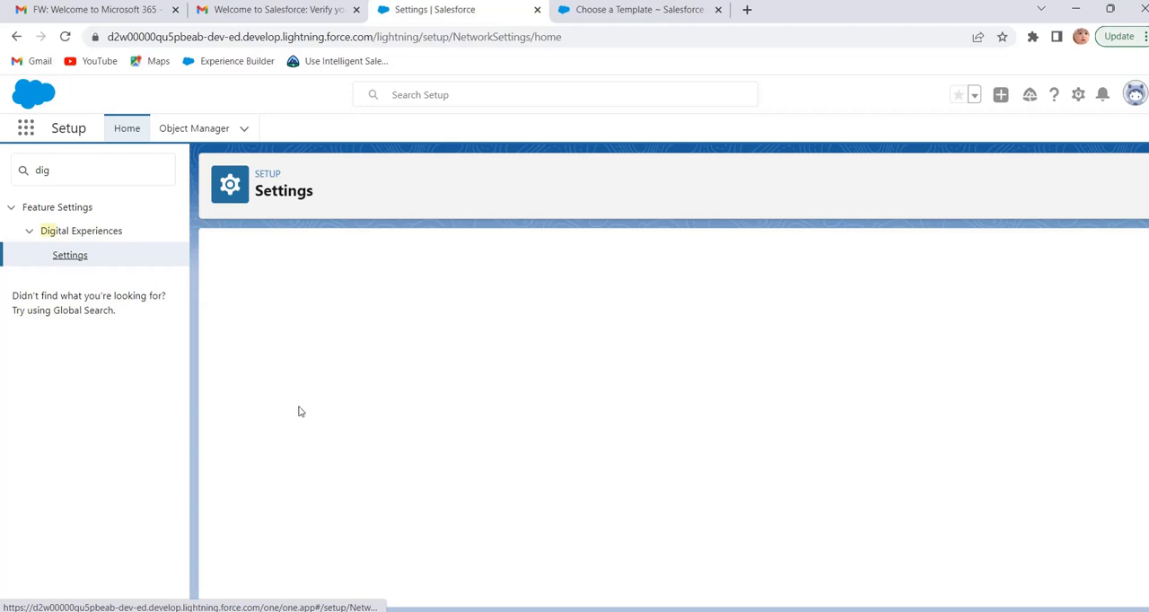
pyautogui.moveTo(255, 377)
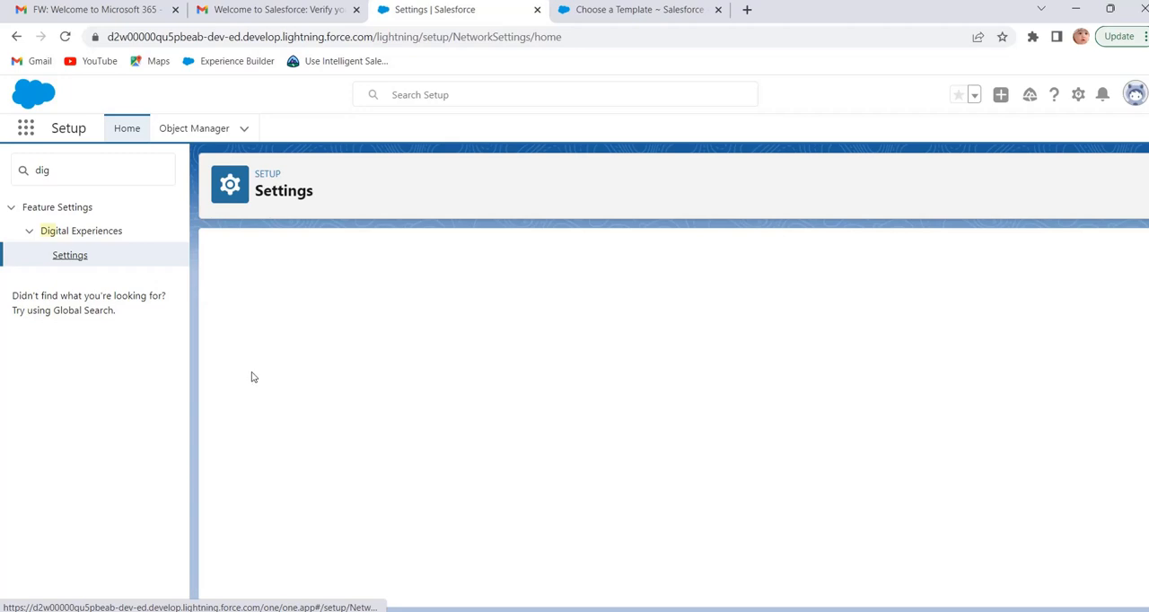
# Step: Check Enable Digital Experiences and save the settings with the suggested domain name
pyautogui.click(70, 255)
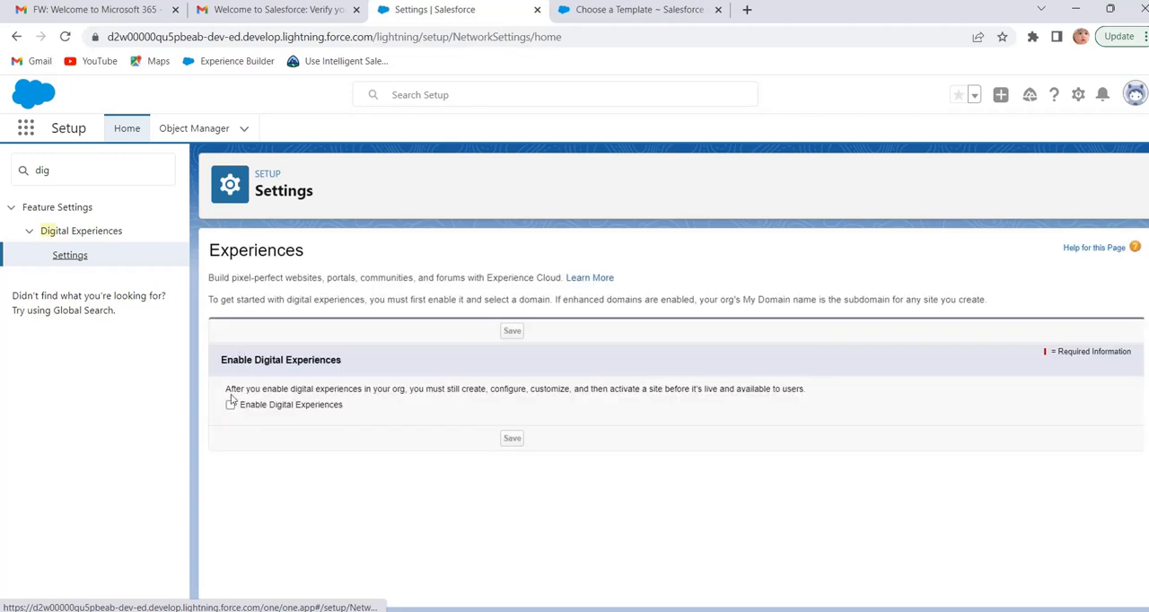
pyautogui.click(230, 406)
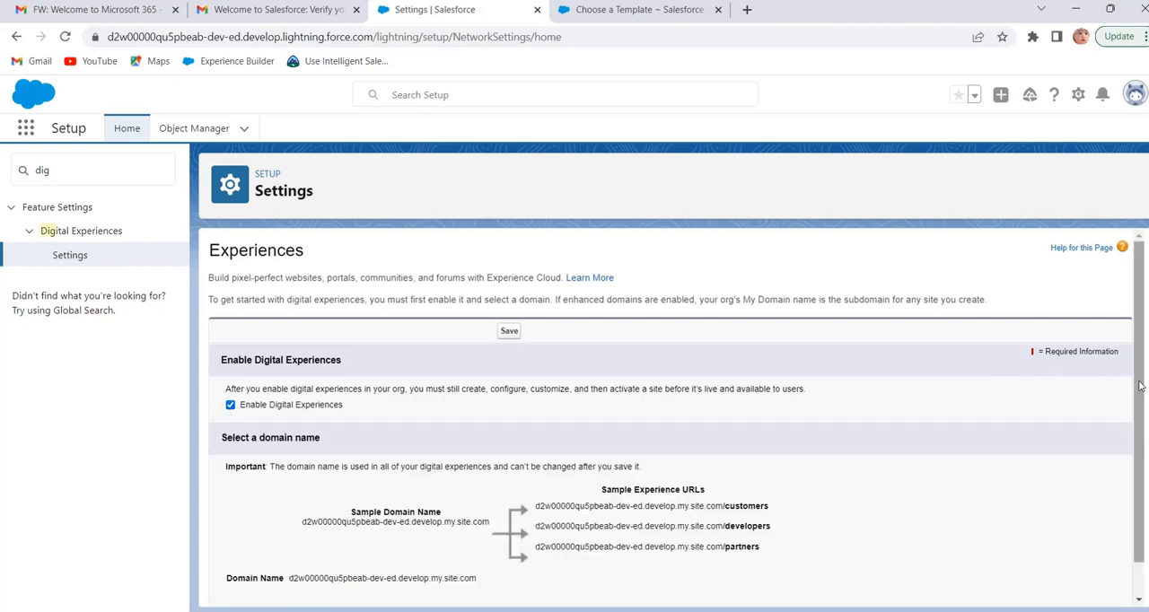
pyautogui.scroll(-3)
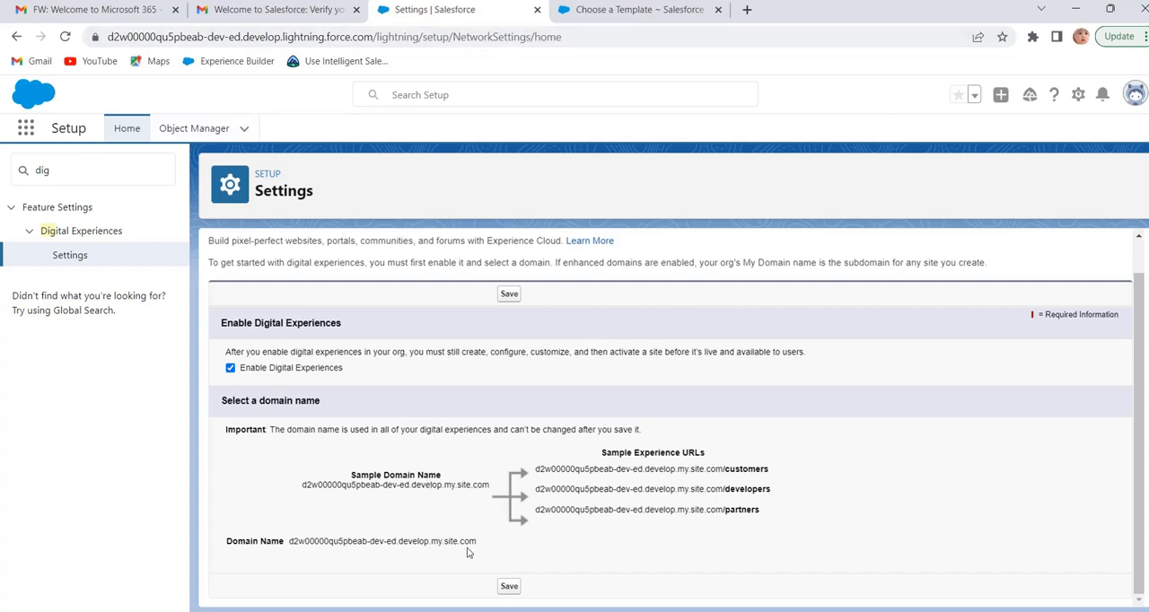
pyautogui.click(508, 585)
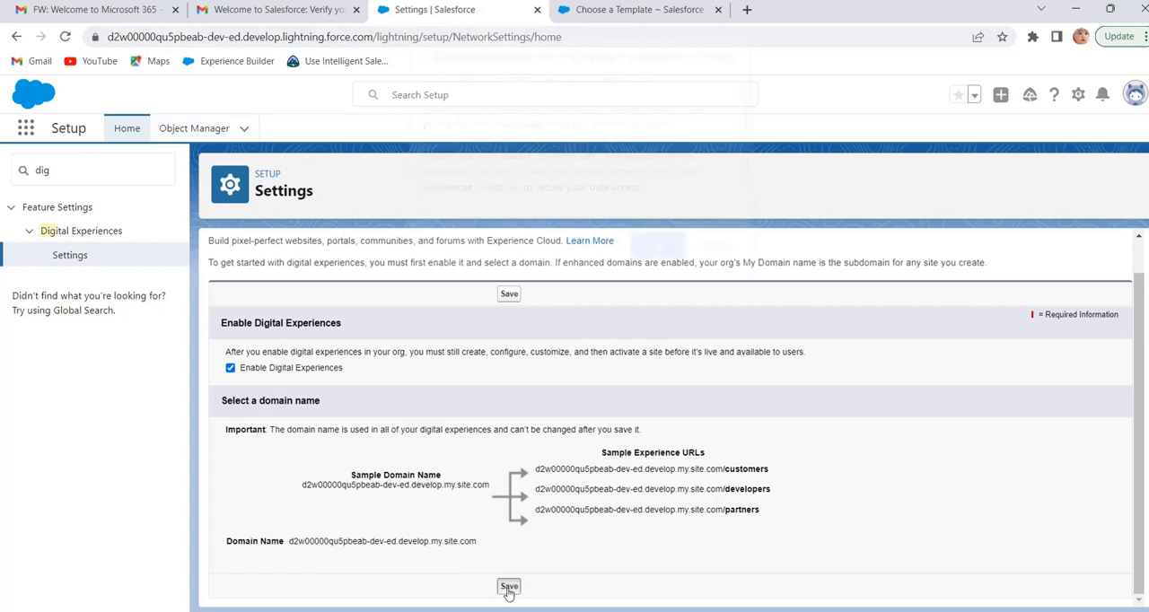
pyautogui.click(510, 589)
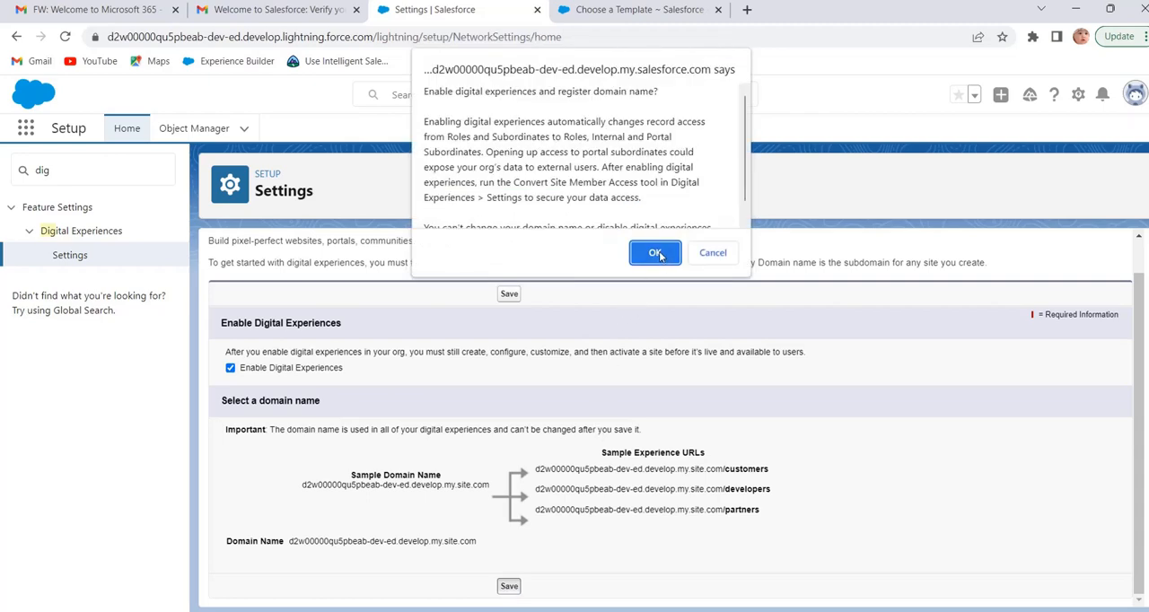
# Step: Confirm enabling experiences and registering the domain, and allow the follow-up page to open
pyautogui.click(654, 251)
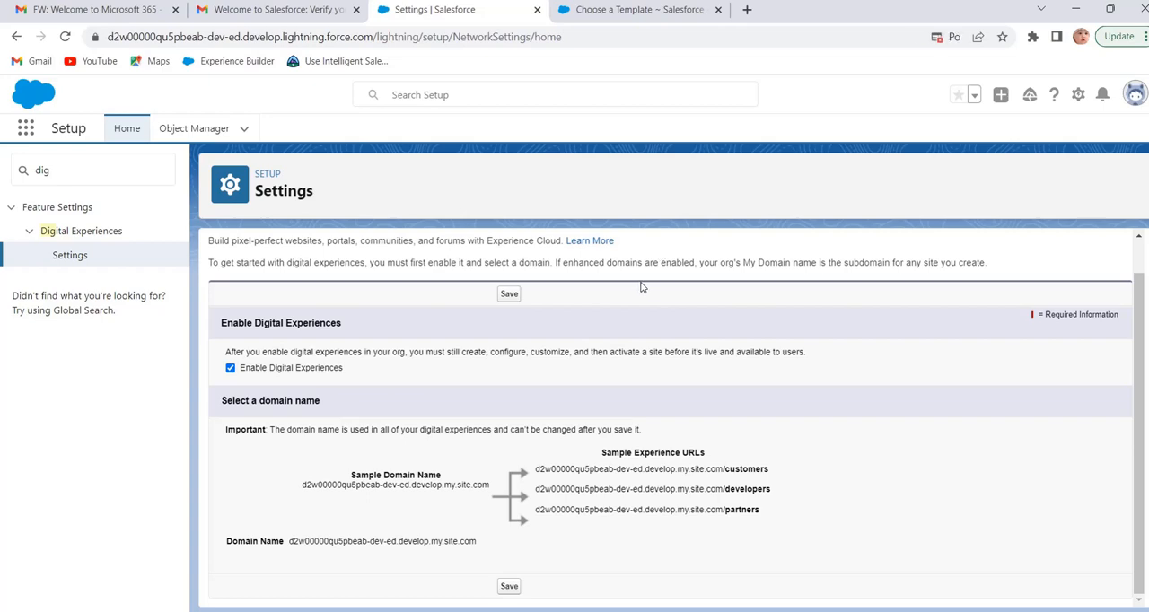
pyautogui.click(508, 295)
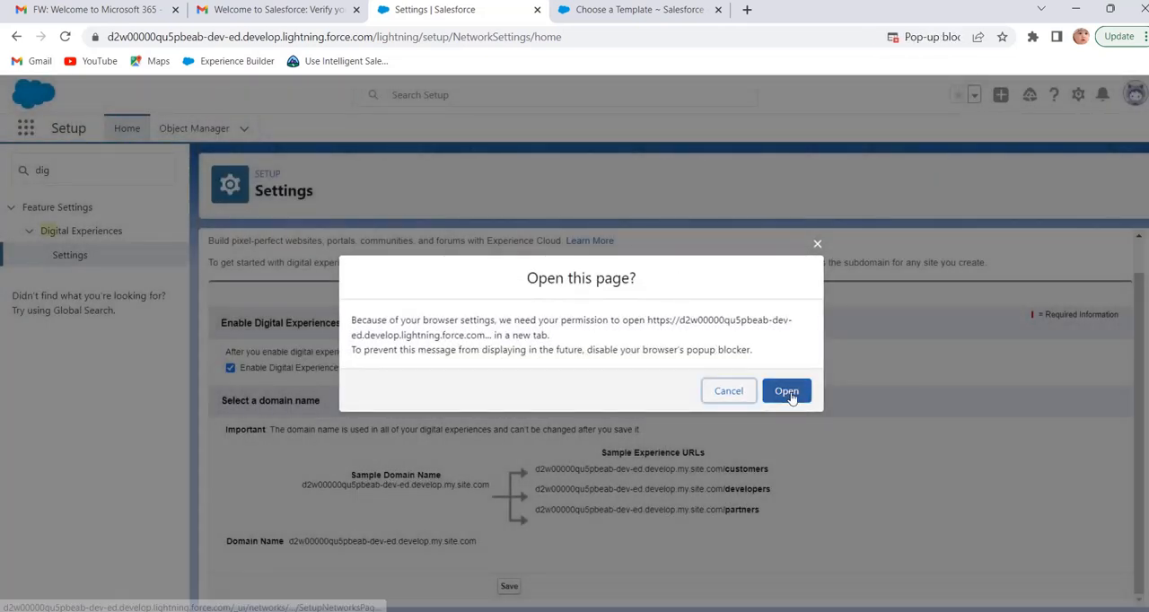
pyautogui.click(787, 391)
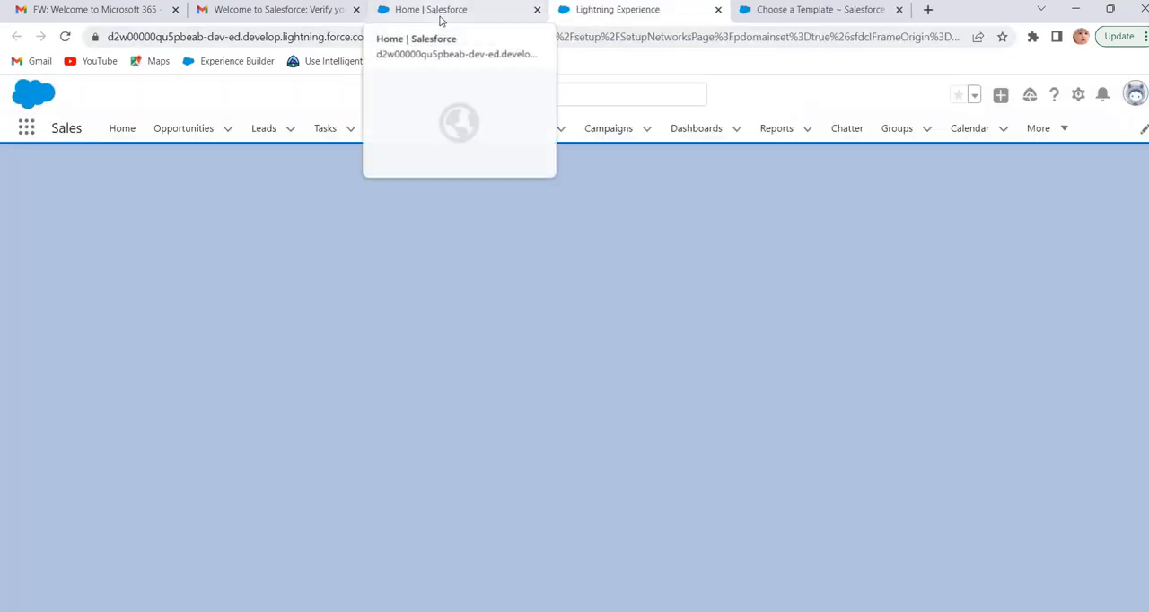
# Step: Switch to the new All Sites tab confirming sites can now be created
pyautogui.click(639, 11)
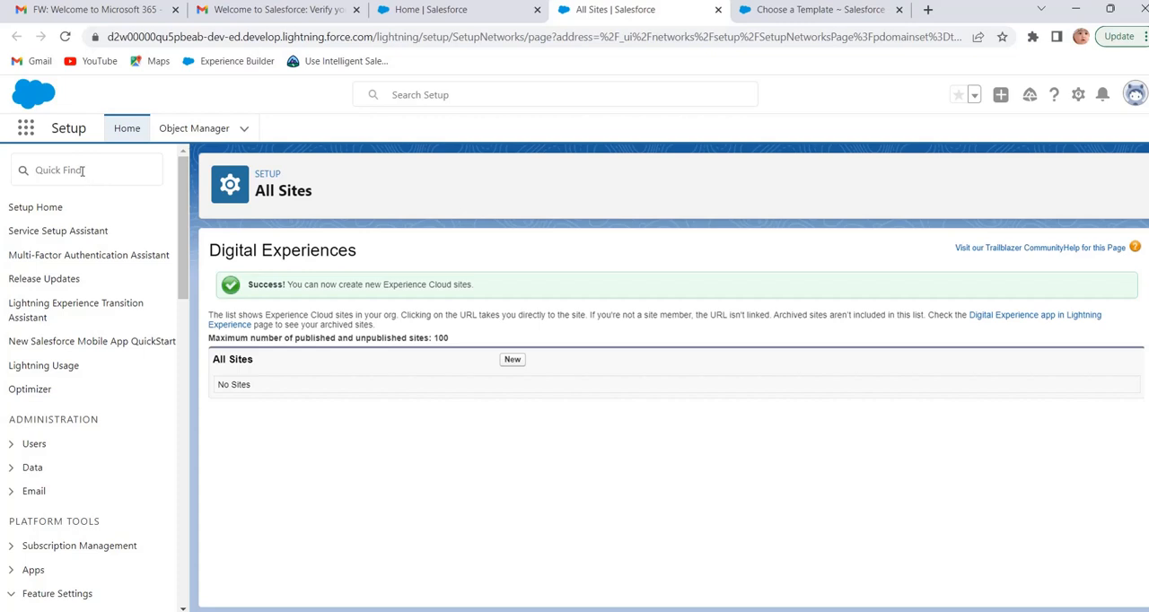
# Step: Search Quick Find for 'doma' and open Sites and Domains > Domains listing the three completed domains
pyautogui.click(86, 169)
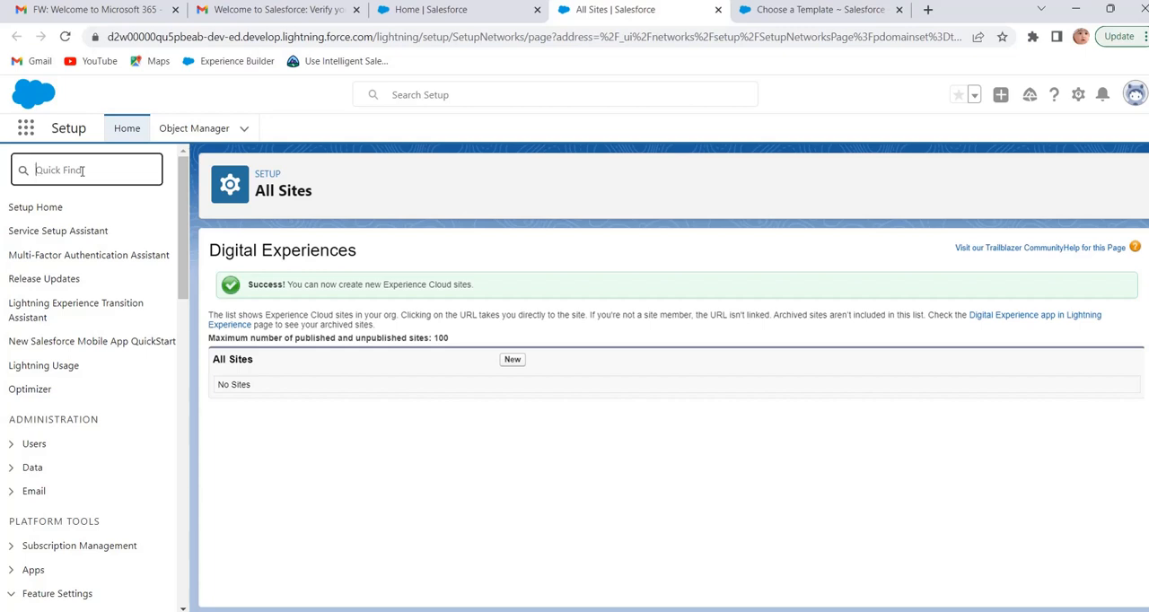
pyautogui.write('domain')
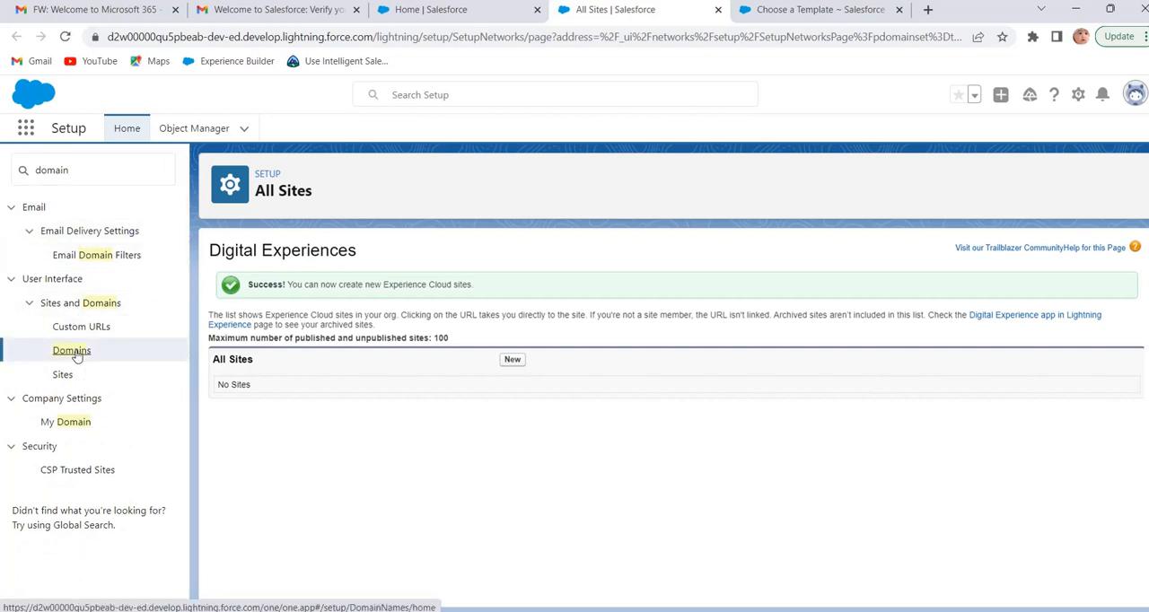
pyautogui.click(72, 350)
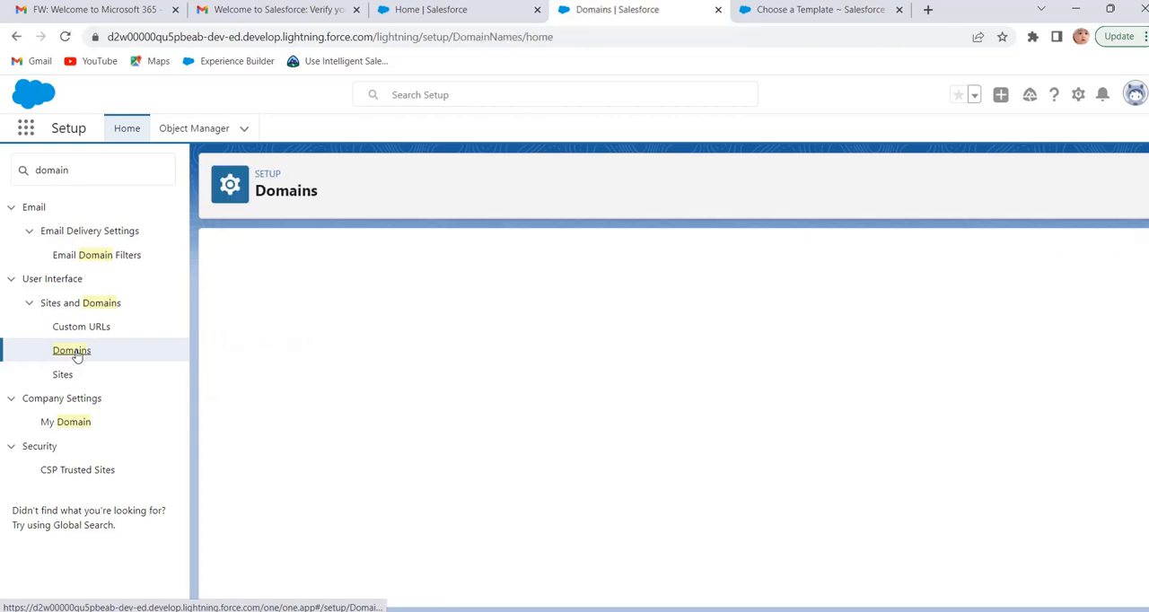
pyautogui.click(71, 350)
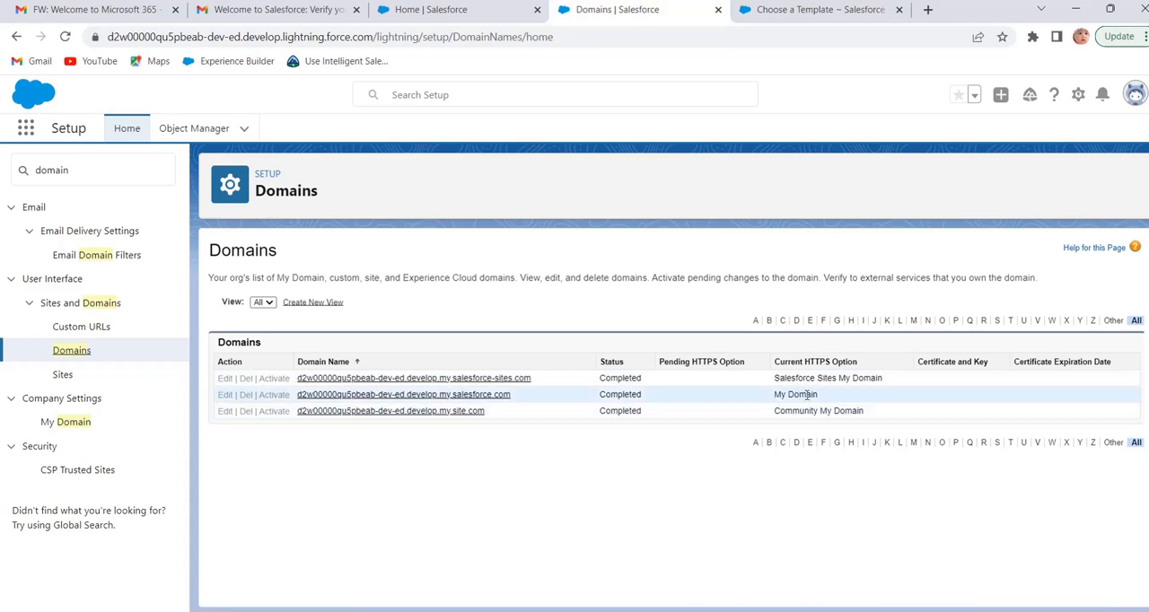
pyautogui.moveTo(794, 377)
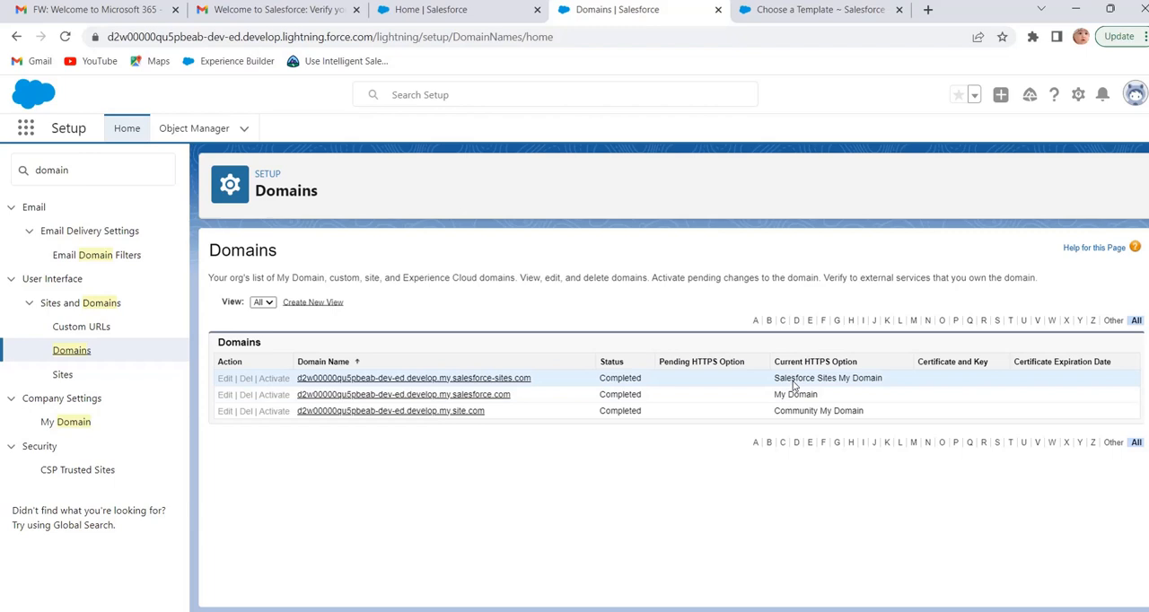
pyautogui.moveTo(837, 380)
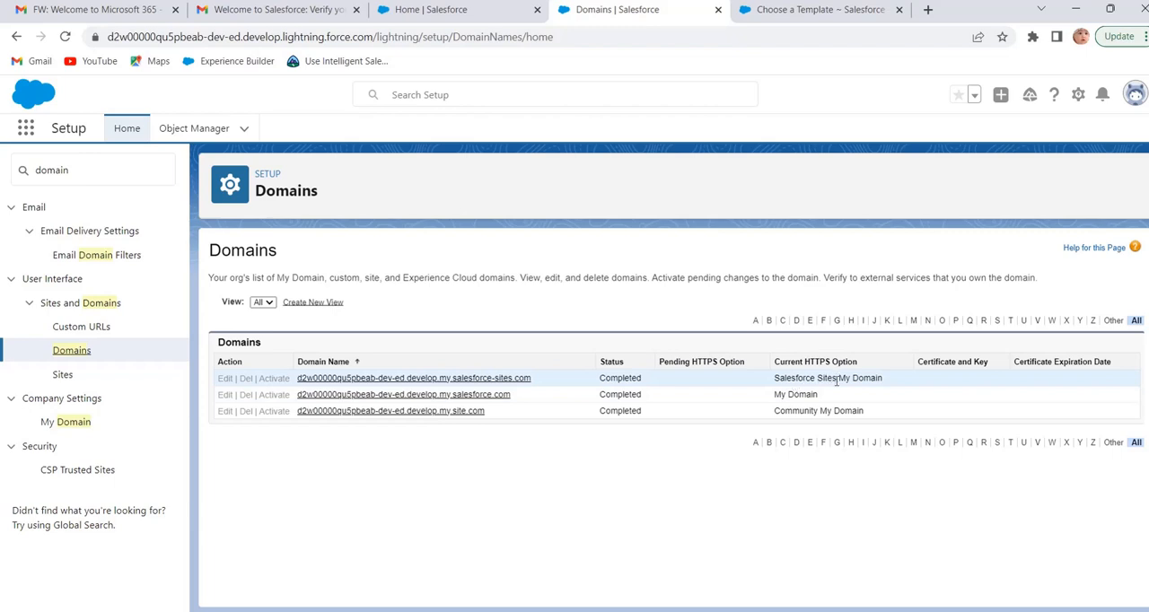
pyautogui.moveTo(804, 409)
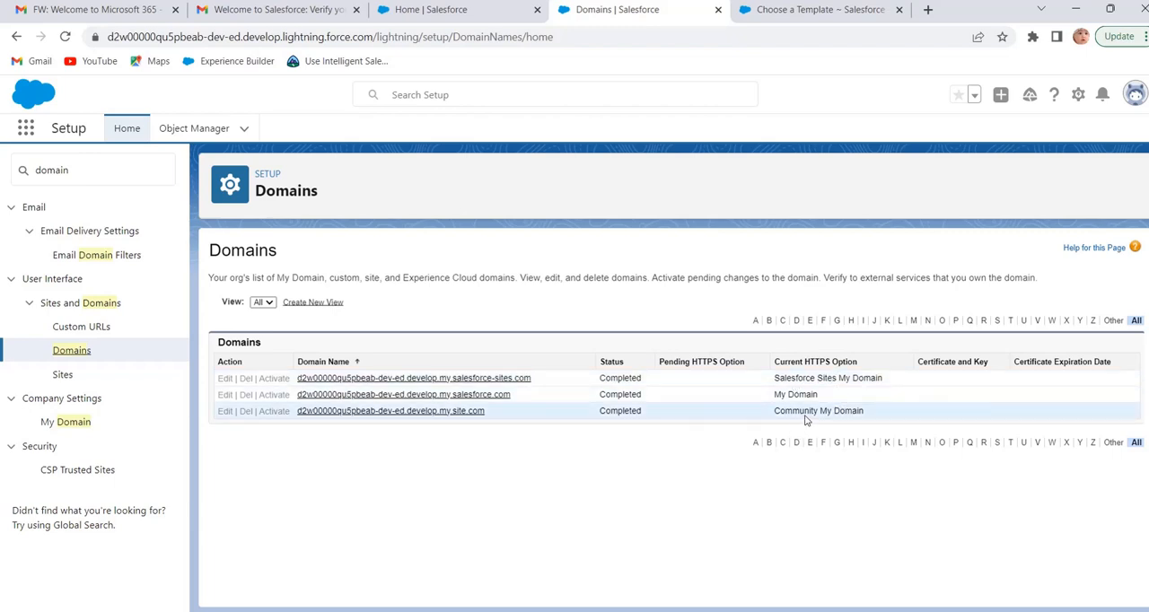
pyautogui.moveTo(691, 438)
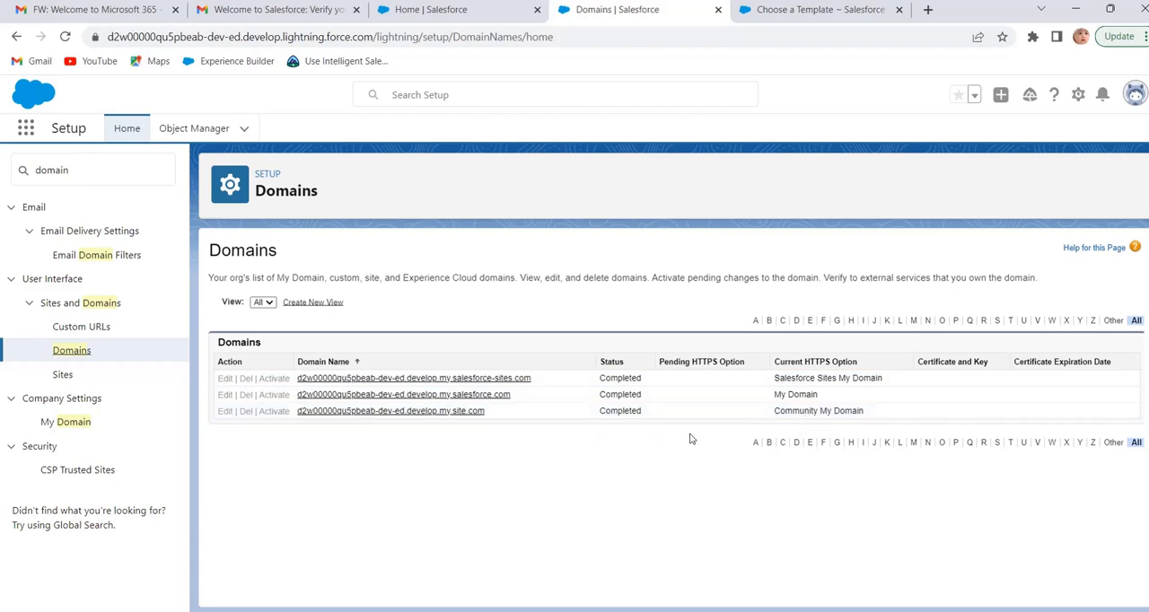
pyautogui.moveTo(513, 431)
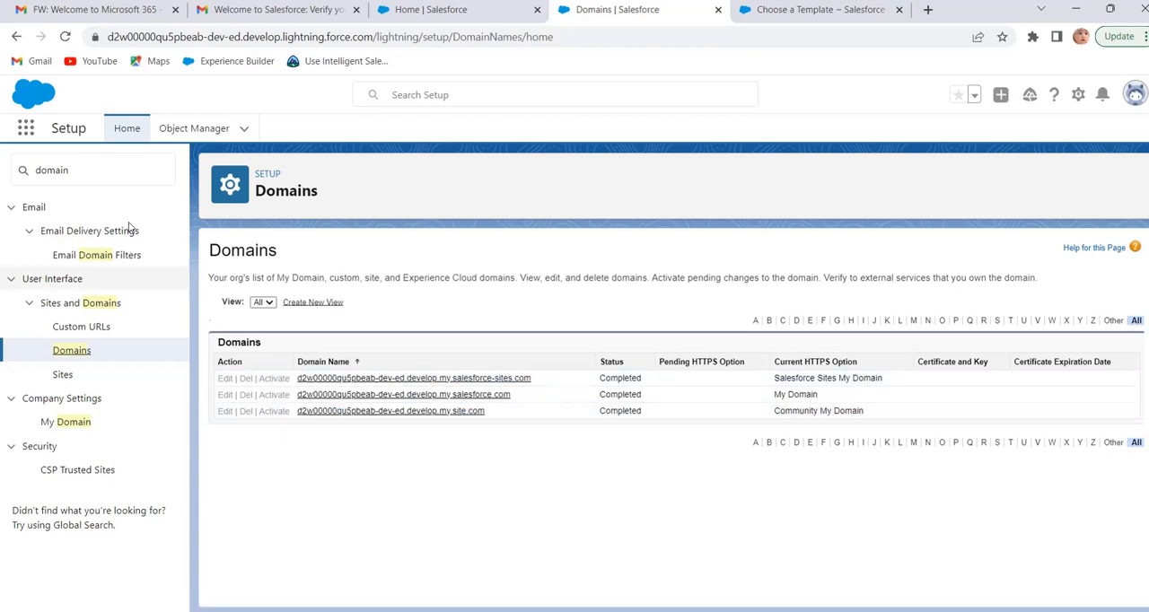
pyautogui.click(93, 169)
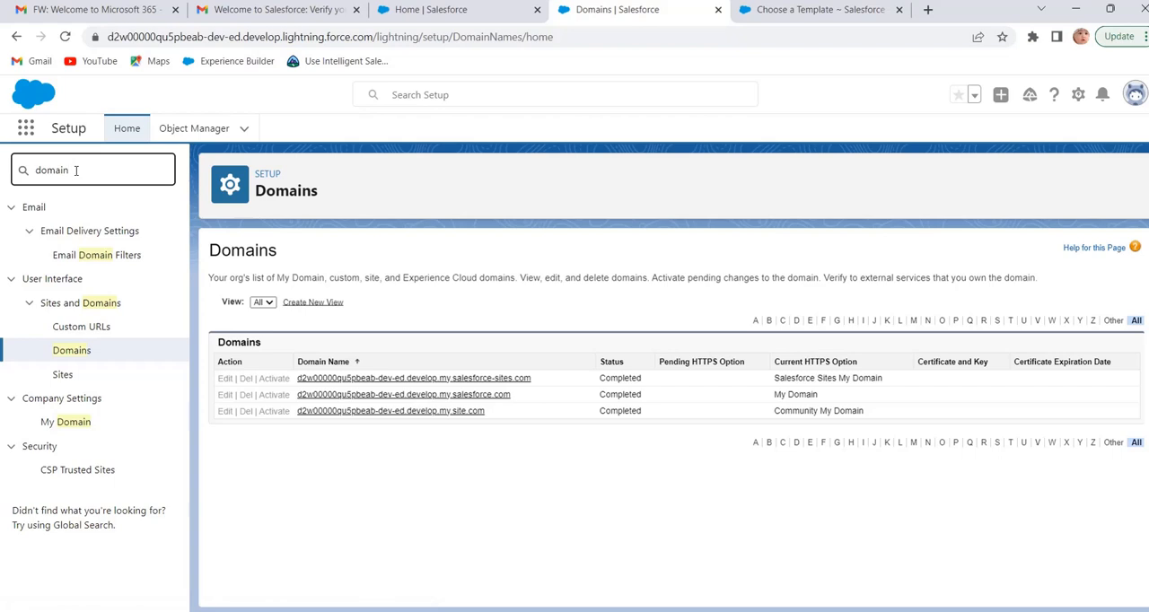
# Step: Filter Quick Find with 'digit' to list the Digital Experiences entries
pyautogui.write('d')
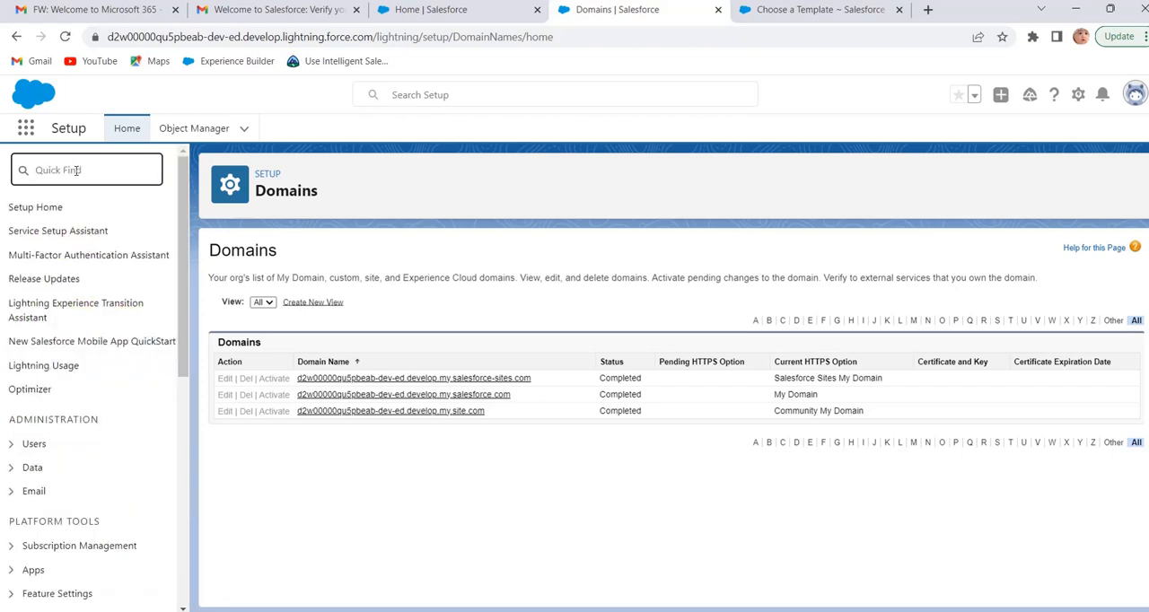
pyautogui.write('digit')
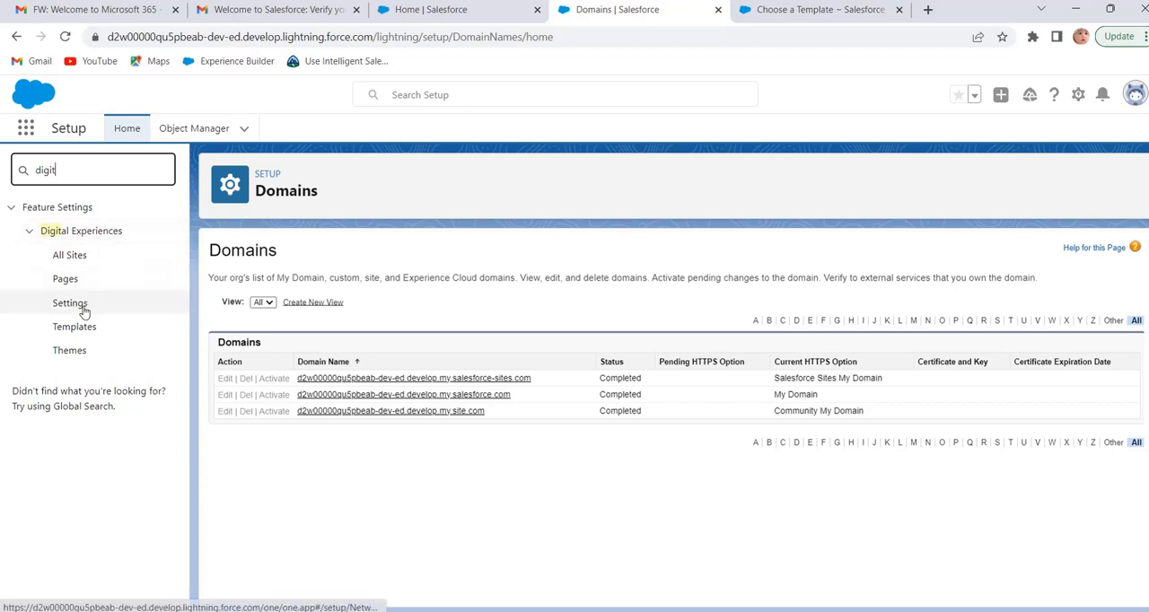
pyautogui.moveTo(80, 230)
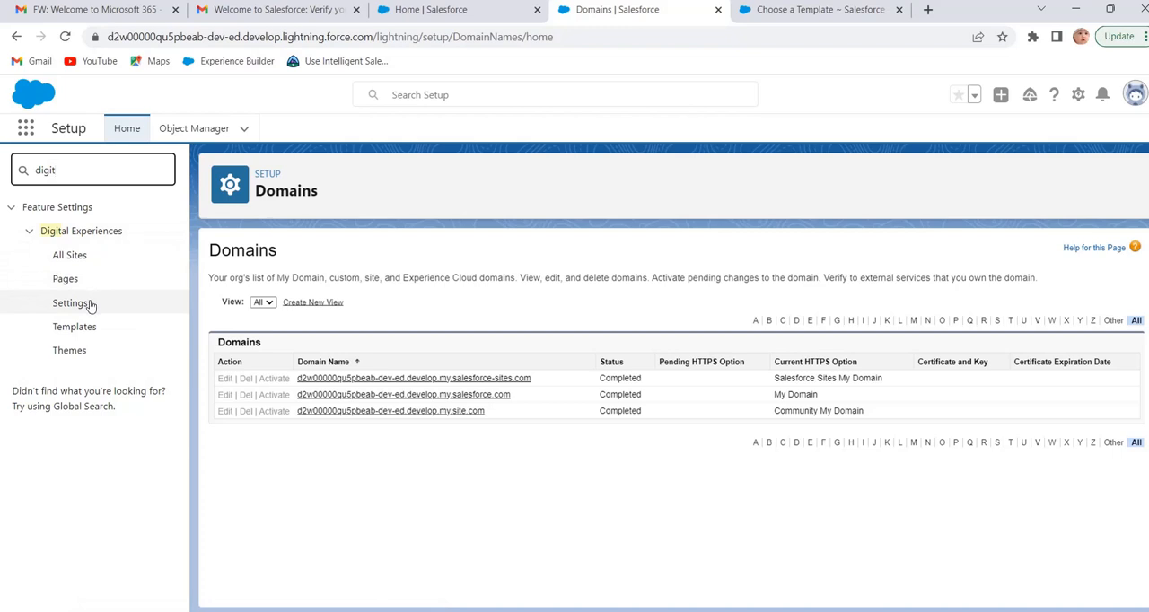
pyautogui.moveTo(68, 255)
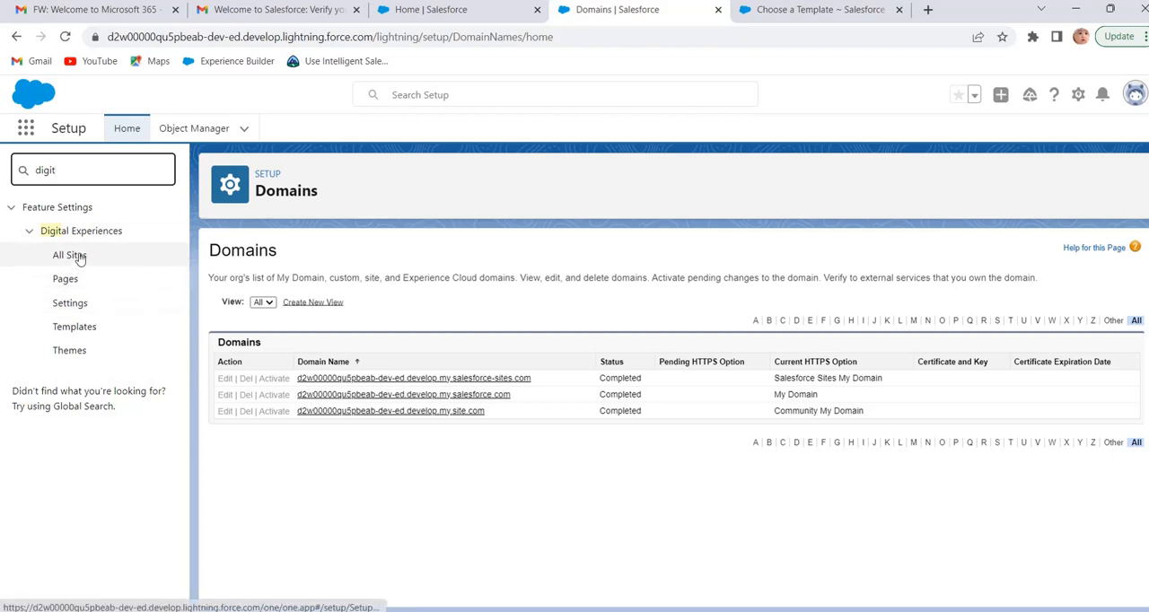
pyautogui.moveTo(68, 350)
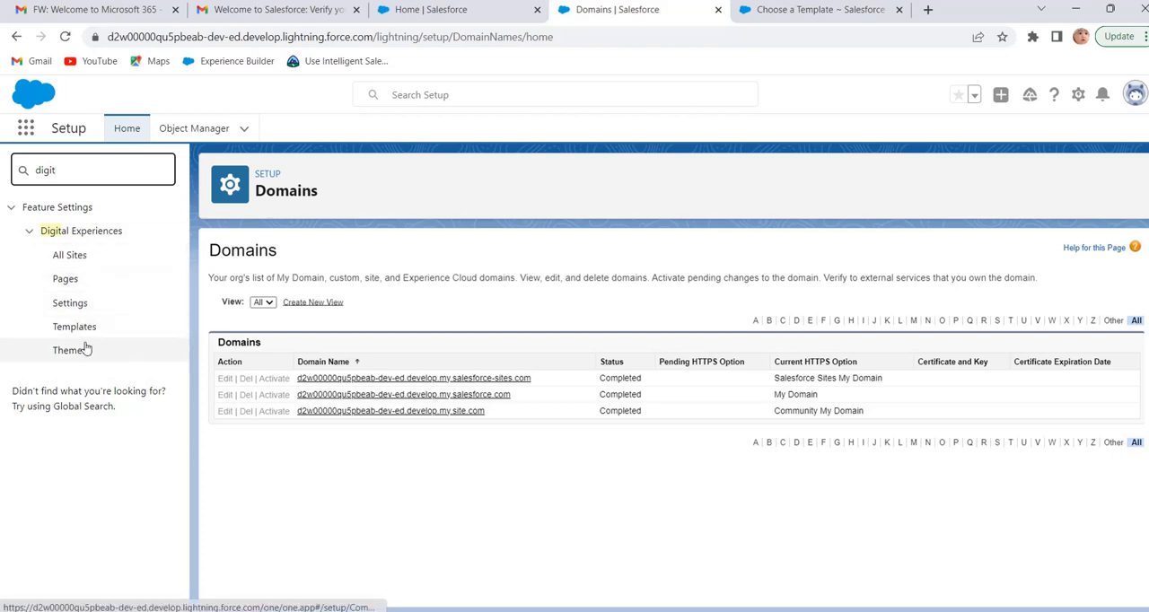
pyautogui.moveTo(64, 278)
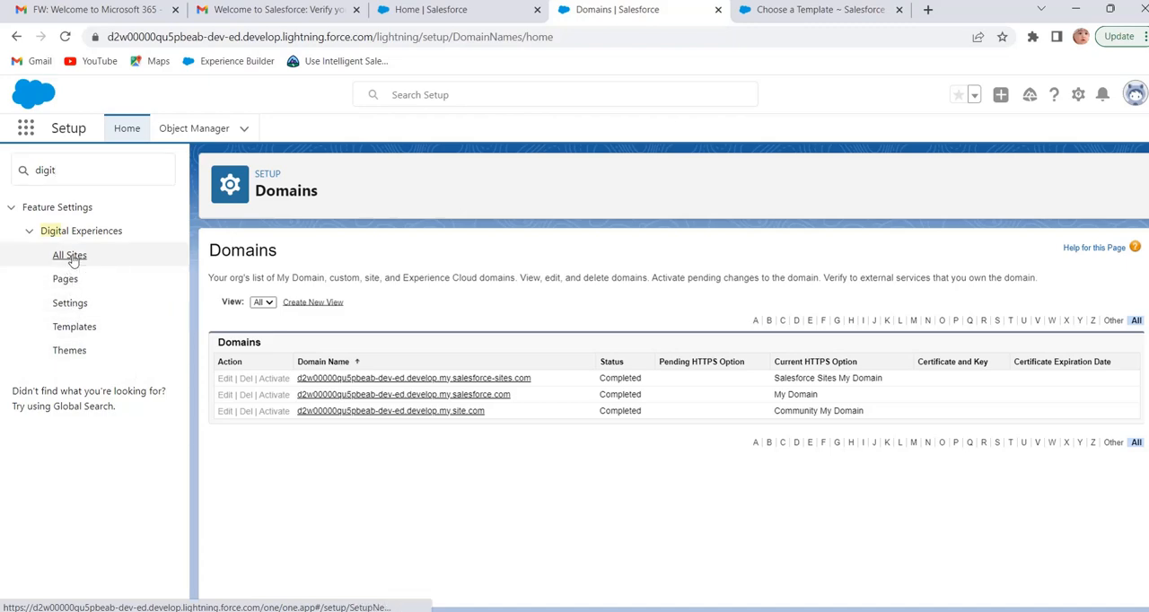
# Step: Open Digital Experiences > All Sites and start a new site with New
pyautogui.click(69, 255)
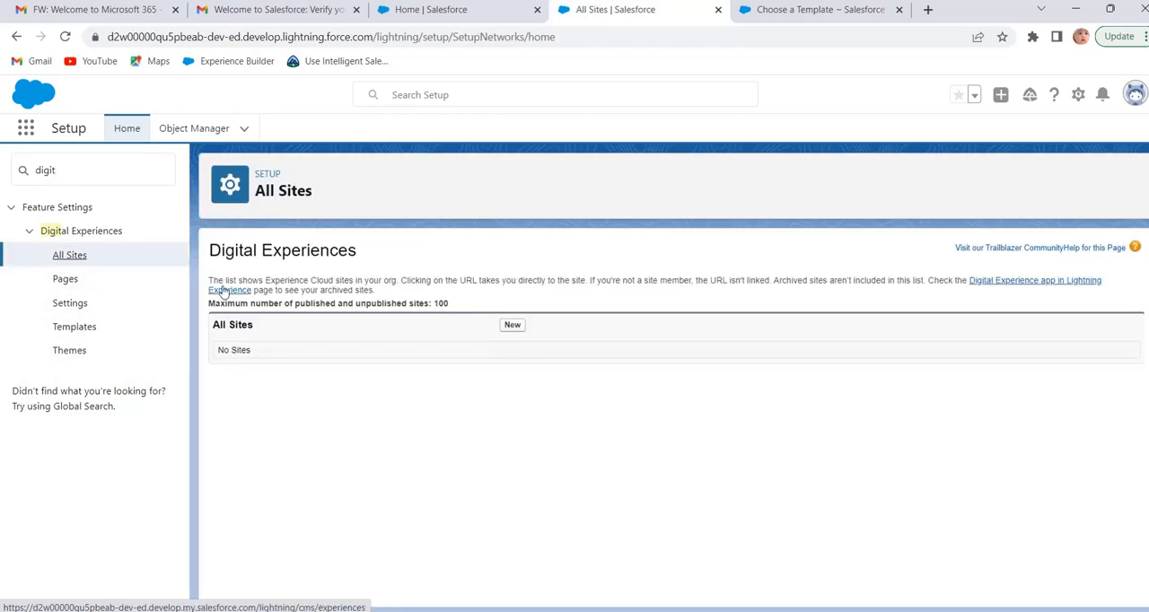
pyautogui.moveTo(269, 302)
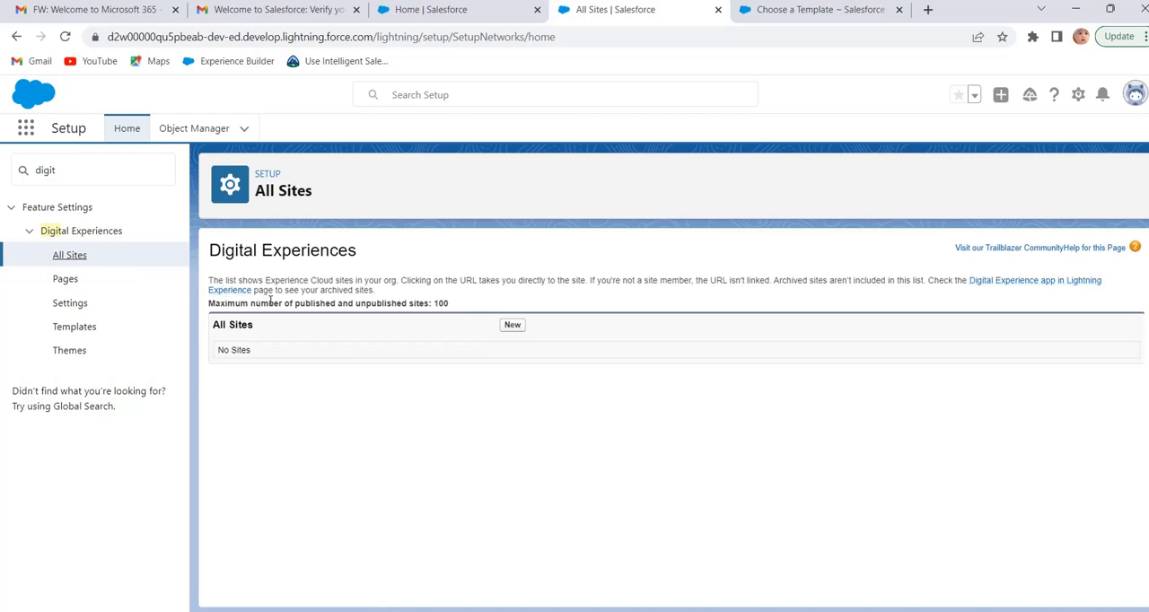
pyautogui.moveTo(332, 316)
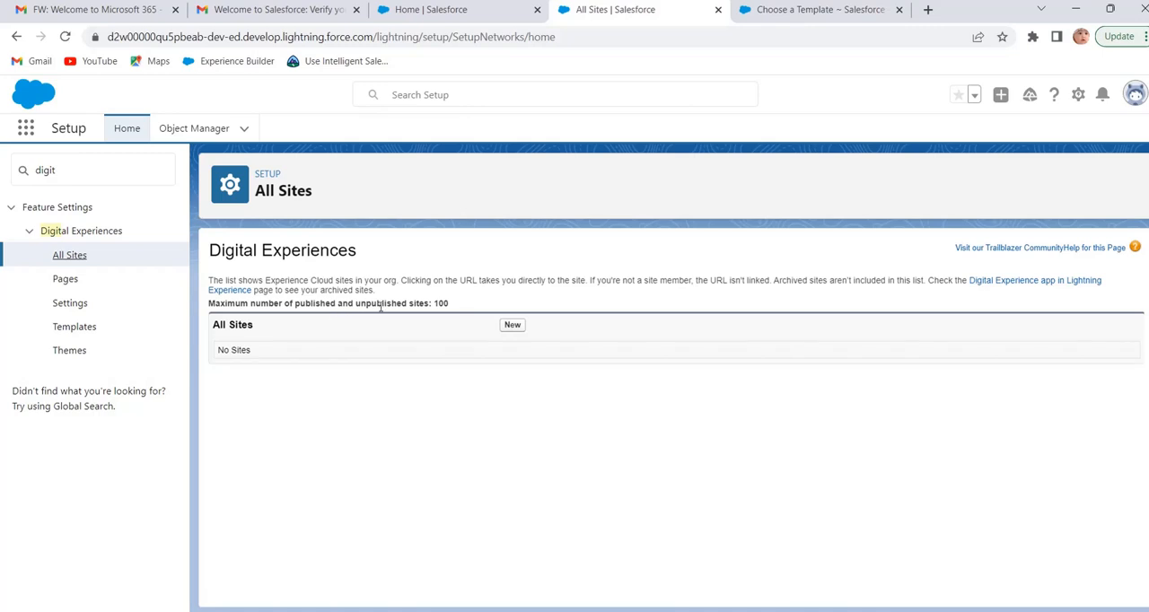
pyautogui.moveTo(453, 316)
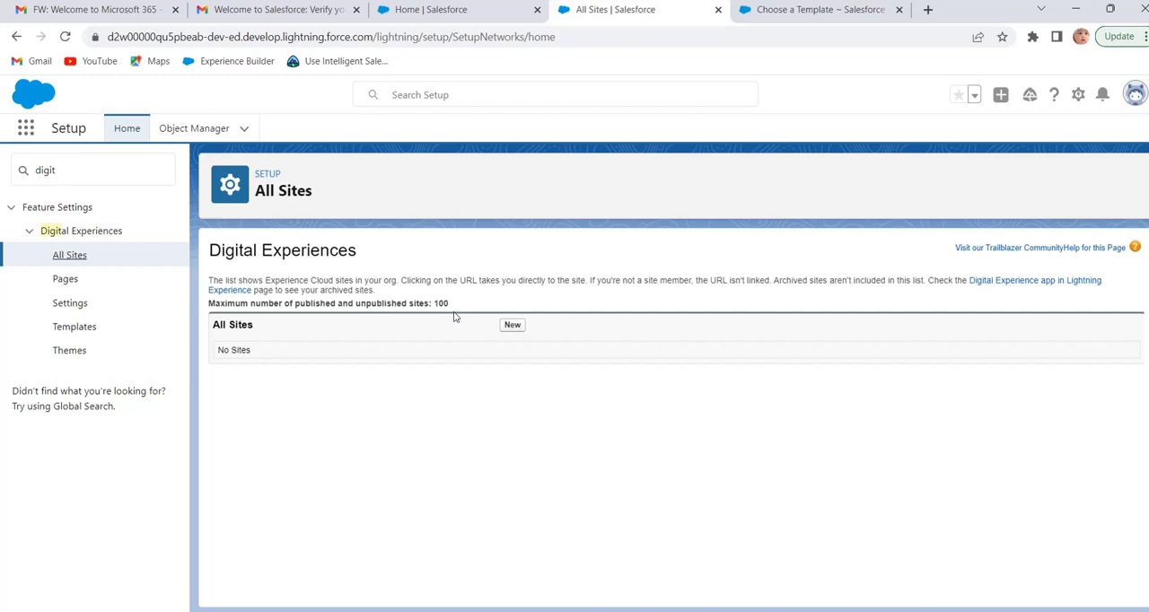
pyautogui.moveTo(512, 333)
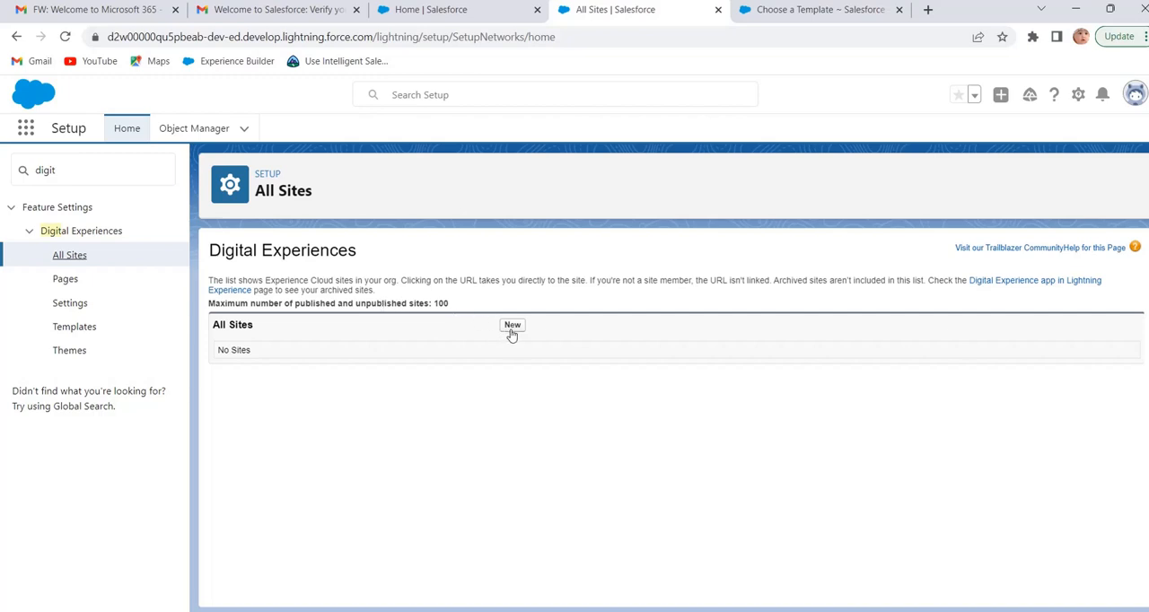
pyautogui.click(511, 325)
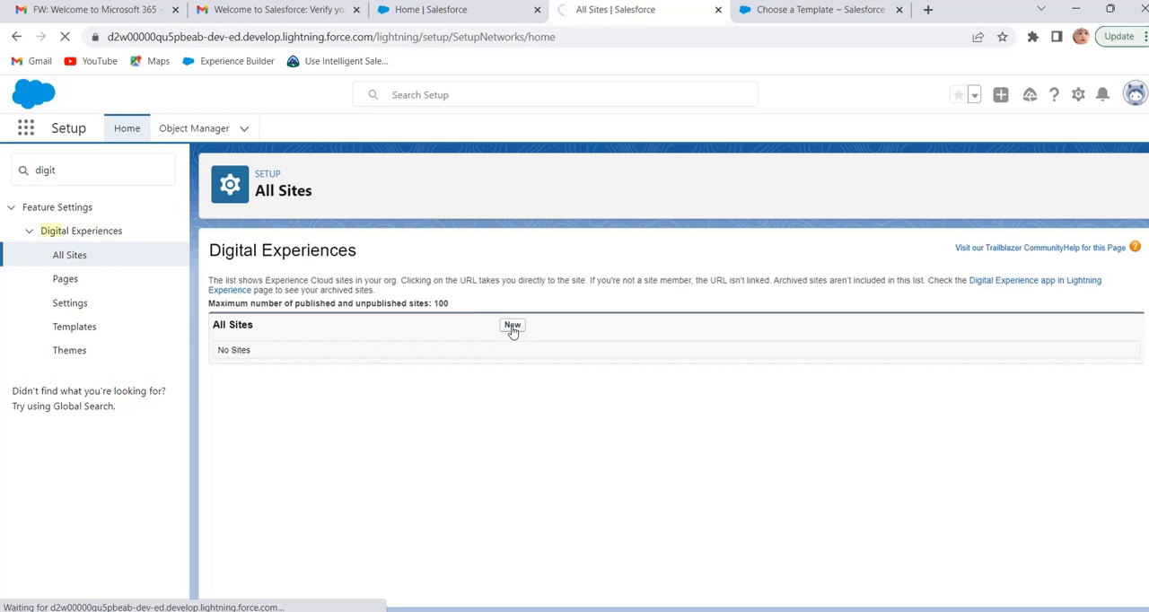
# Step: Wait for the template gallery, scroll down and open the Customer Service template details
pyautogui.click(511, 326)
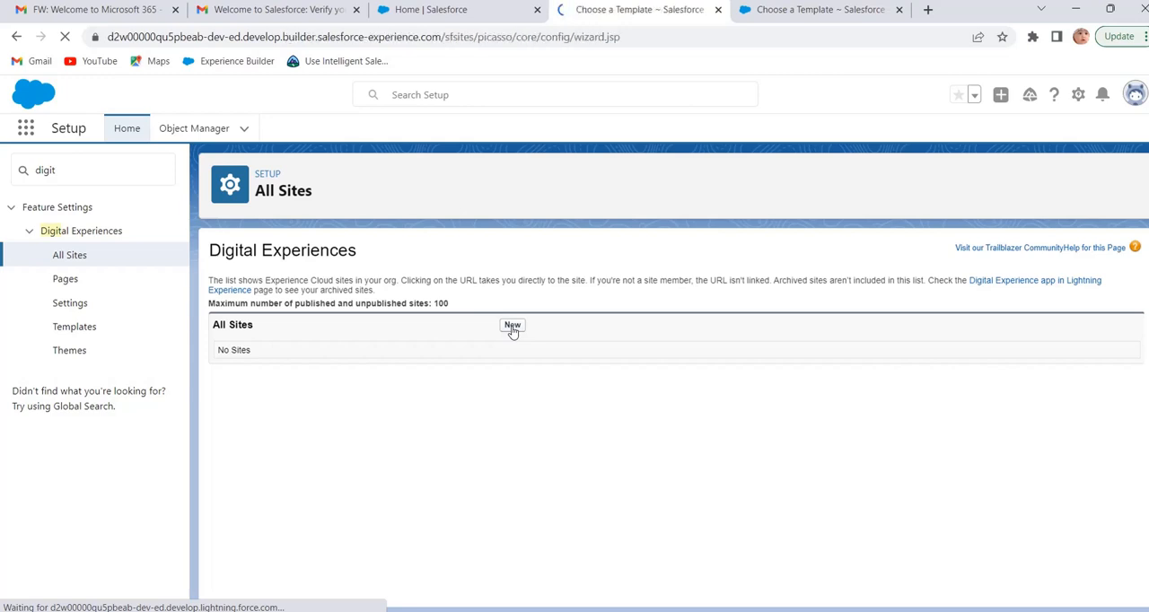
pyautogui.click(512, 327)
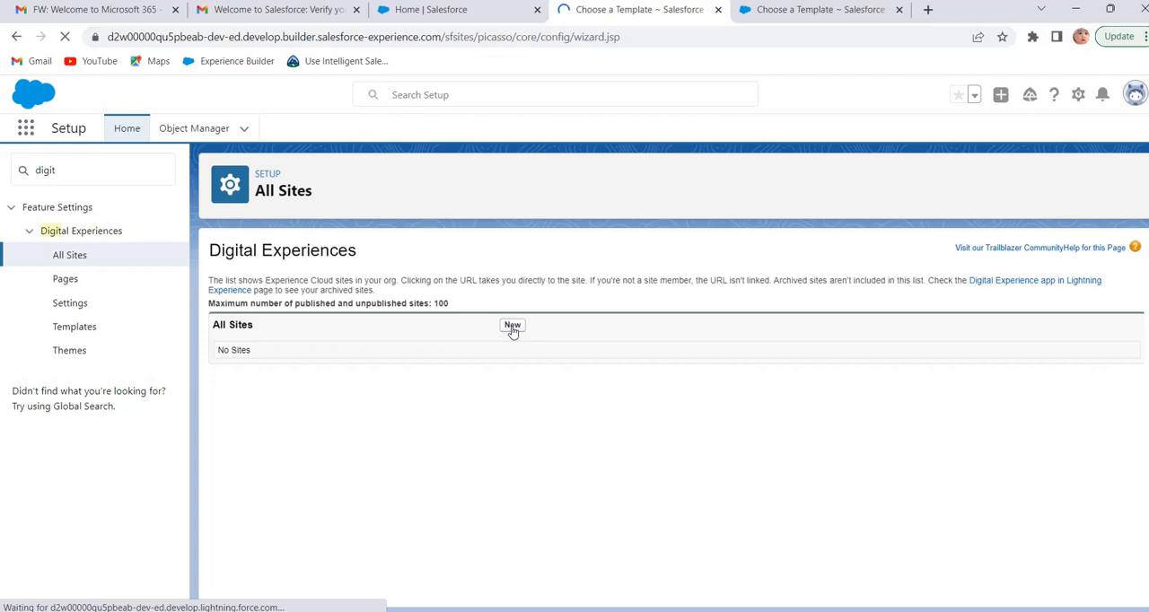
pyautogui.click(512, 325)
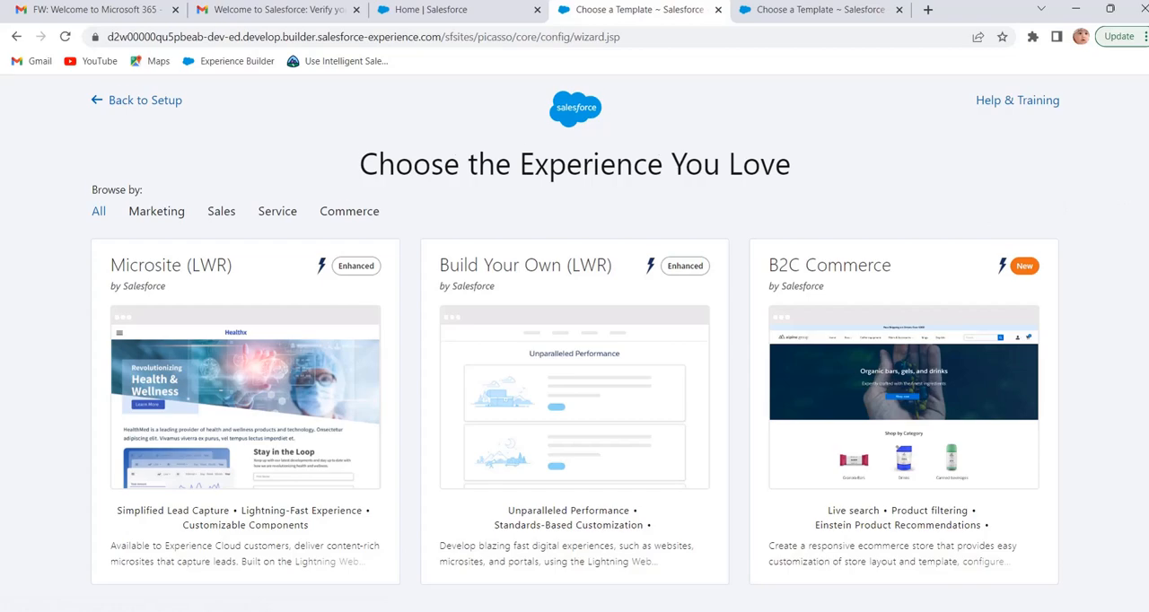
pyautogui.scroll(-3)
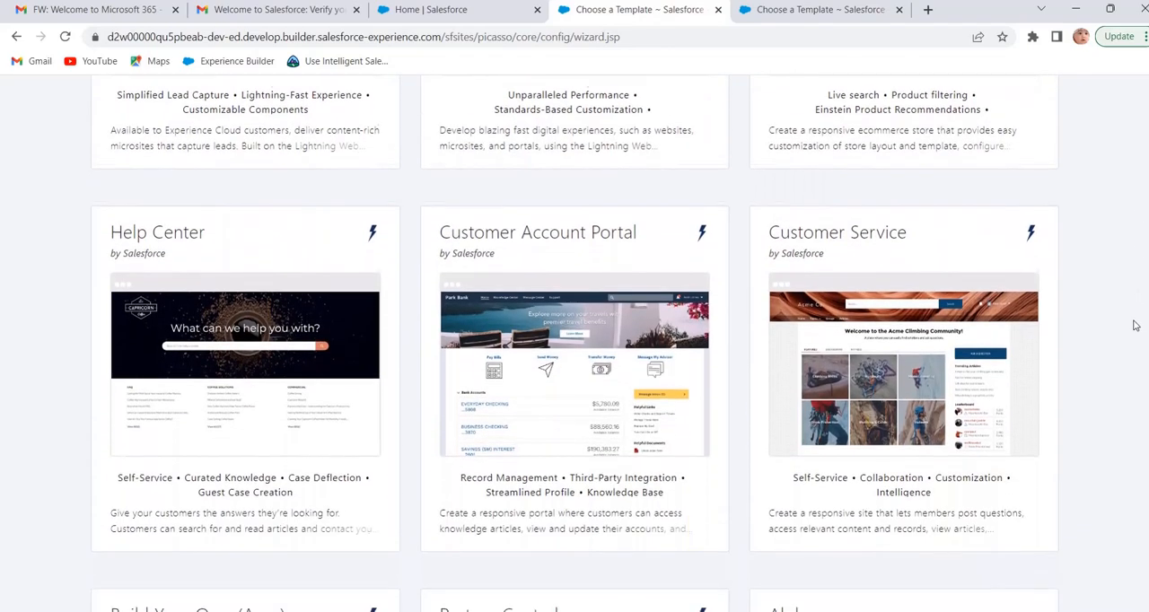
pyautogui.scroll(-3)
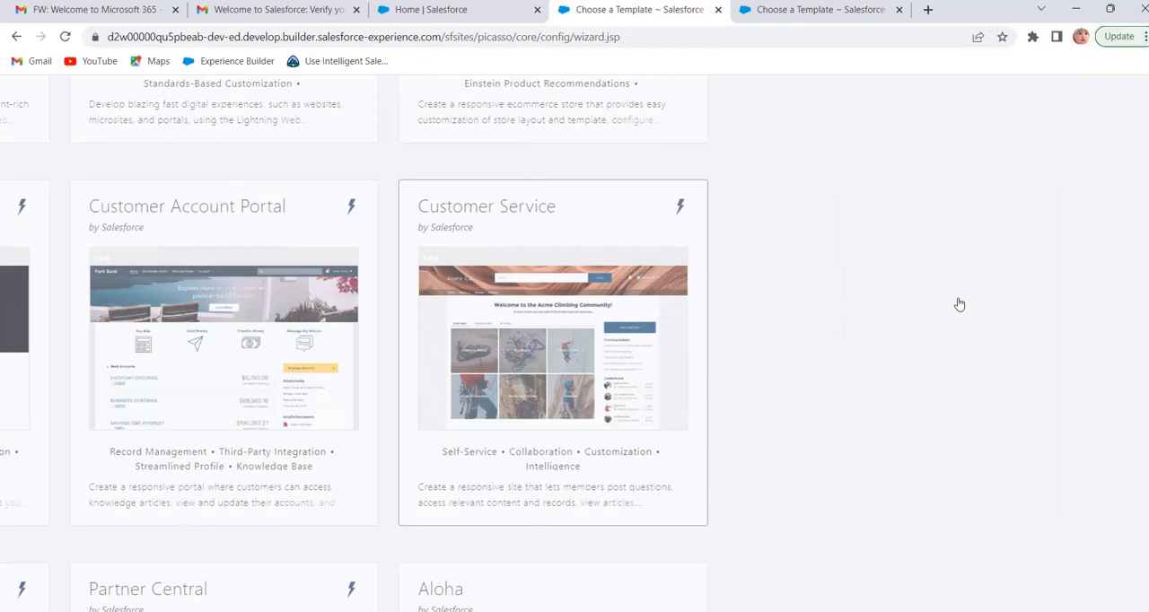
pyautogui.click(553, 341)
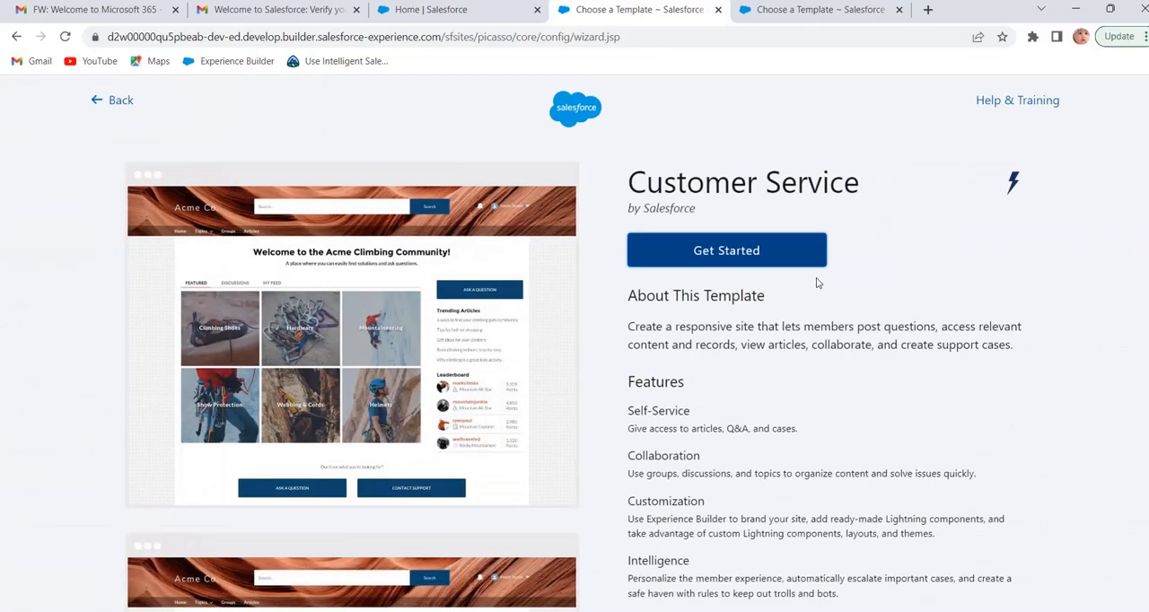
# Step: Get Started with Customer Service, name the site 'Customer Site' with URL 'Customersite', and create it
pyautogui.click(725, 250)
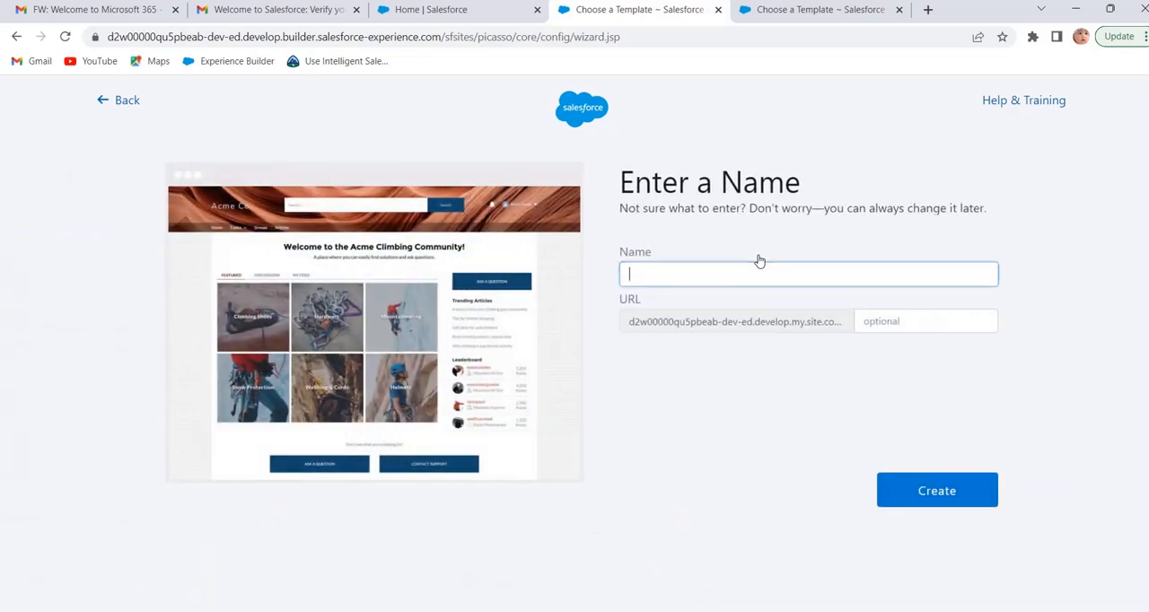
pyautogui.click(808, 273)
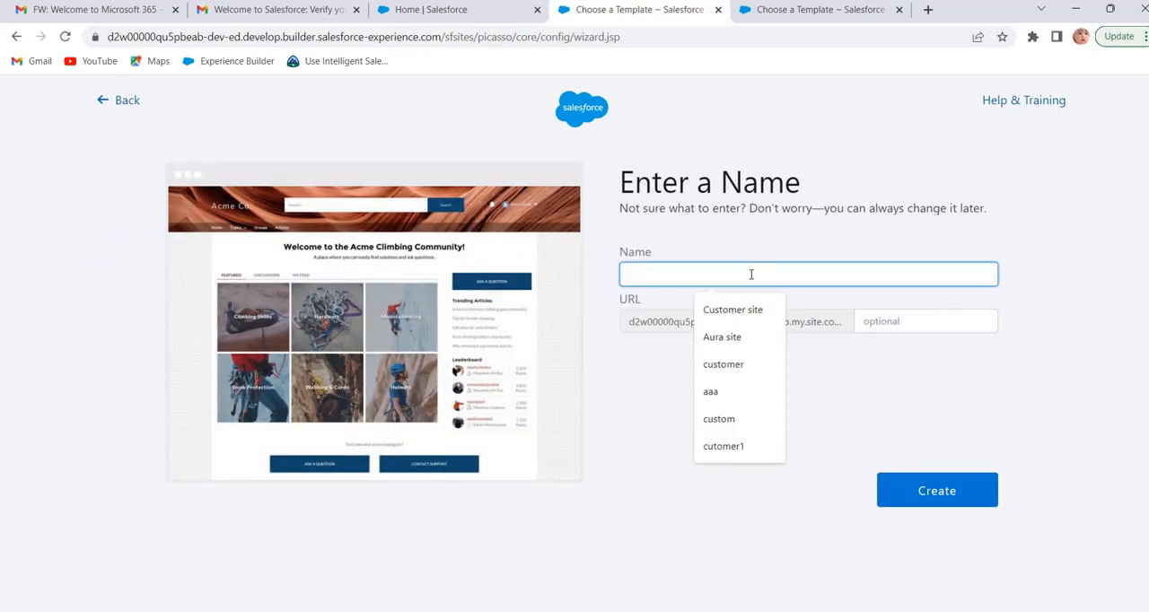
pyautogui.write('Customer')
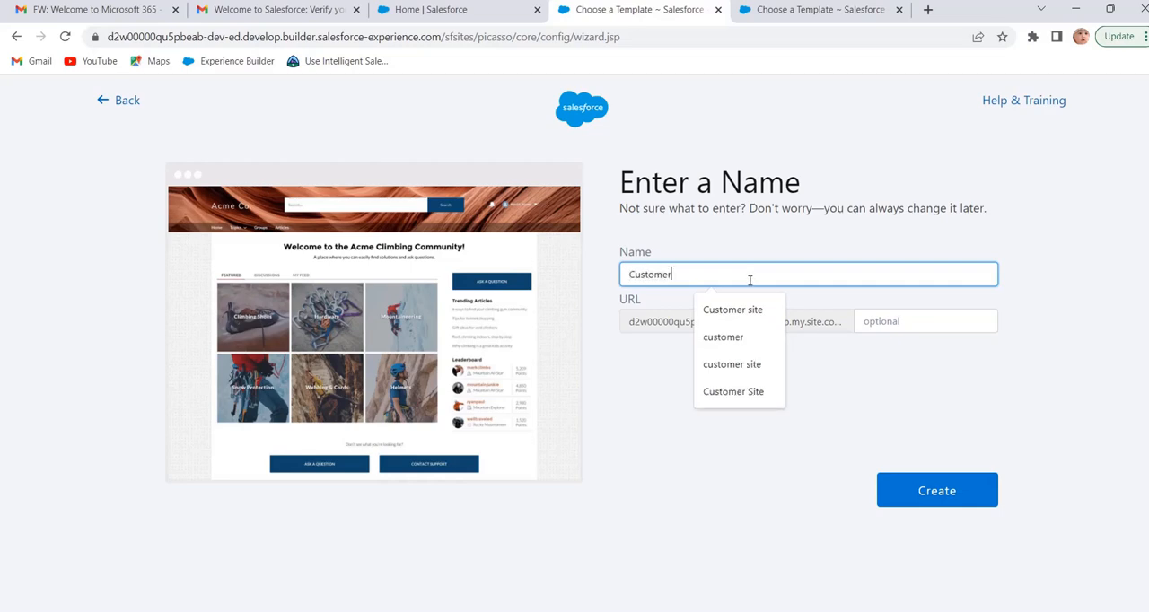
pyautogui.write('Site')
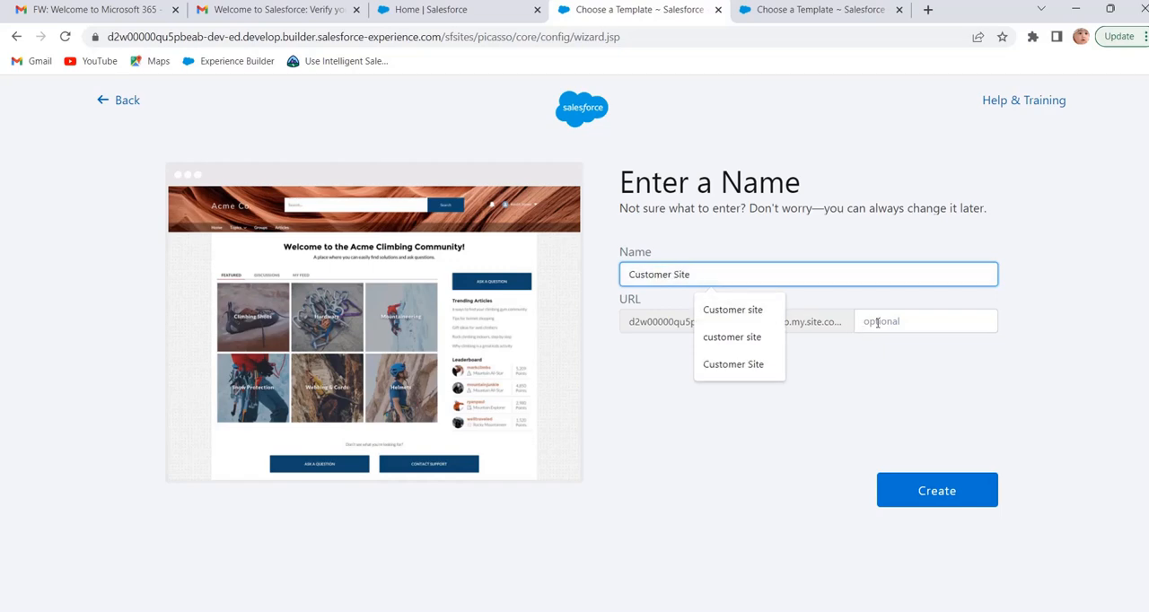
pyautogui.click(925, 319)
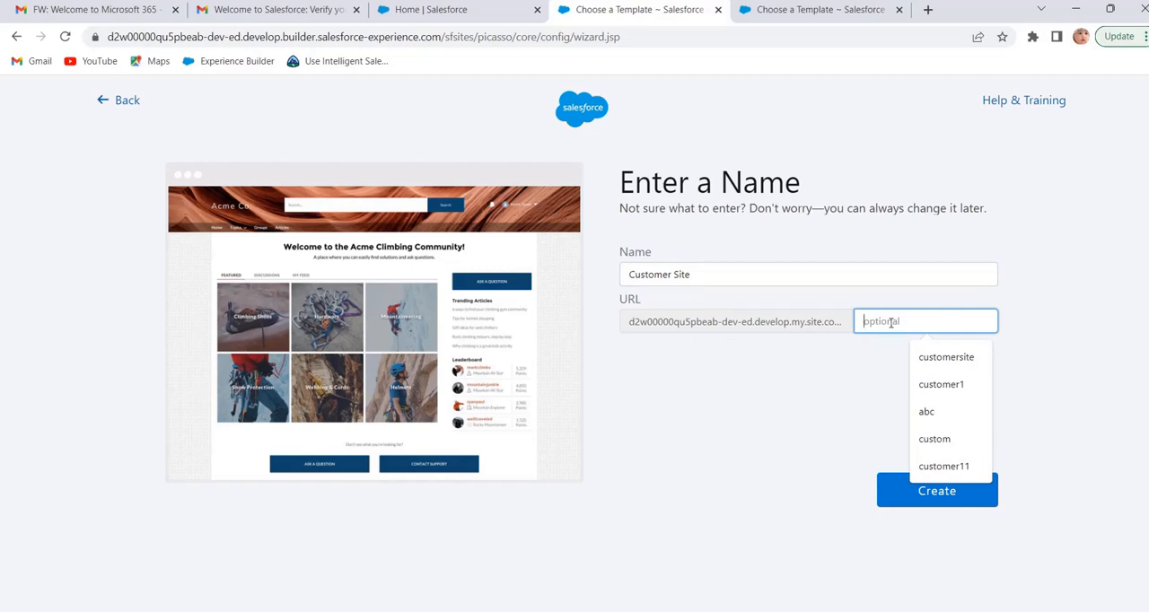
pyautogui.write('Cus')
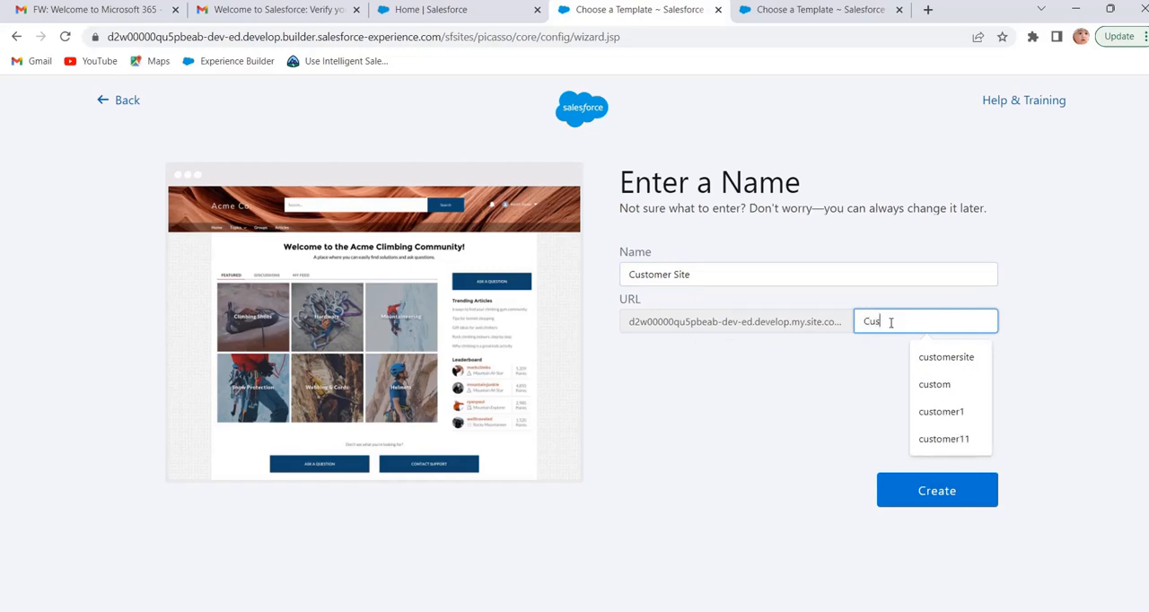
pyautogui.write('tomersite')
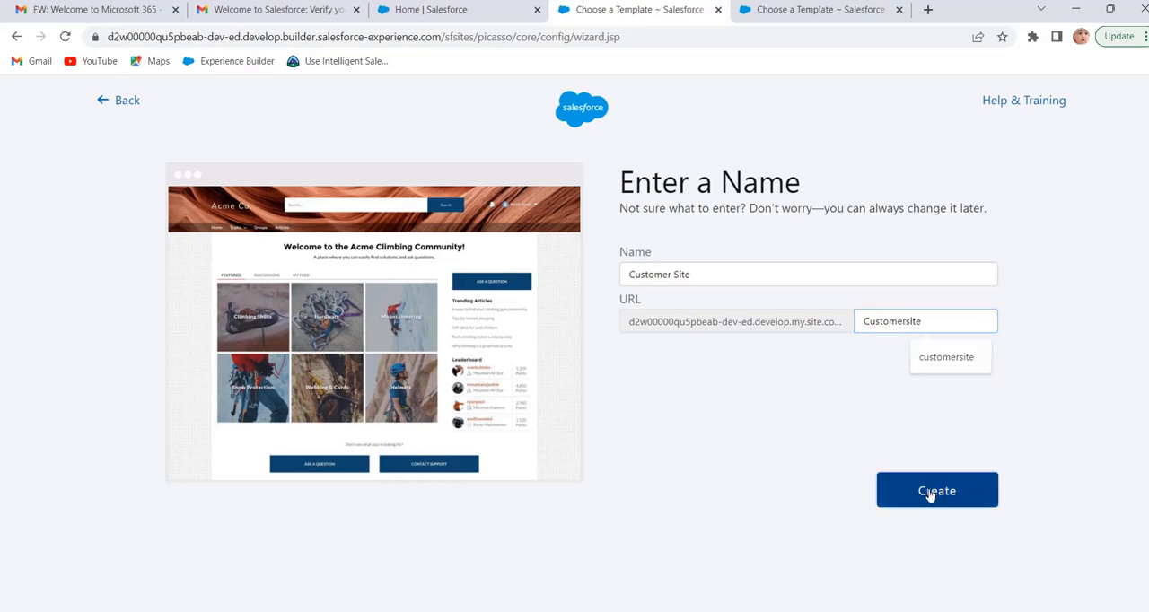
pyautogui.click(937, 490)
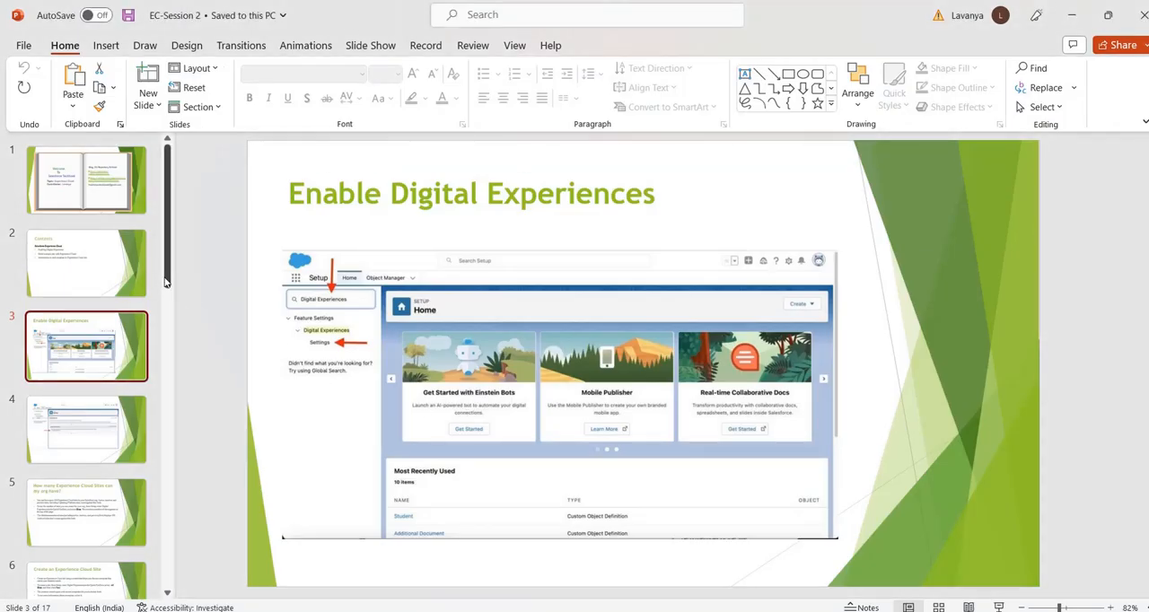
# Step: Scroll the PowerPoint slide thumbnails while the Enable Digital Experiences slide stays shown
pyautogui.scroll(-3)
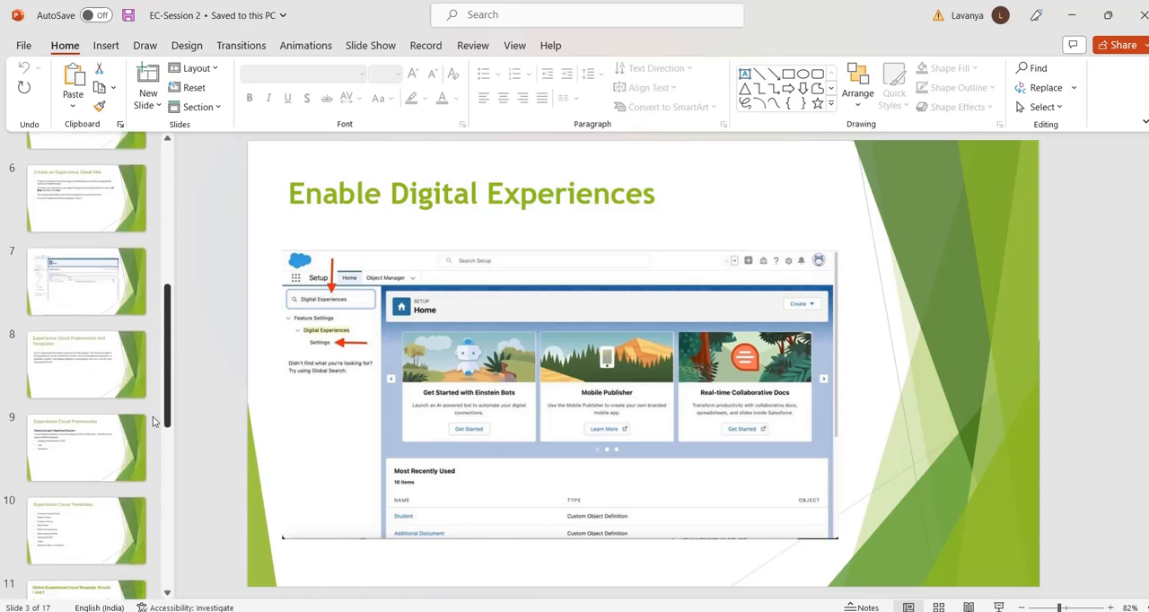
# Step: Show slide 9, Experience Cloud Frameworks: Lightning Web Runtime, Aura and Visualforce
pyautogui.scroll(-3)
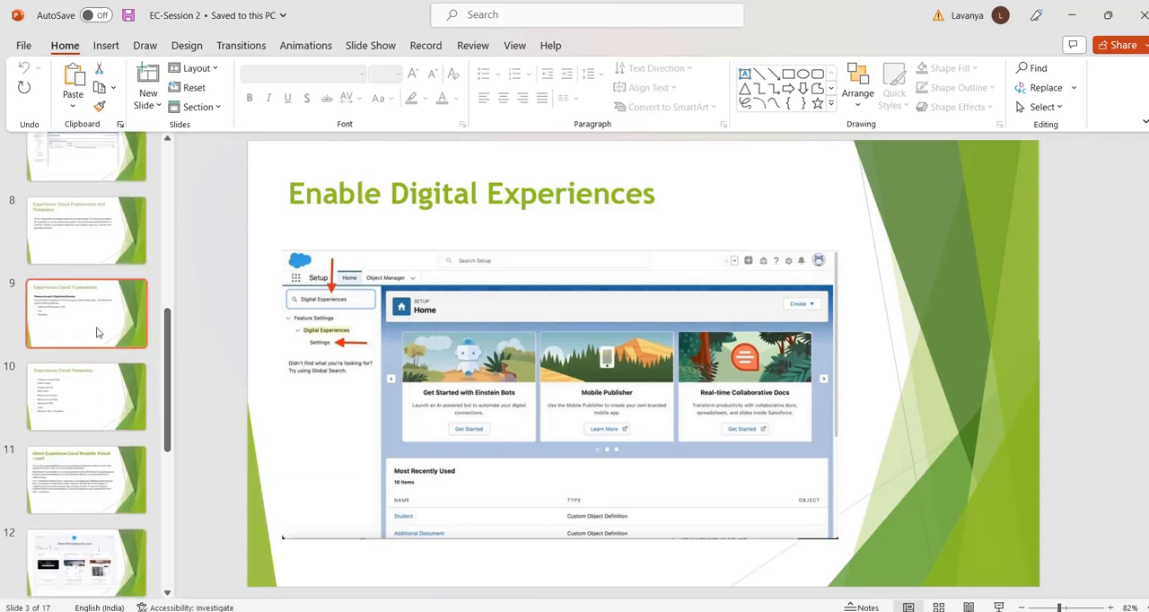
pyautogui.click(86, 313)
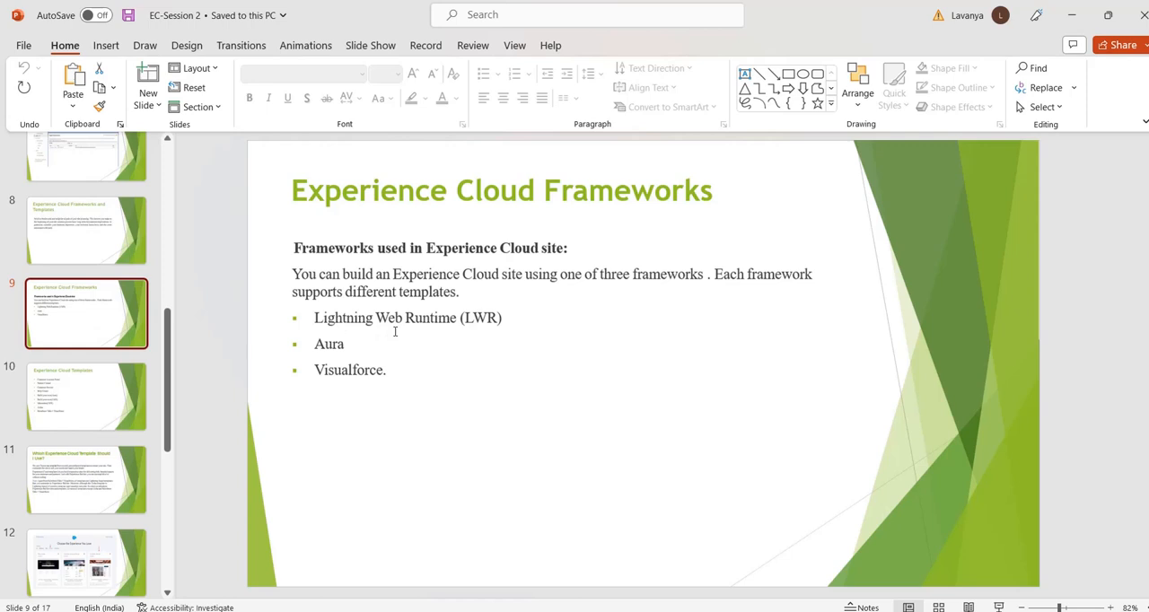
pyautogui.moveTo(395, 343)
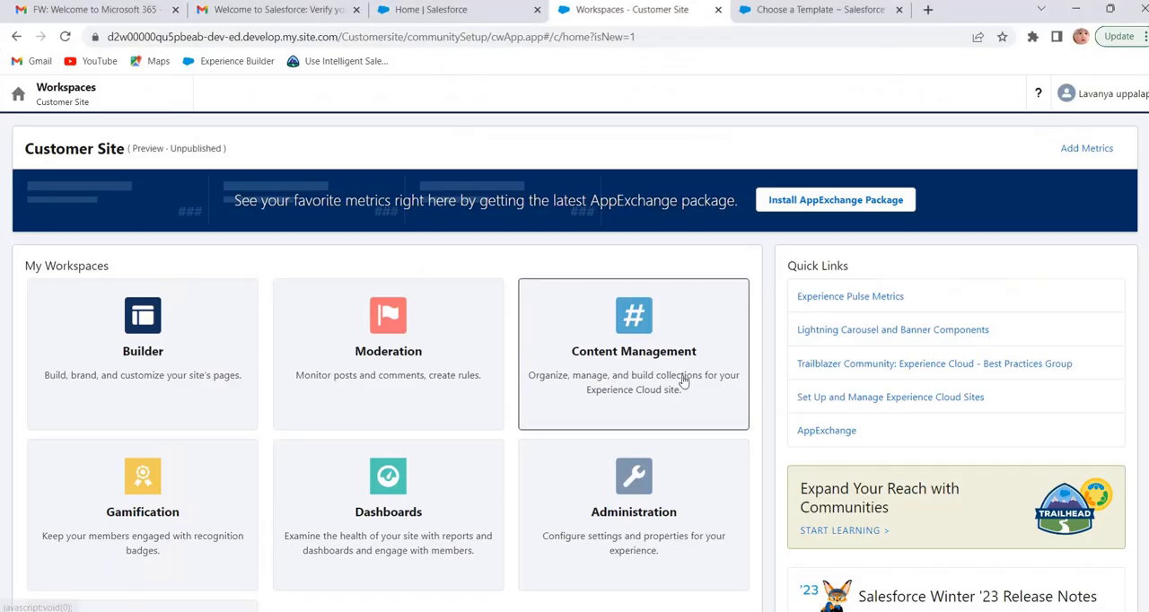
# Step: In the Choose a Template gallery, apply the All filter and browse every template card
pyautogui.click(817, 10)
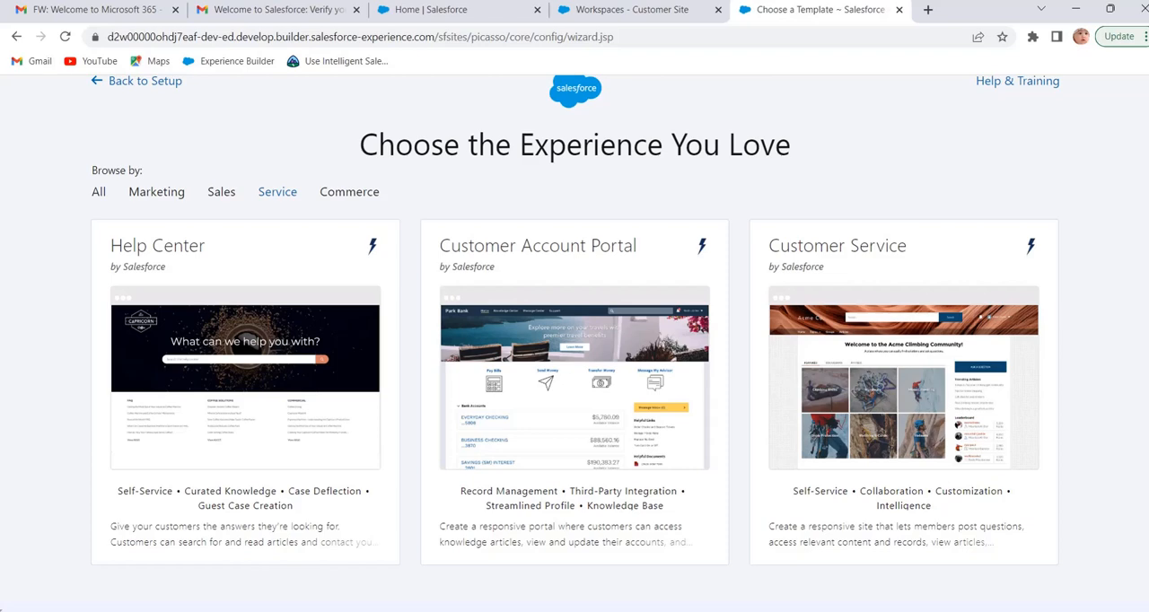
pyautogui.moveTo(1045, 427)
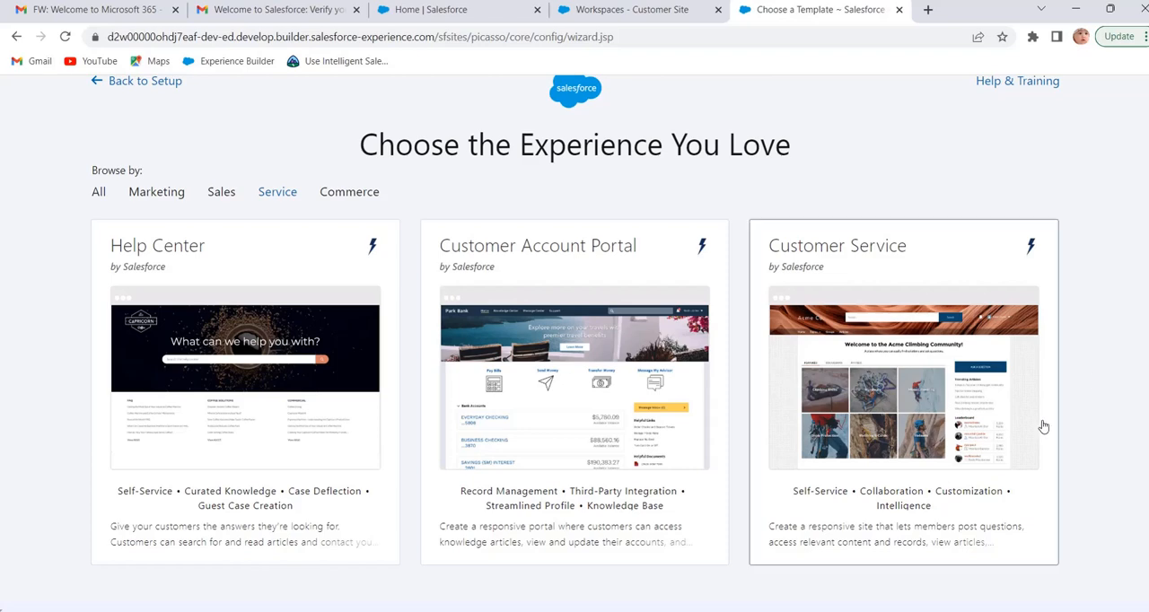
pyautogui.moveTo(115, 211)
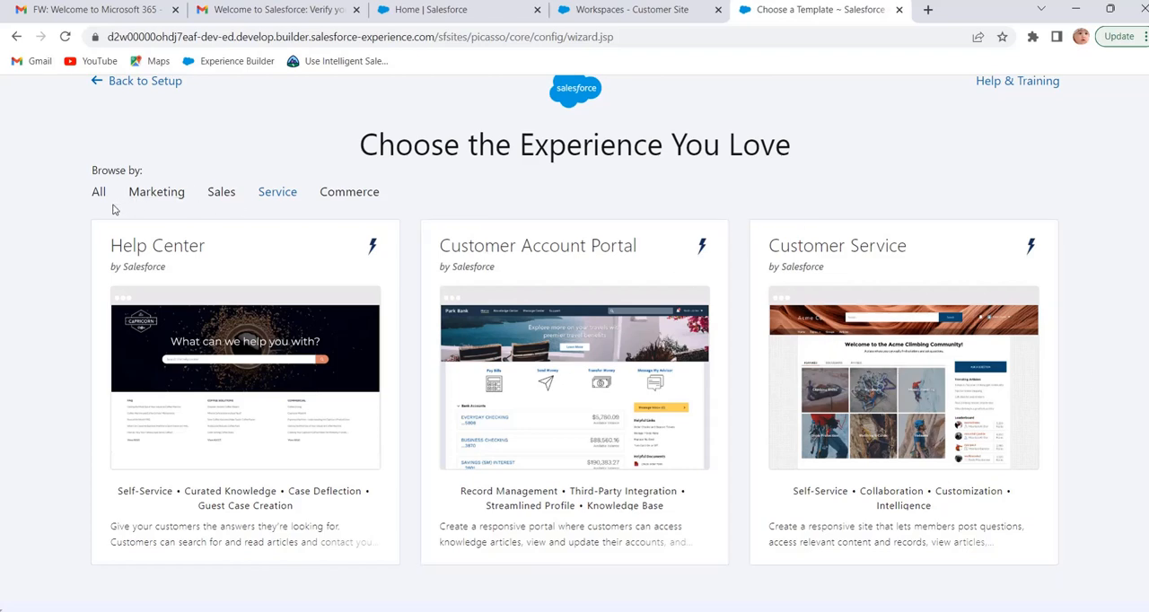
pyautogui.click(99, 190)
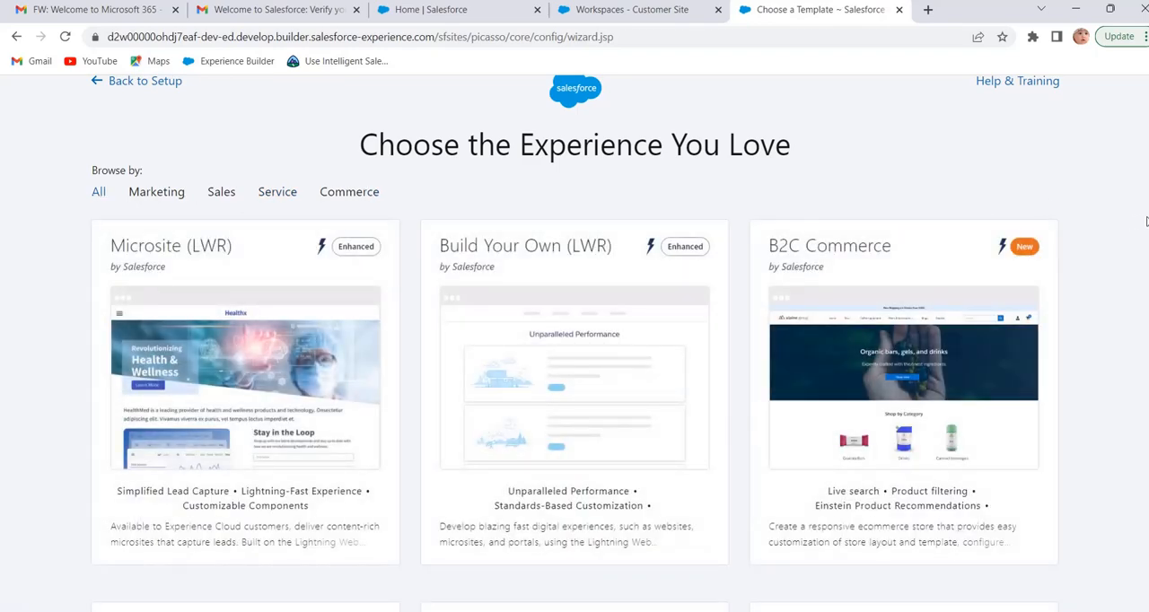
pyautogui.scroll(-3)
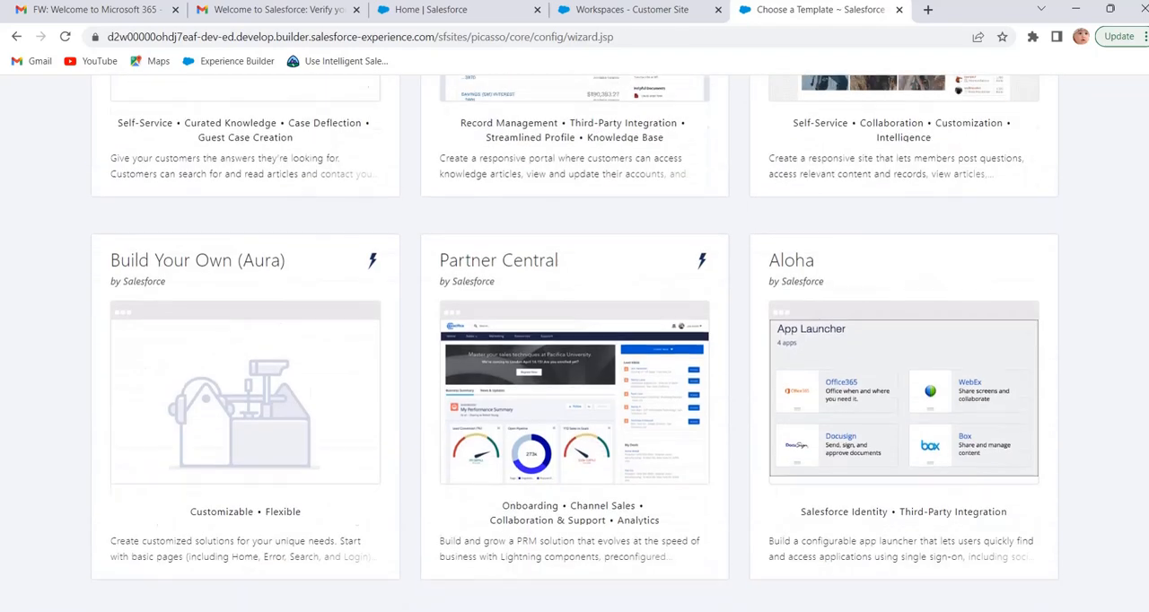
pyautogui.scroll(3)
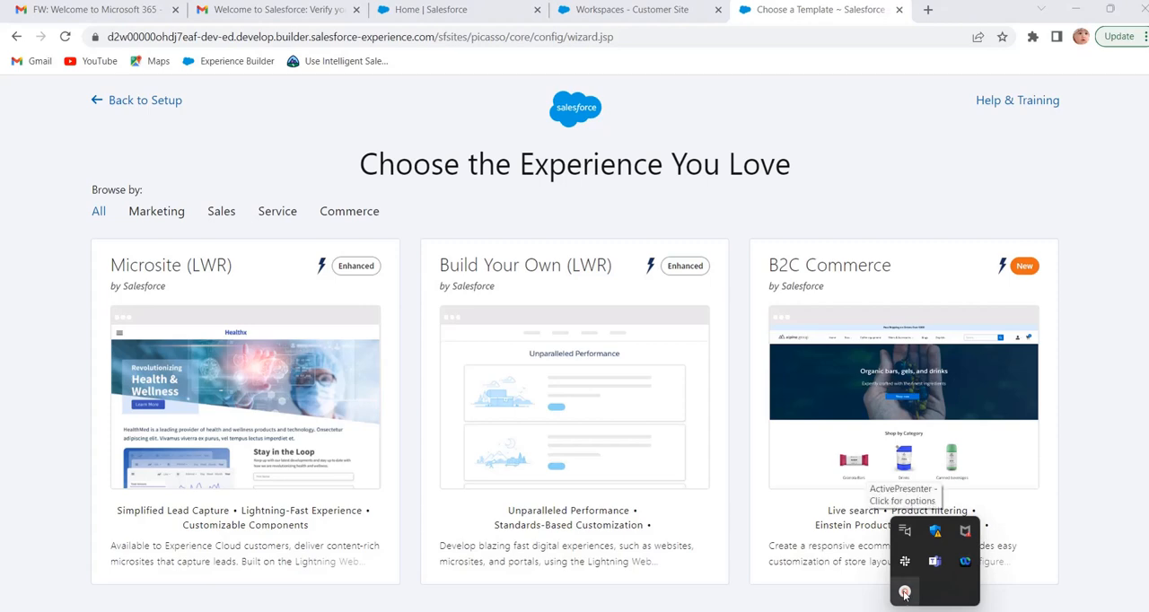
pyautogui.click(905, 592)
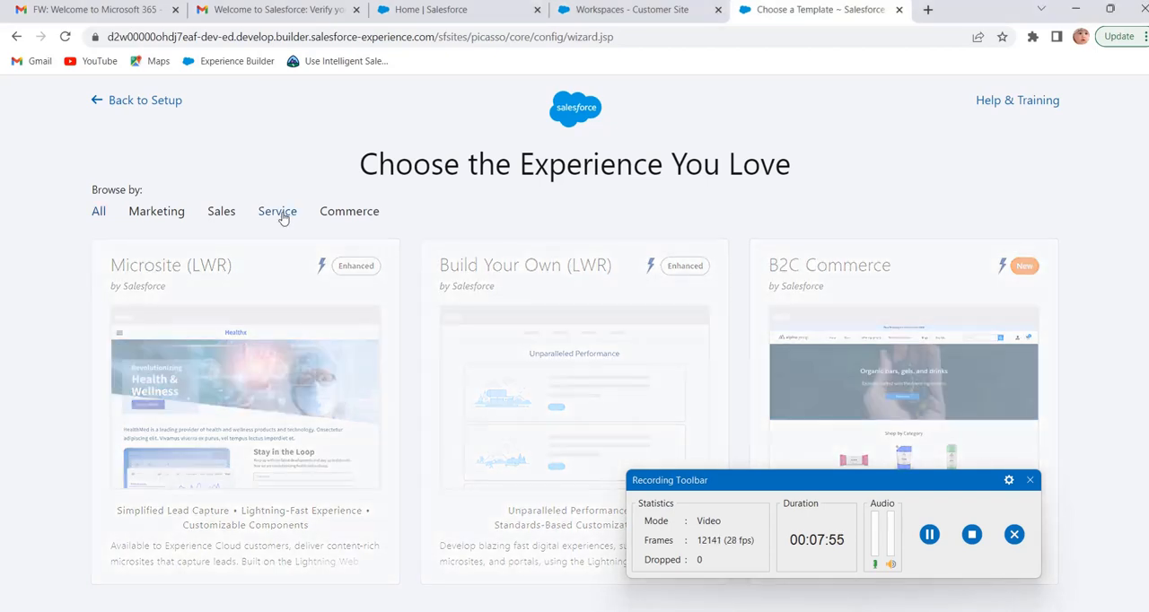
# Step: Filter the gallery to Service: Help Center, Customer Account Portal and Customer Service
pyautogui.click(277, 211)
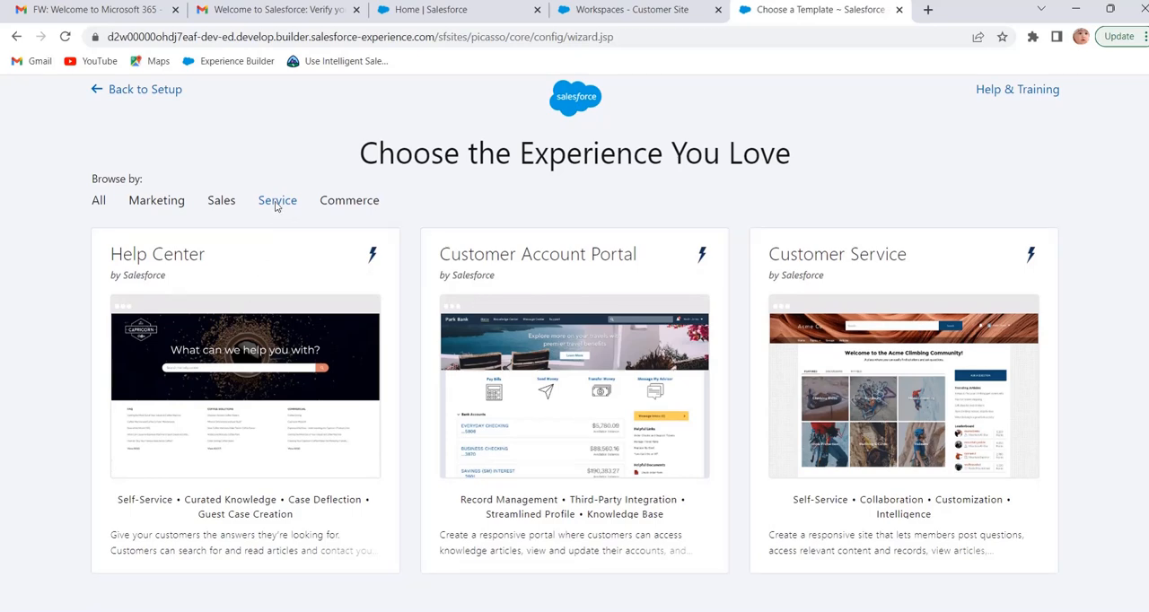
pyautogui.moveTo(248, 283)
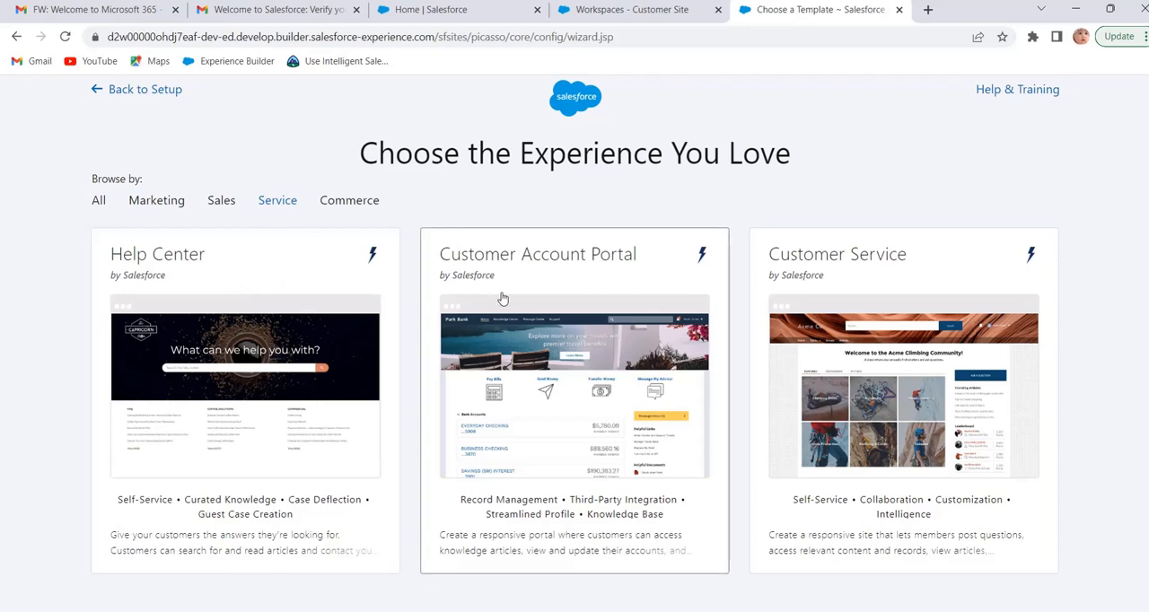
pyautogui.moveTo(517, 301)
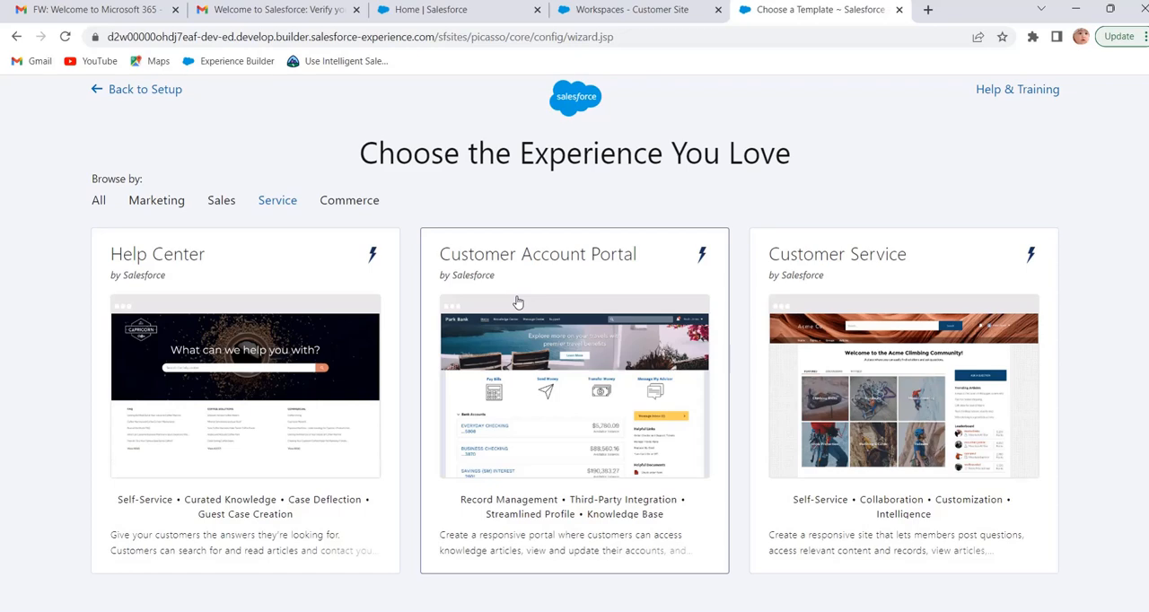
pyautogui.moveTo(671, 312)
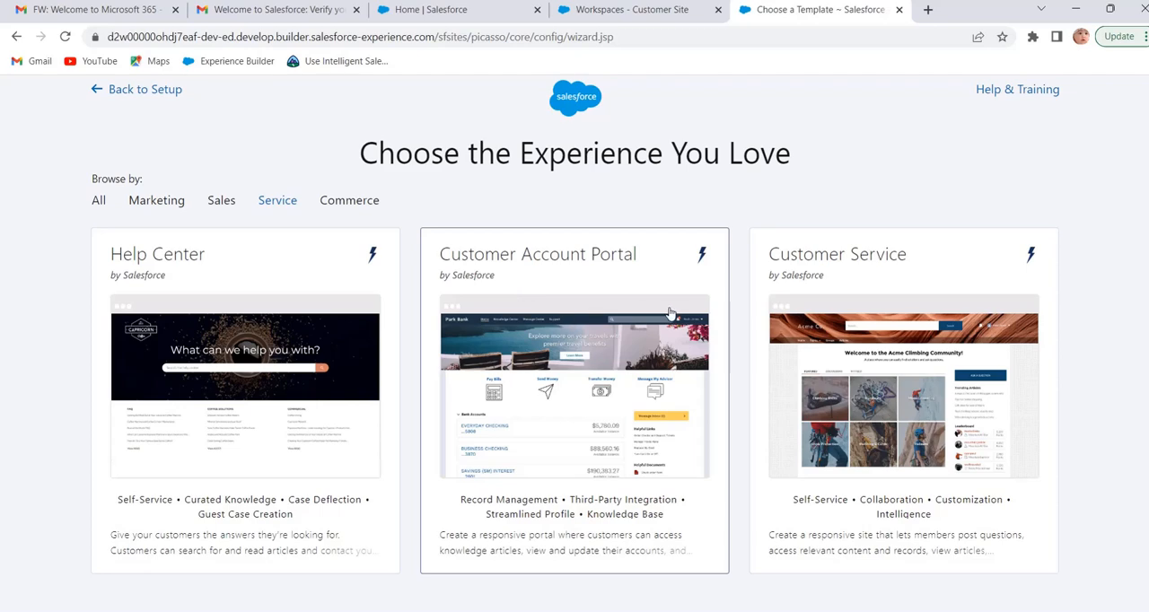
pyautogui.moveTo(858, 316)
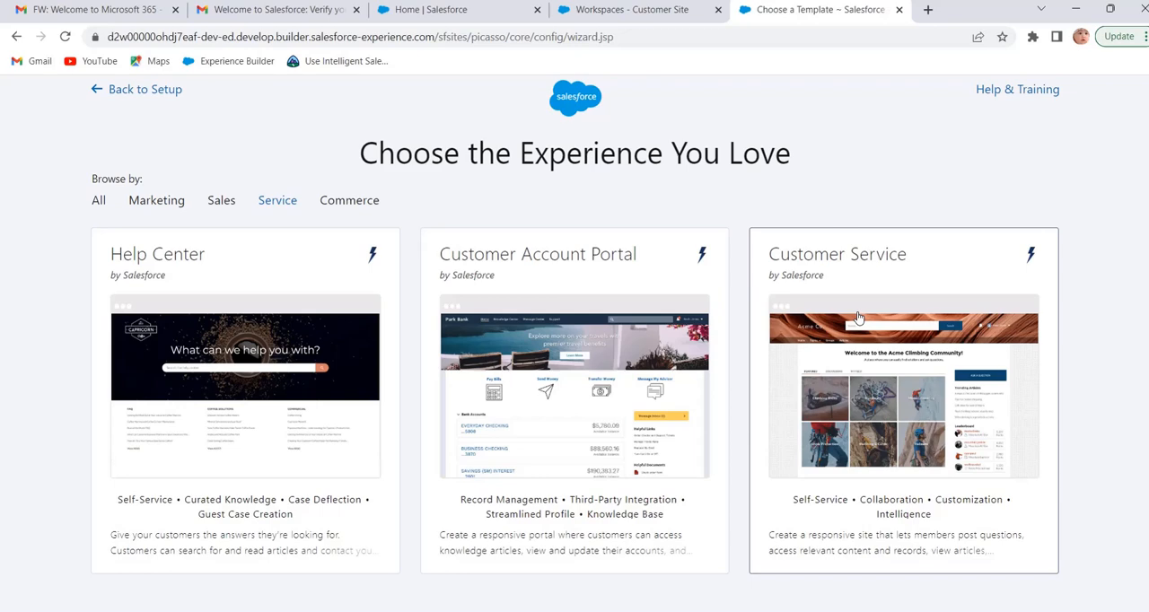
pyautogui.moveTo(316, 226)
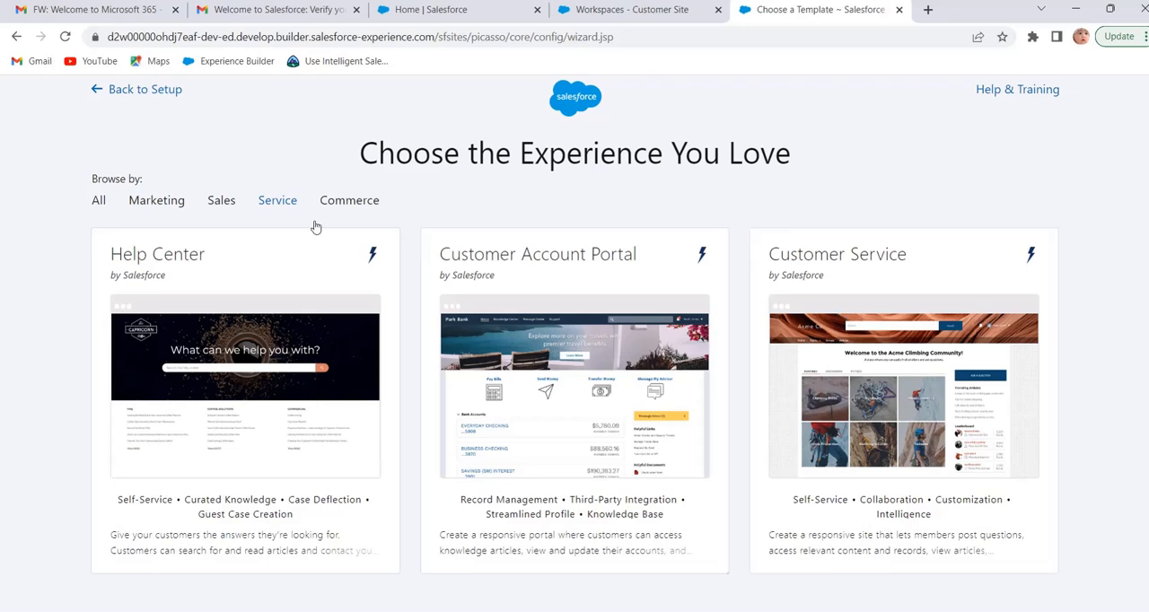
pyautogui.moveTo(220, 201)
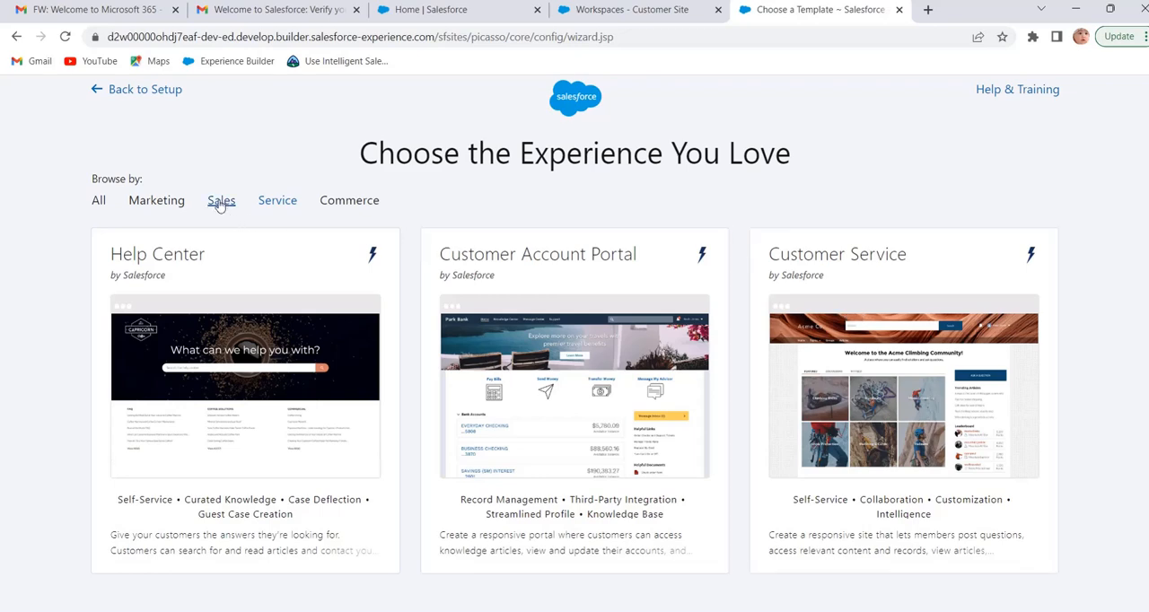
# Step: Filter the gallery to Sales, leaving only the Partner Central template
pyautogui.click(221, 202)
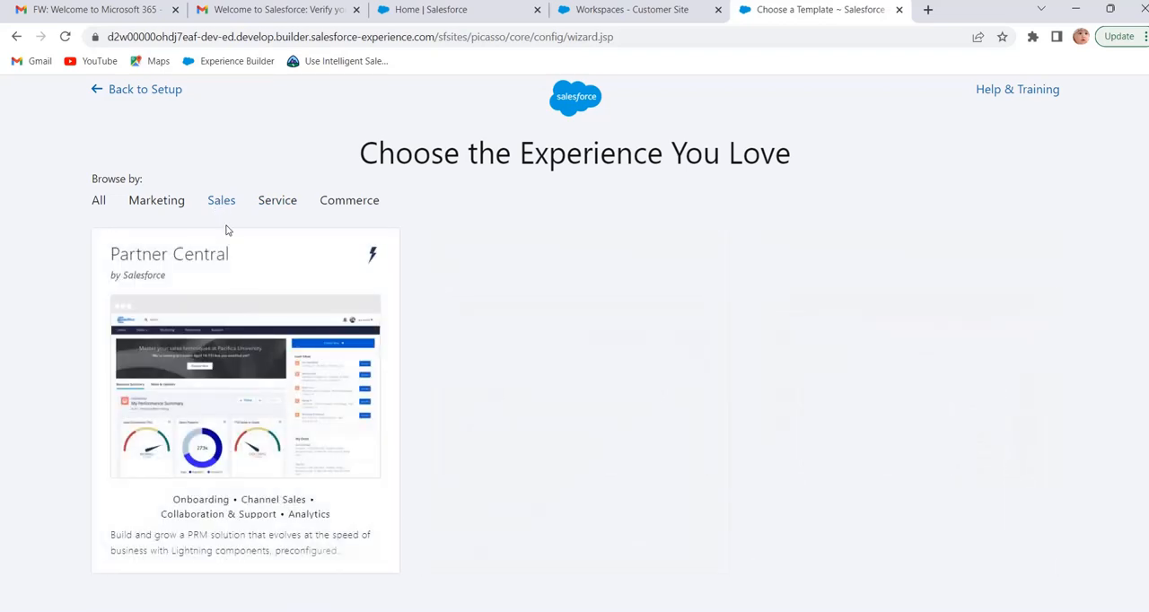
pyautogui.moveTo(243, 284)
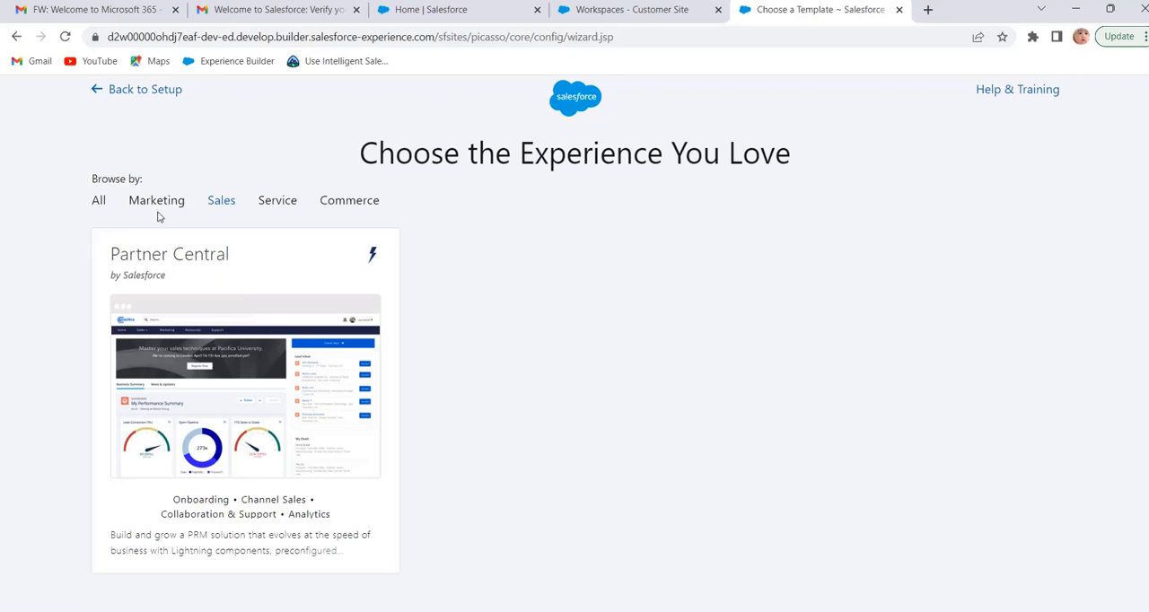
# Step: Filter the gallery to Marketing, leaving only the Microsite (LWR) template
pyautogui.click(156, 201)
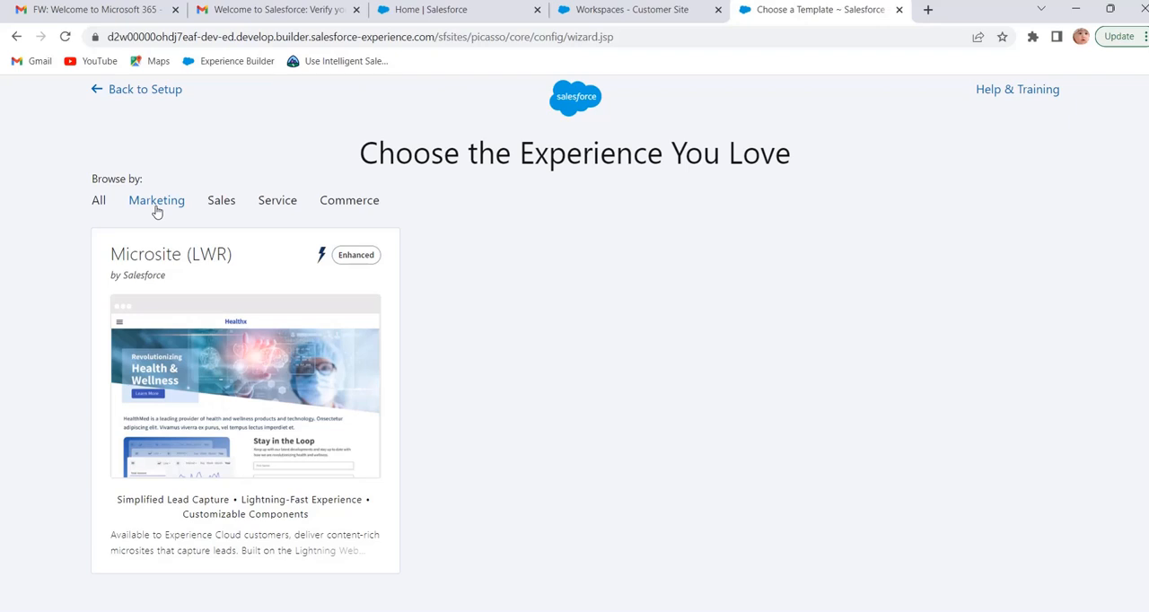
pyautogui.moveTo(173, 291)
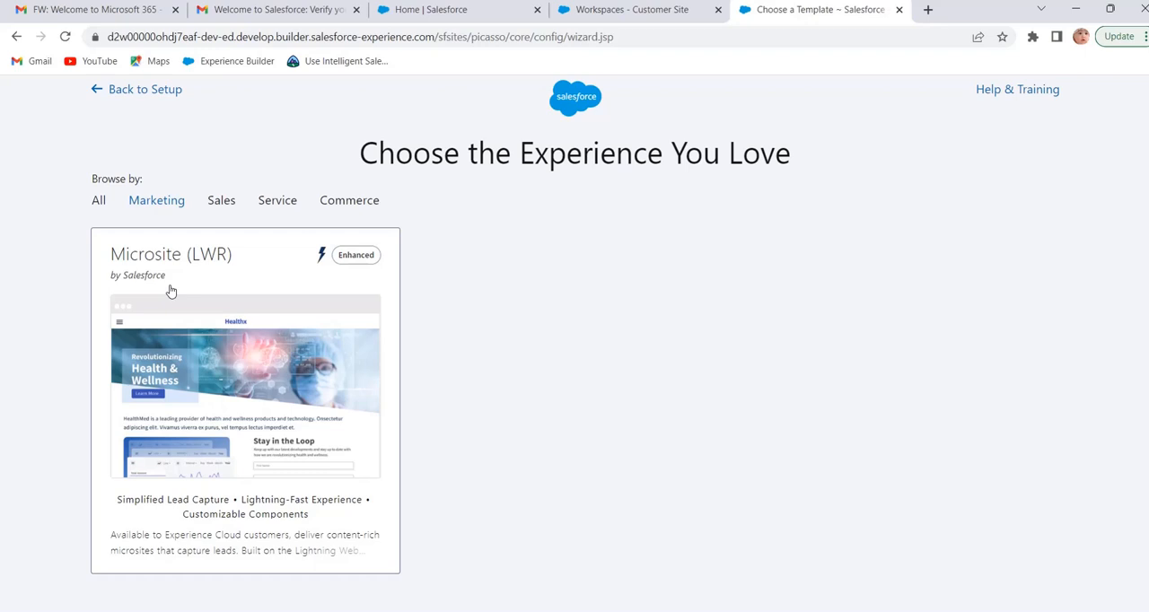
pyautogui.moveTo(287, 246)
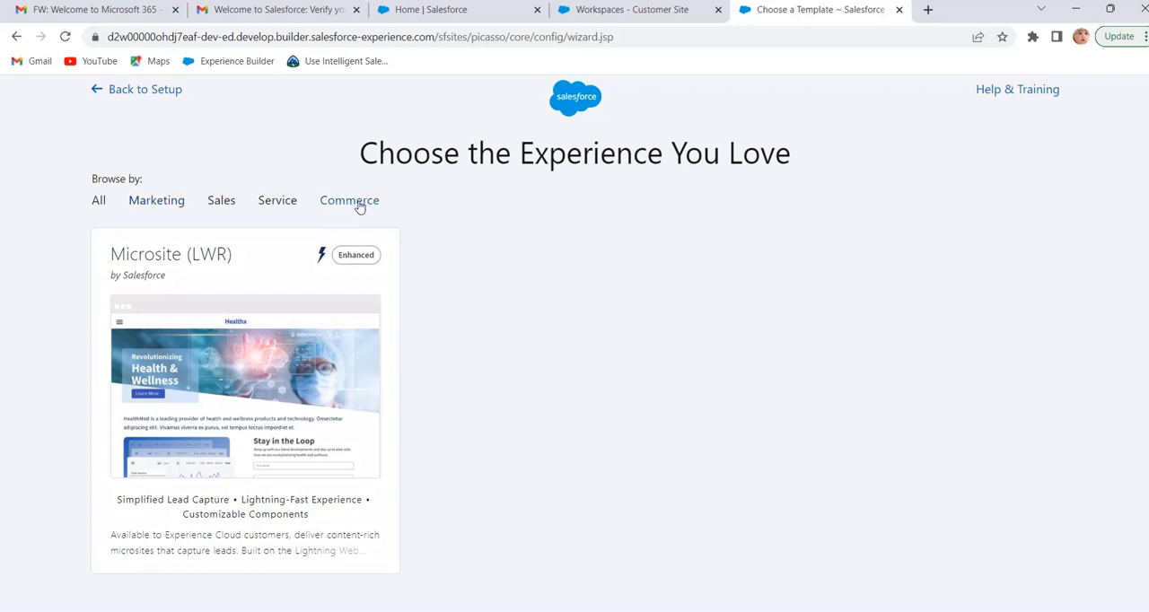
# Step: Filter the gallery to Commerce showing B2C Commerce, then return to all categories
pyautogui.click(349, 201)
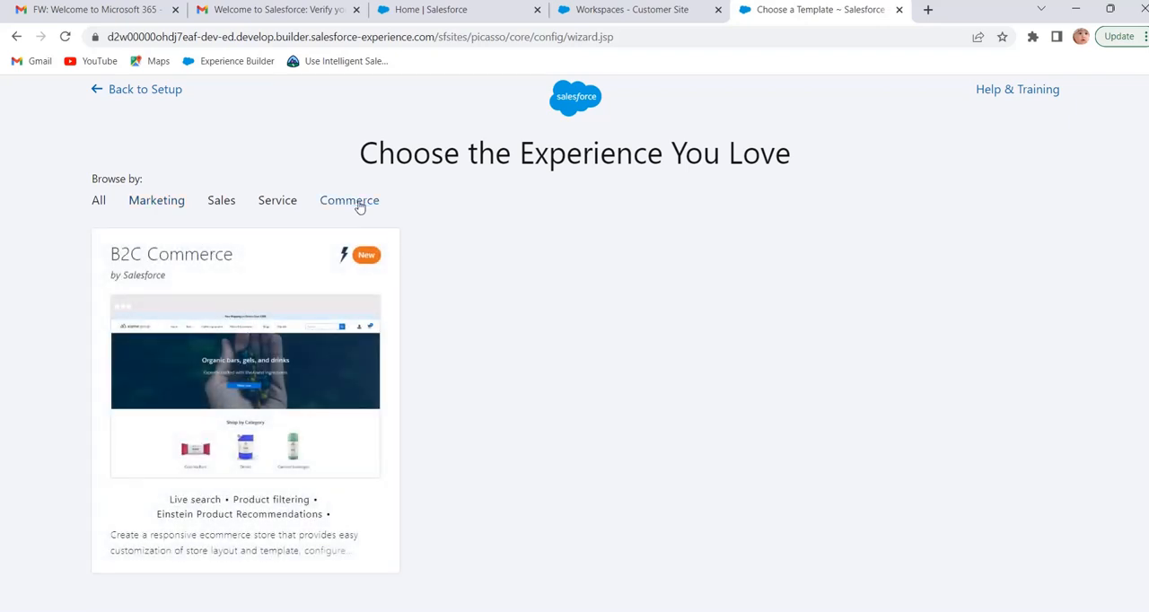
pyautogui.moveTo(359, 231)
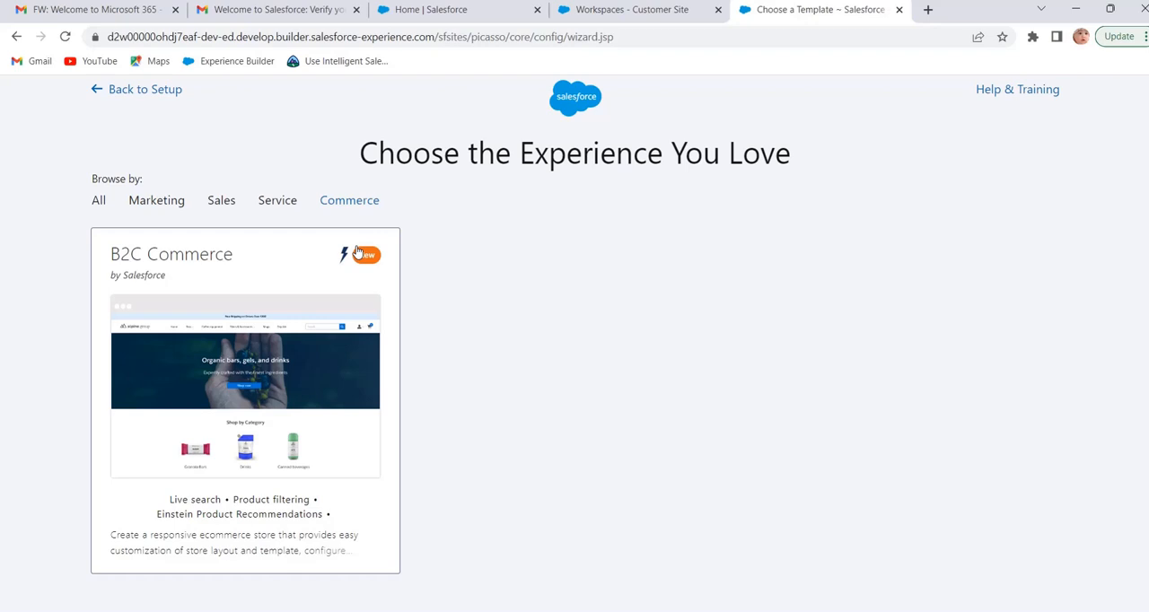
pyautogui.click(99, 202)
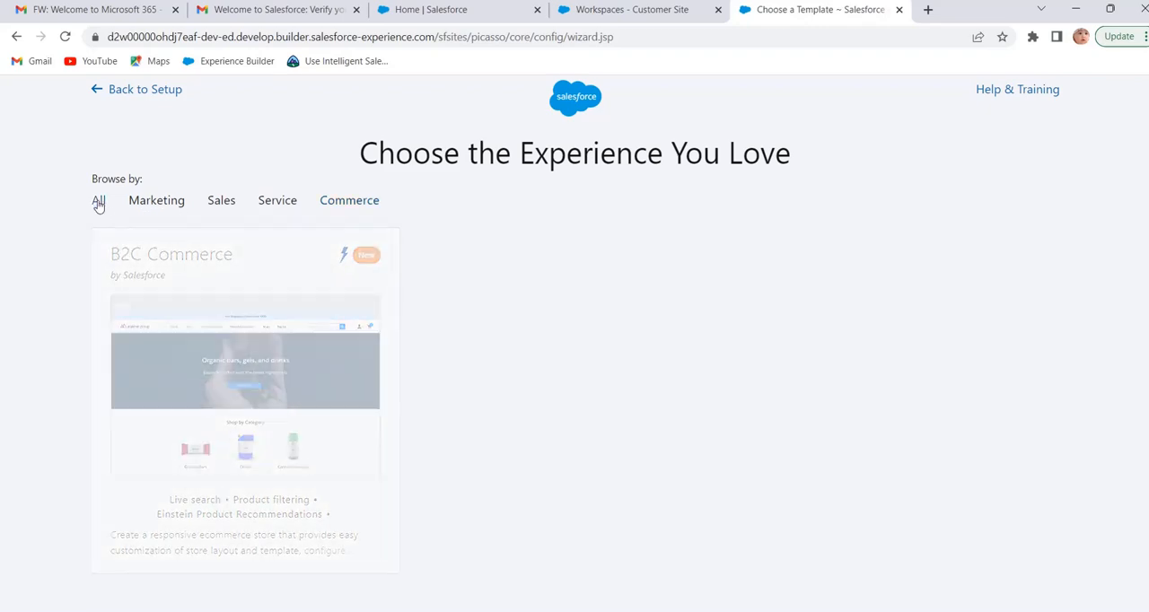
pyautogui.click(99, 201)
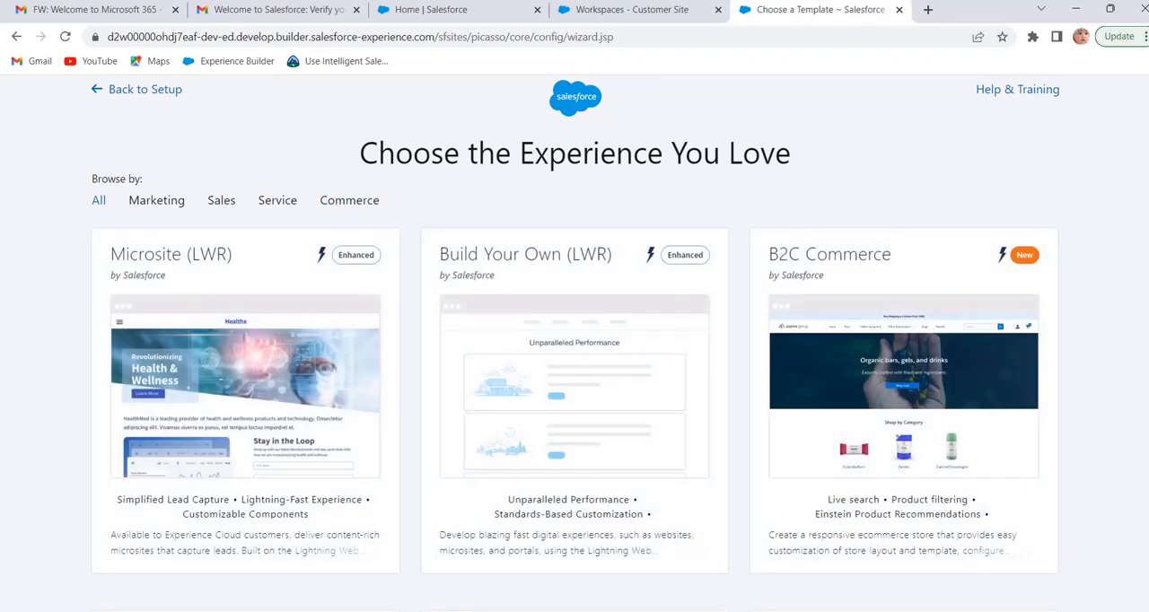
pyautogui.scroll(-3)
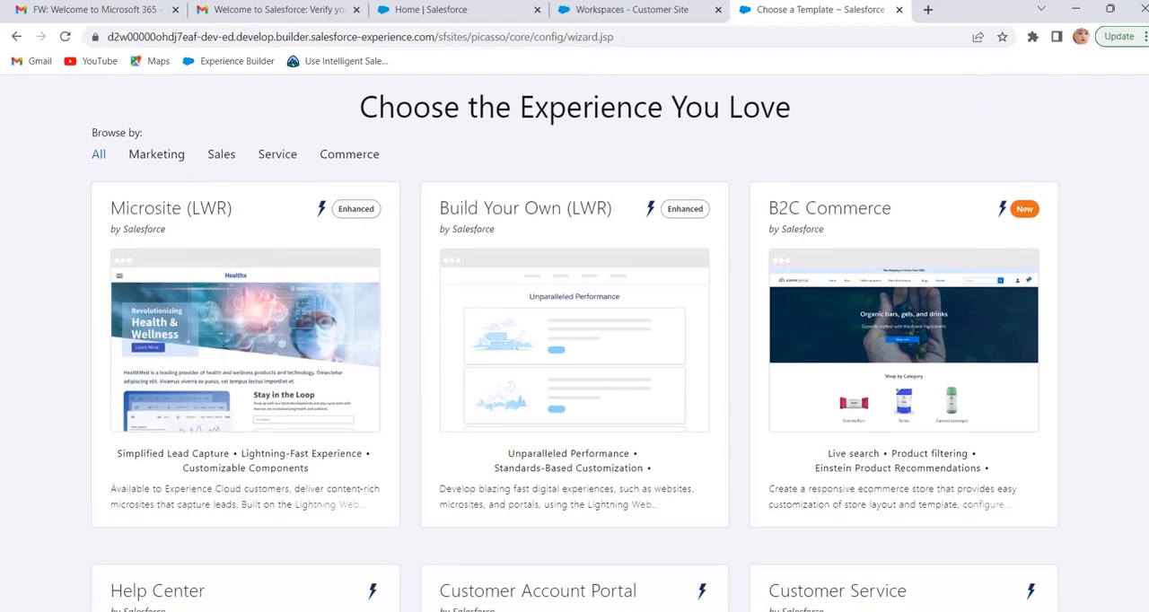
pyautogui.scroll(-3)
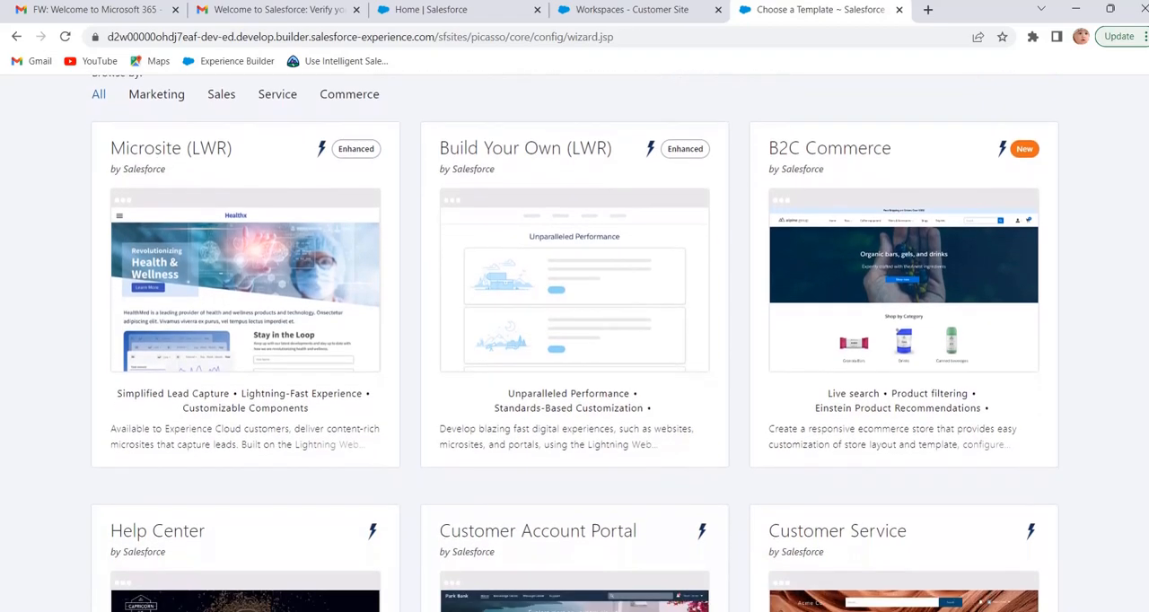
pyautogui.scroll(-3)
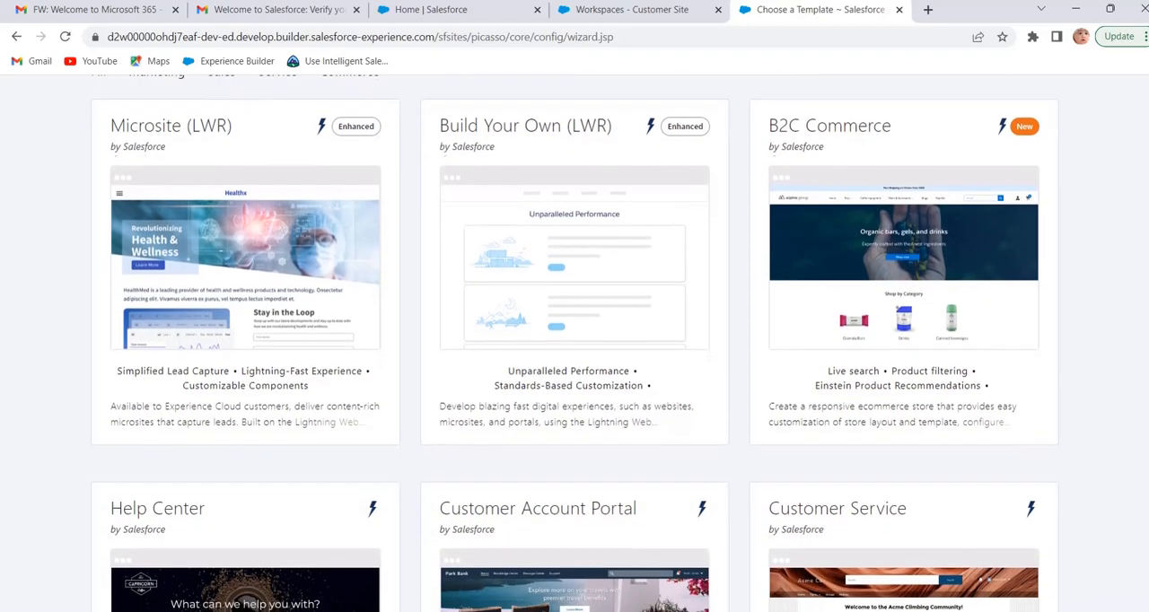
pyautogui.scroll(-3)
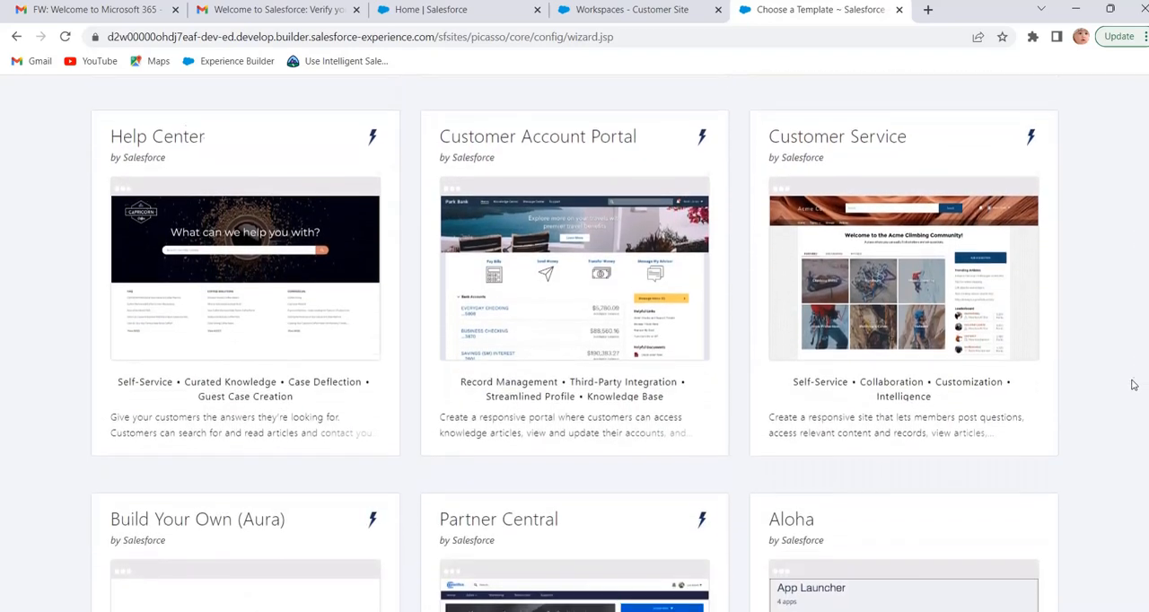
pyautogui.scroll(-3)
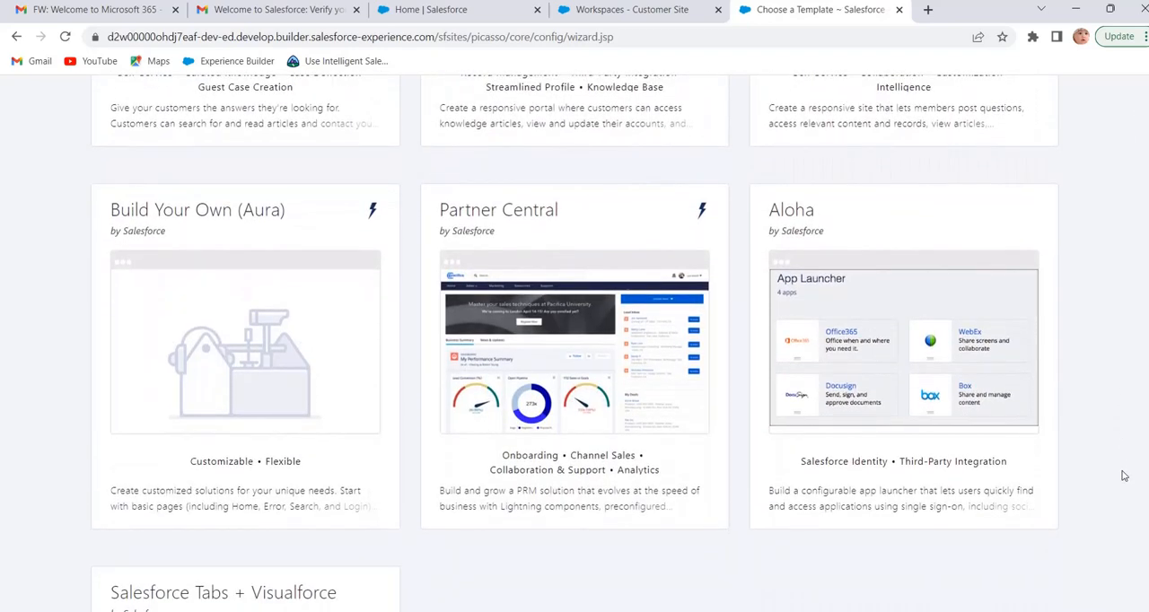
pyautogui.moveTo(323, 429)
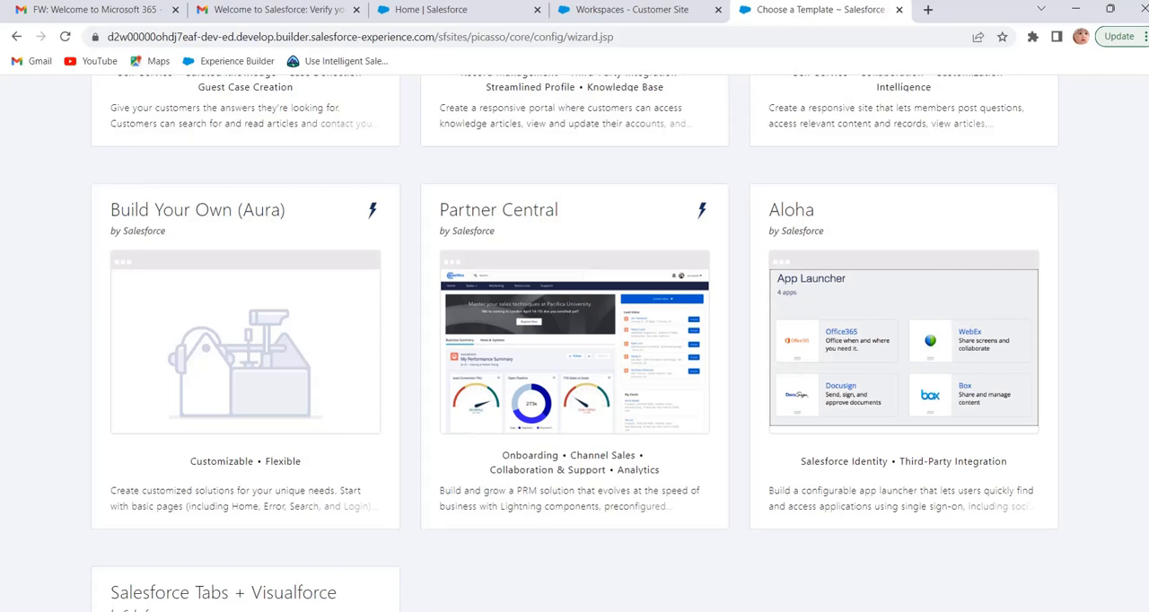
pyautogui.scroll(3)
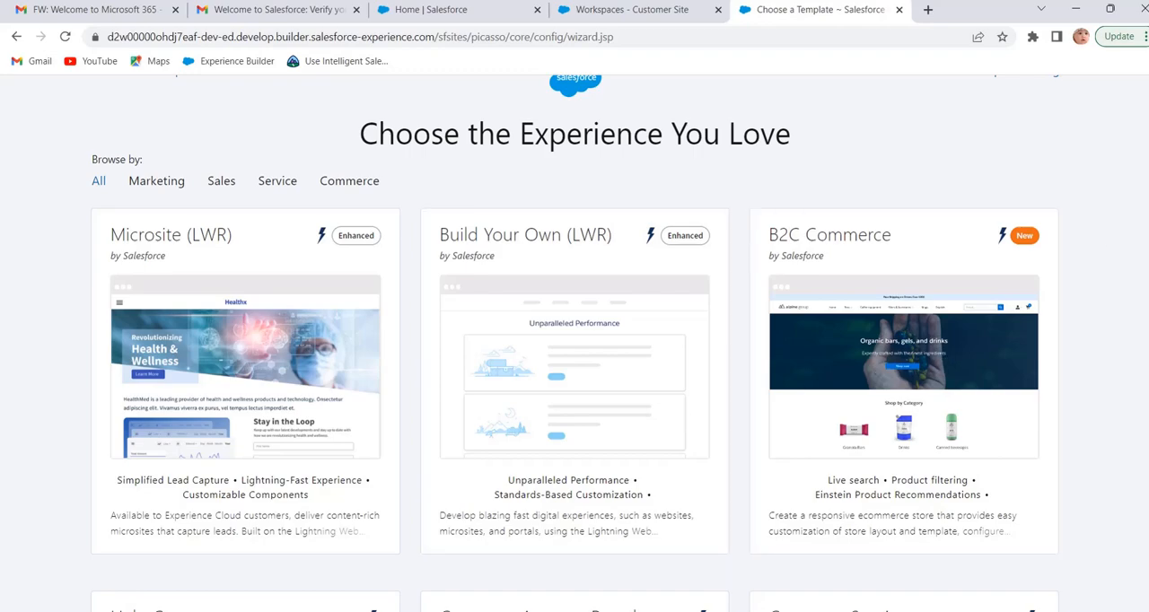
# Step: Scroll the gallery to the Build Your Own (Aura), Partner Central and Aloha cards
pyautogui.scroll(-3)
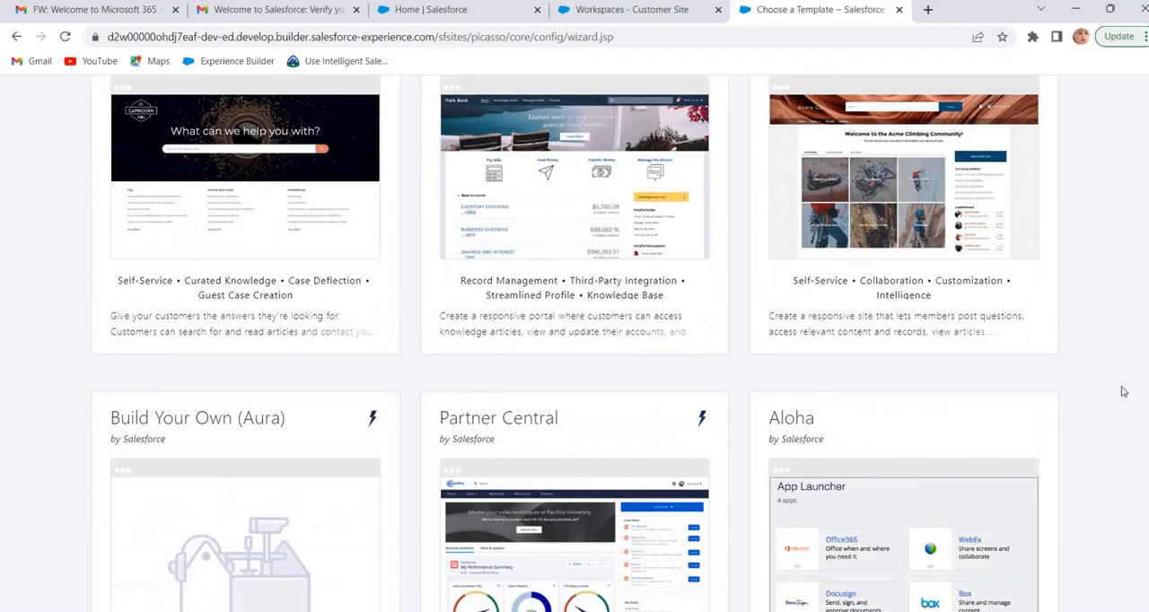
pyautogui.scroll(-3)
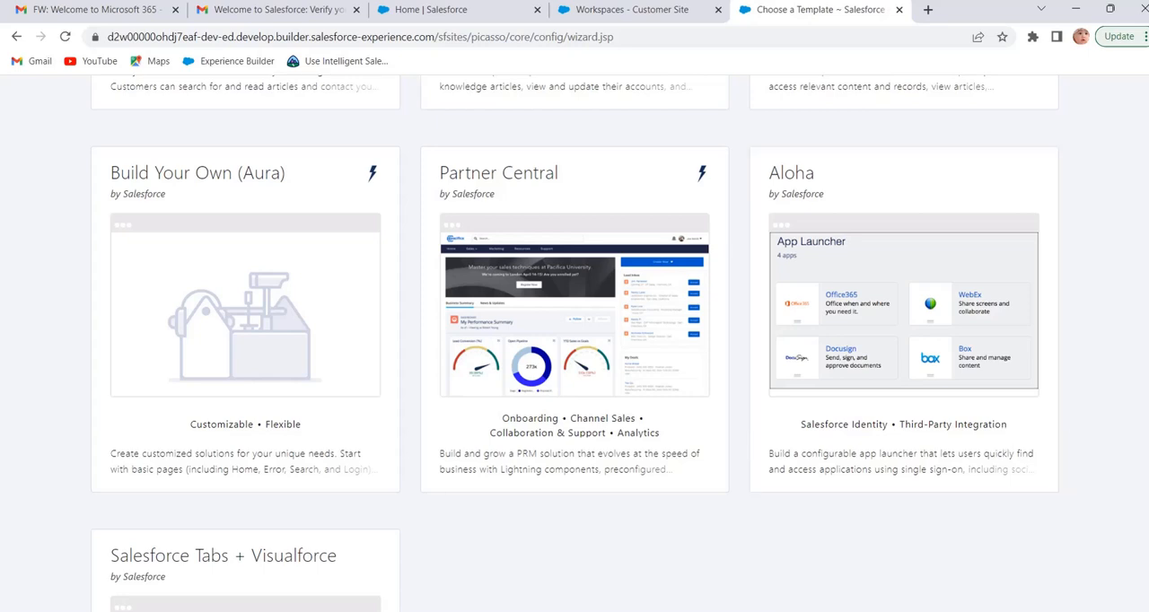
# Step: Scroll to the last card, the Salesforce Tabs + Visualforce template
pyautogui.scroll(-3)
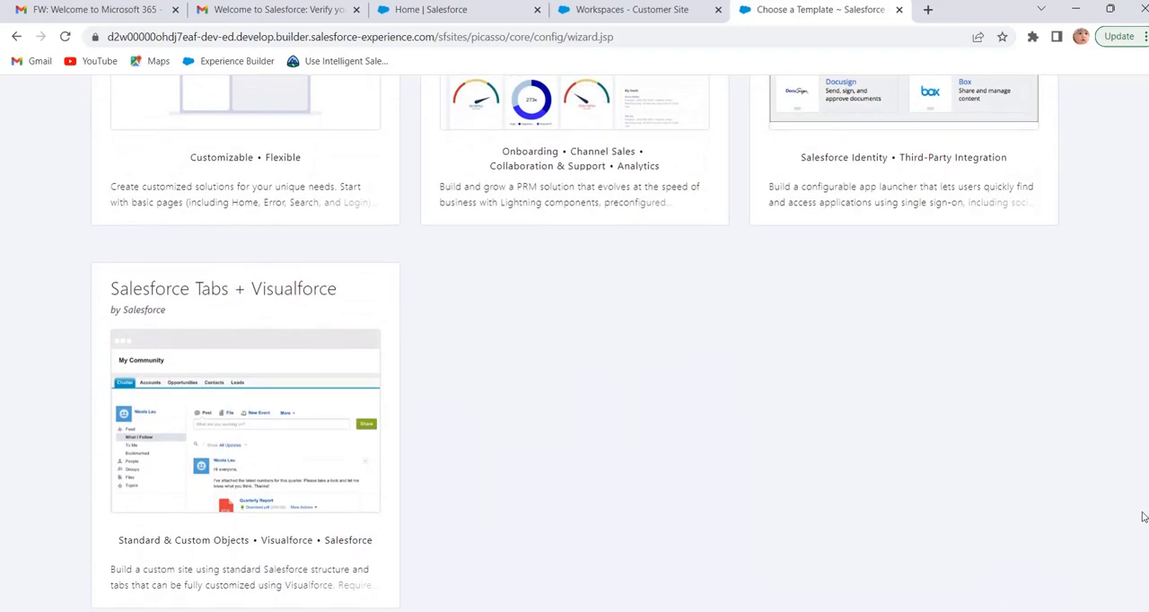
pyautogui.moveTo(1030, 470)
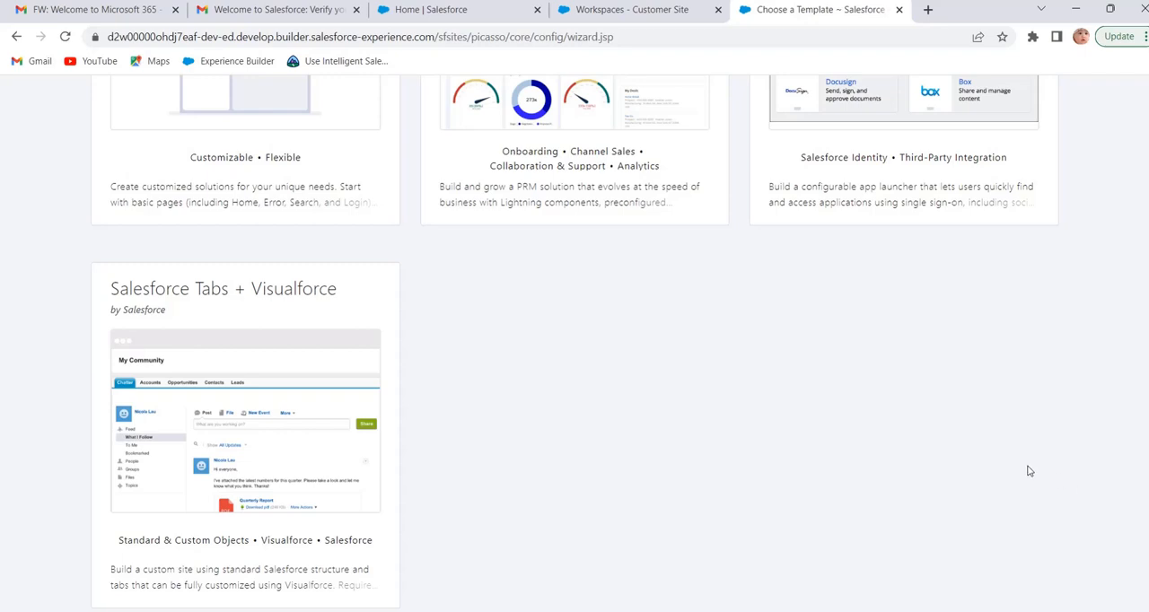
pyautogui.moveTo(732, 432)
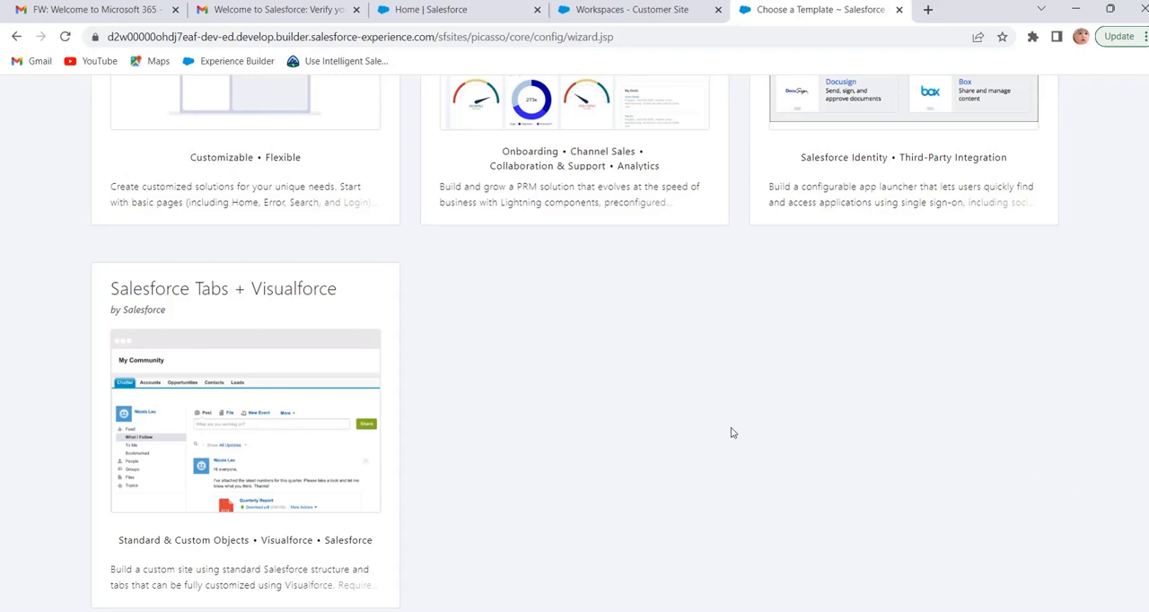
pyautogui.moveTo(324, 410)
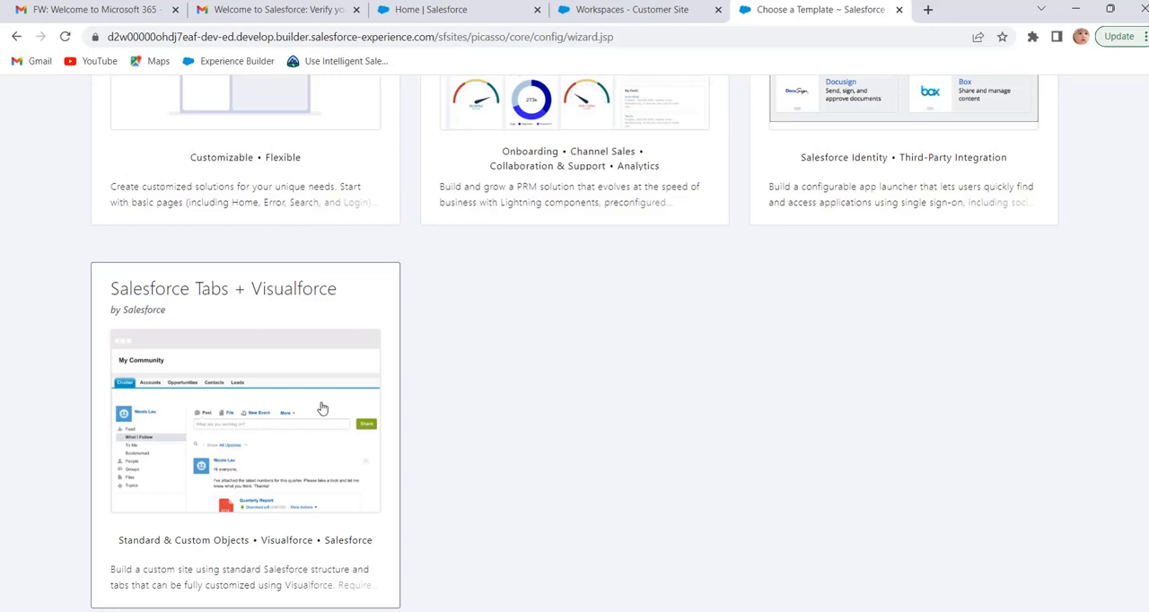
pyautogui.moveTo(327, 409)
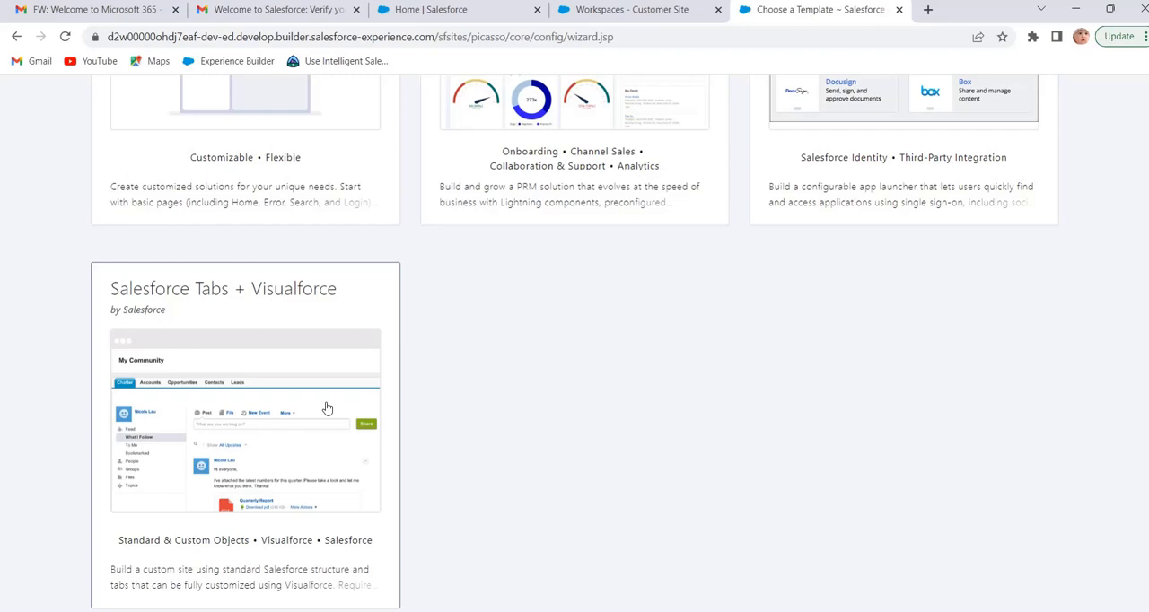
pyautogui.moveTo(542, 372)
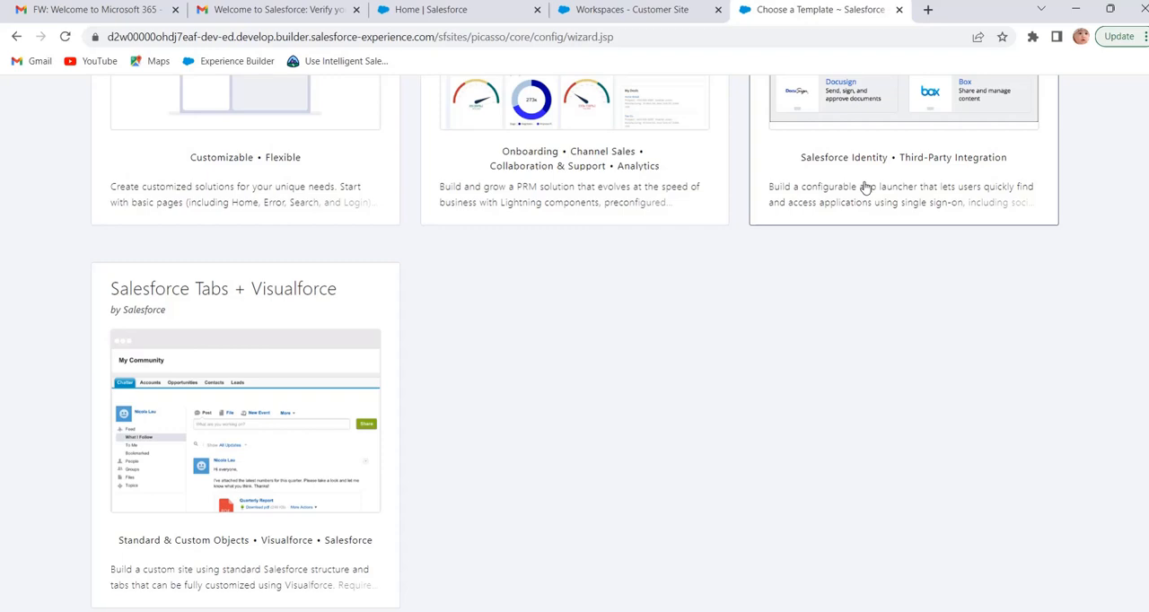
pyautogui.moveTo(876, 147)
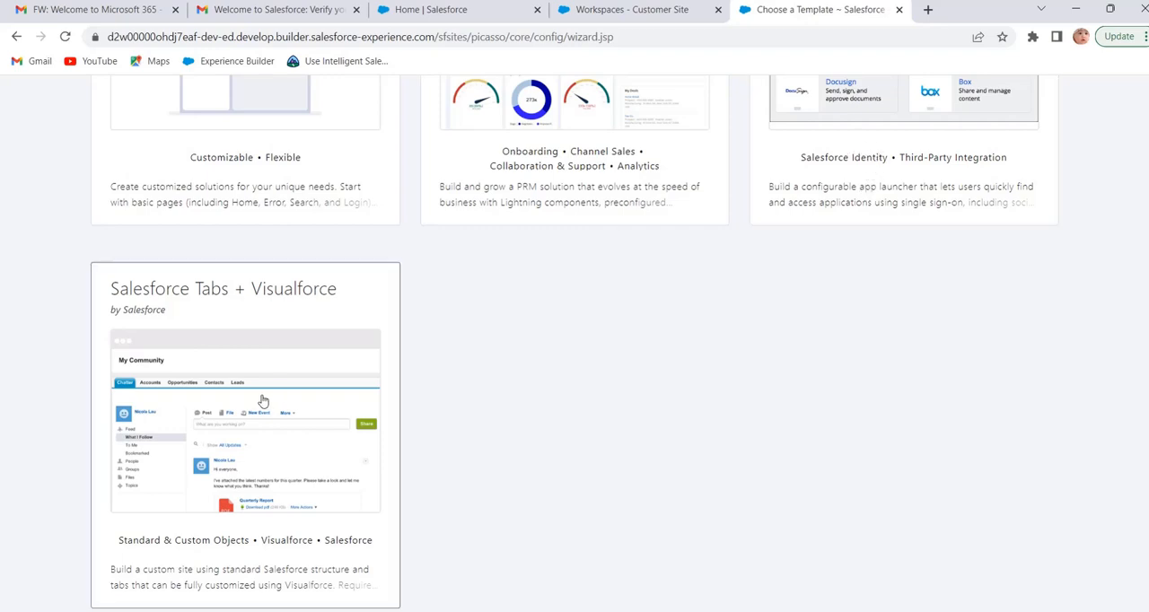
pyautogui.moveTo(259, 393)
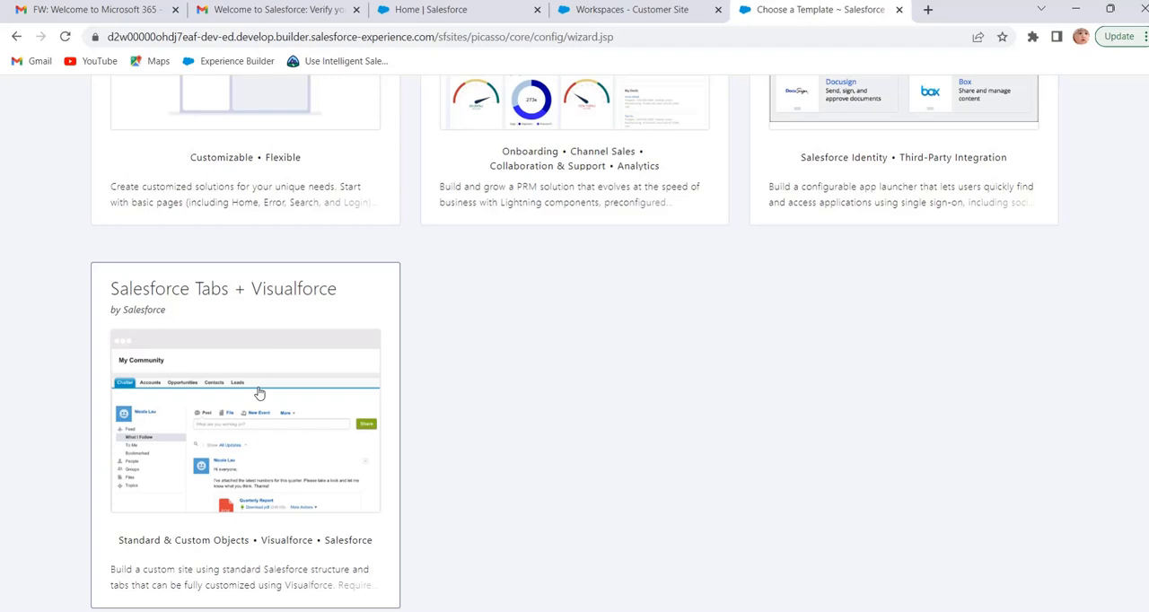
pyautogui.moveTo(273, 398)
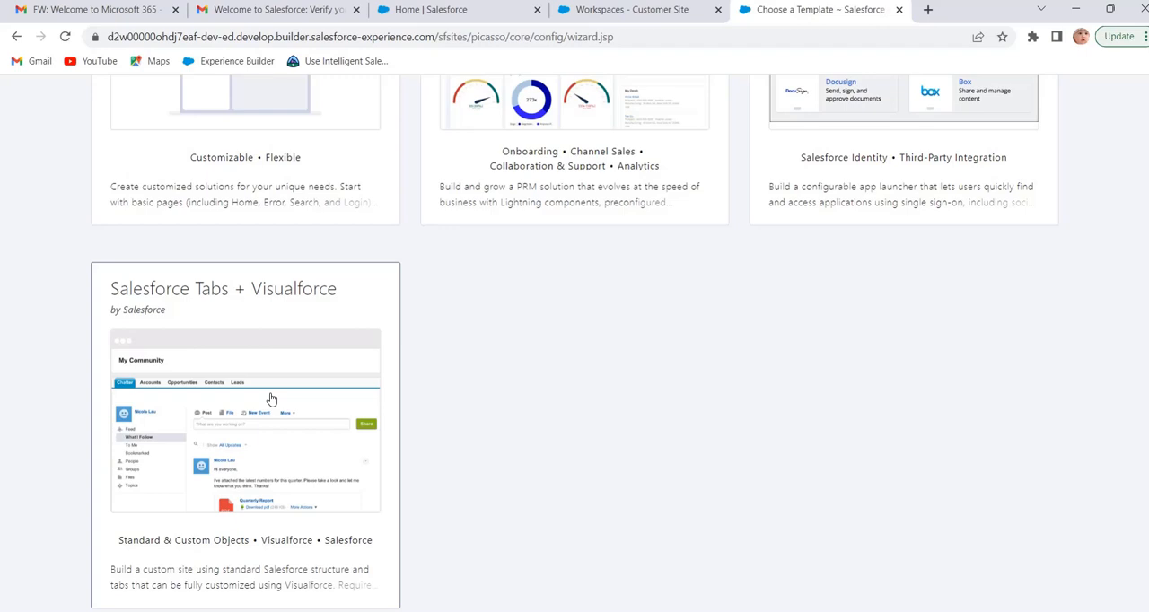
pyautogui.moveTo(339, 380)
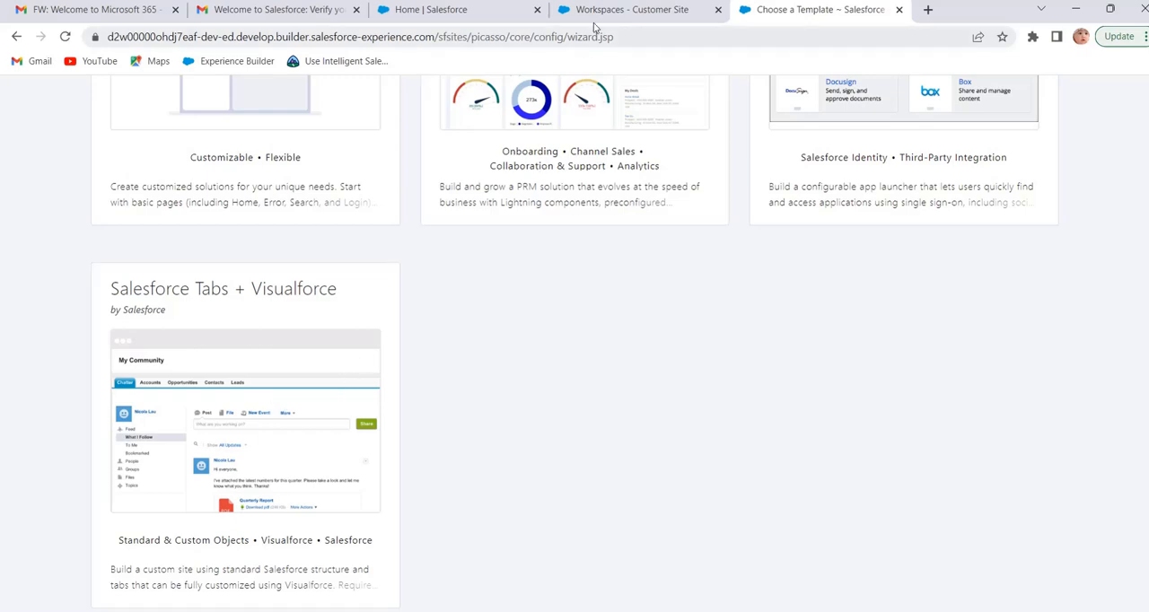
# Step: Show the Customer Site Workspaces home from Builder and Moderation down to Guided Setup
pyautogui.click(637, 11)
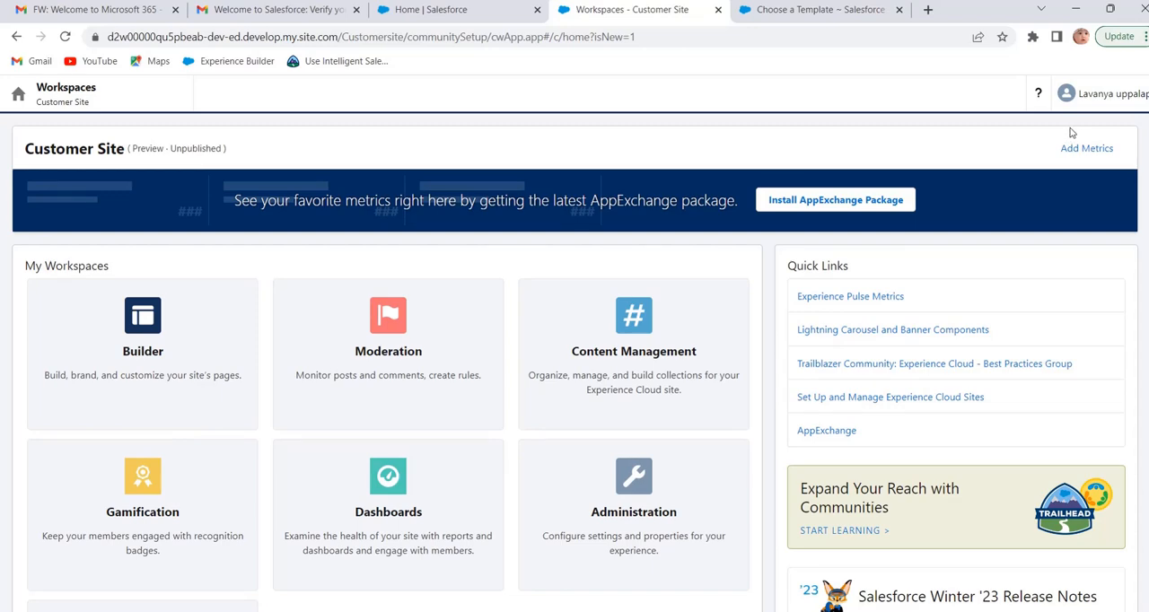
pyautogui.moveTo(984, 129)
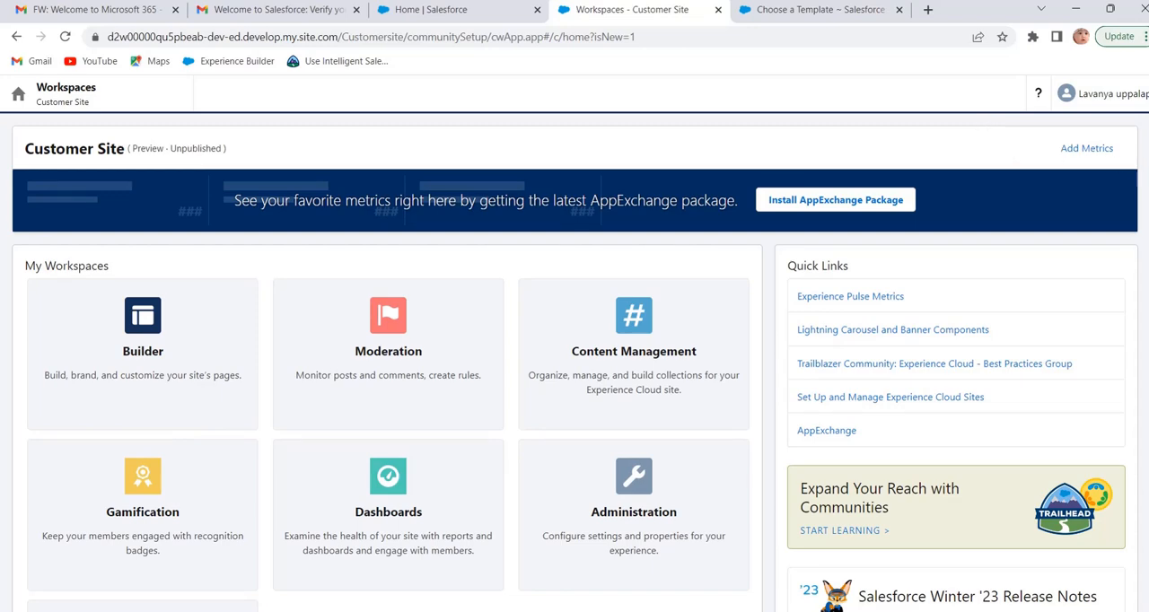
pyautogui.moveTo(968, 194)
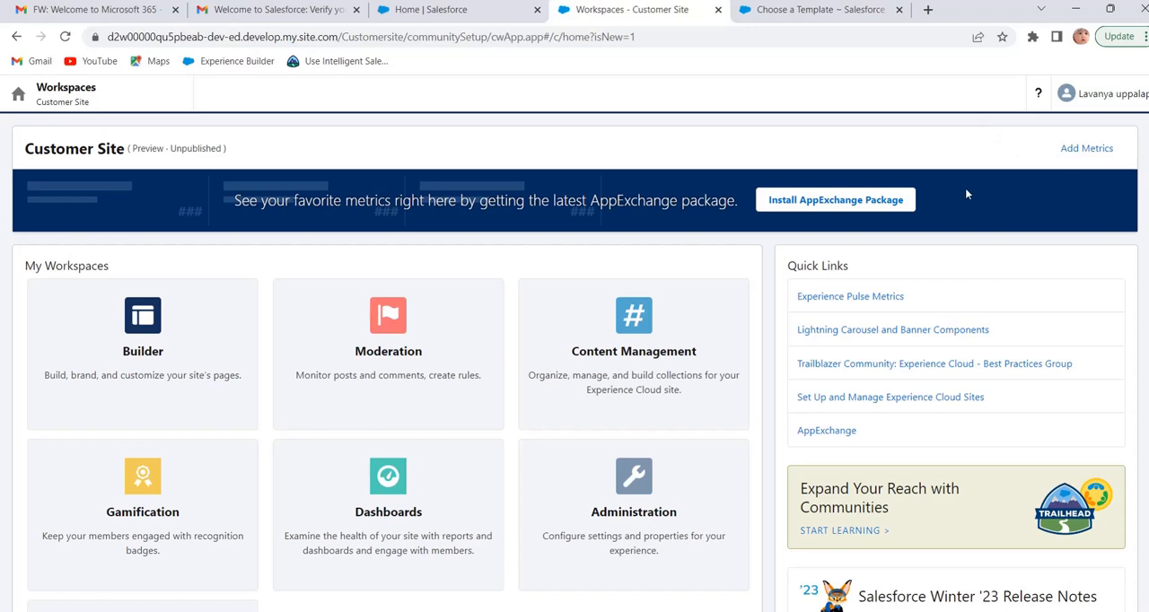
pyautogui.moveTo(62, 151)
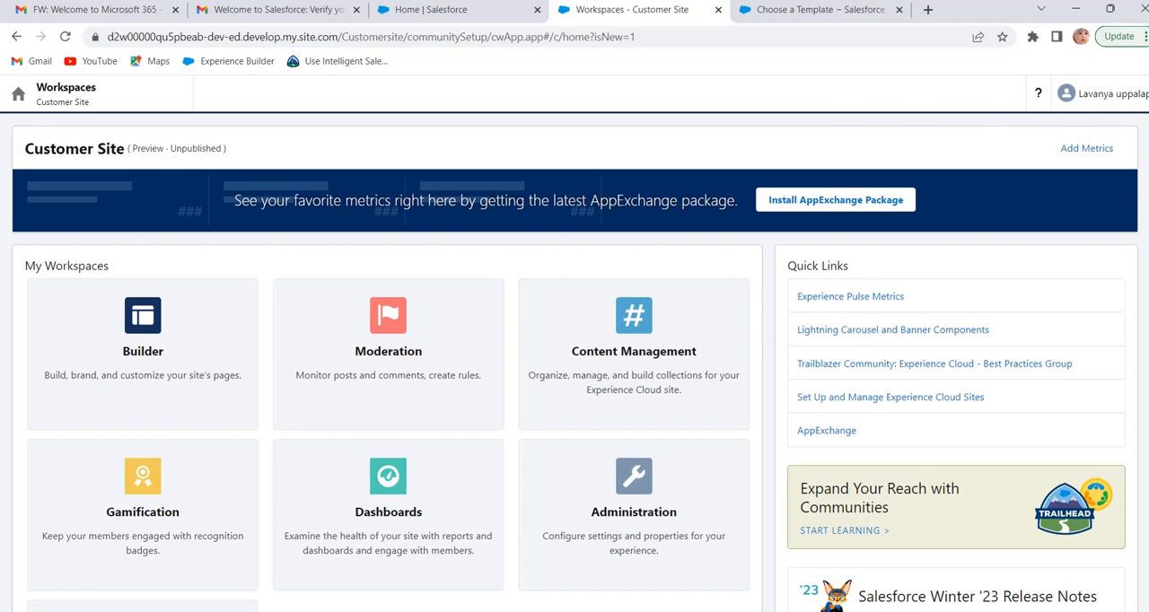
pyautogui.scroll(-3)
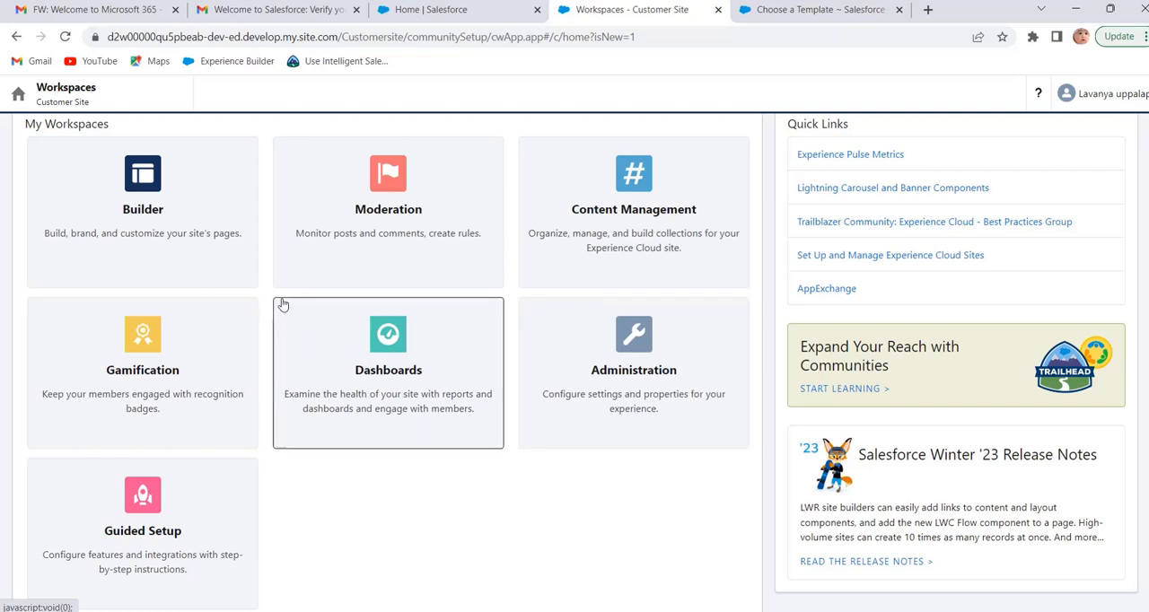
pyautogui.moveTo(183, 219)
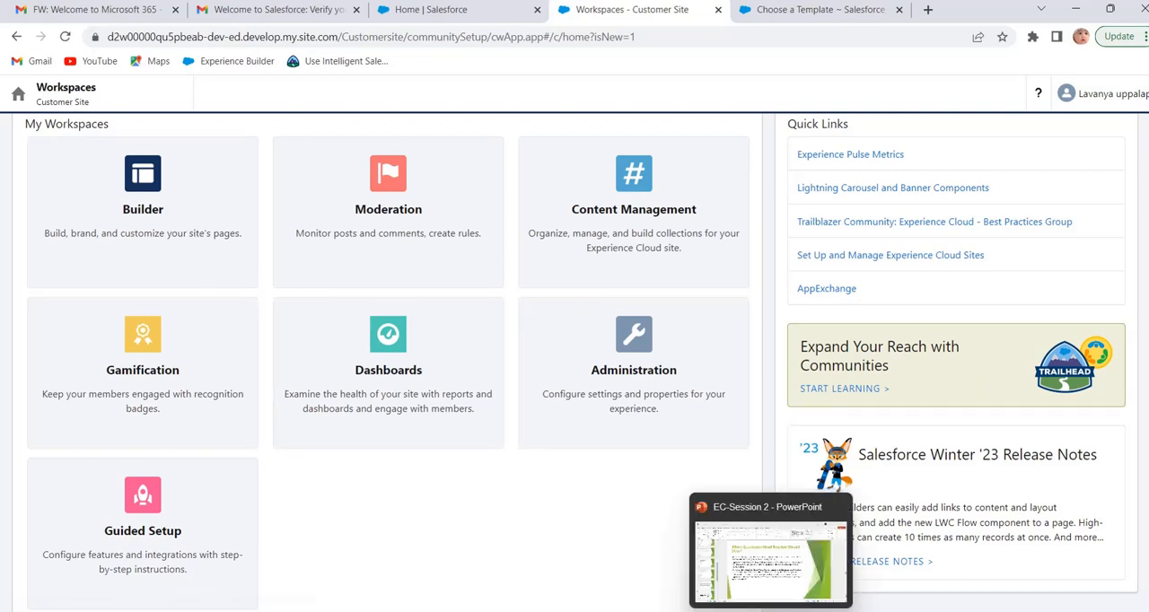
# Step: In the EC-Session 2 deck, show the Reference slide then the final Please Subscribe To Salesforce Techbook slide
pyautogui.click(769, 550)
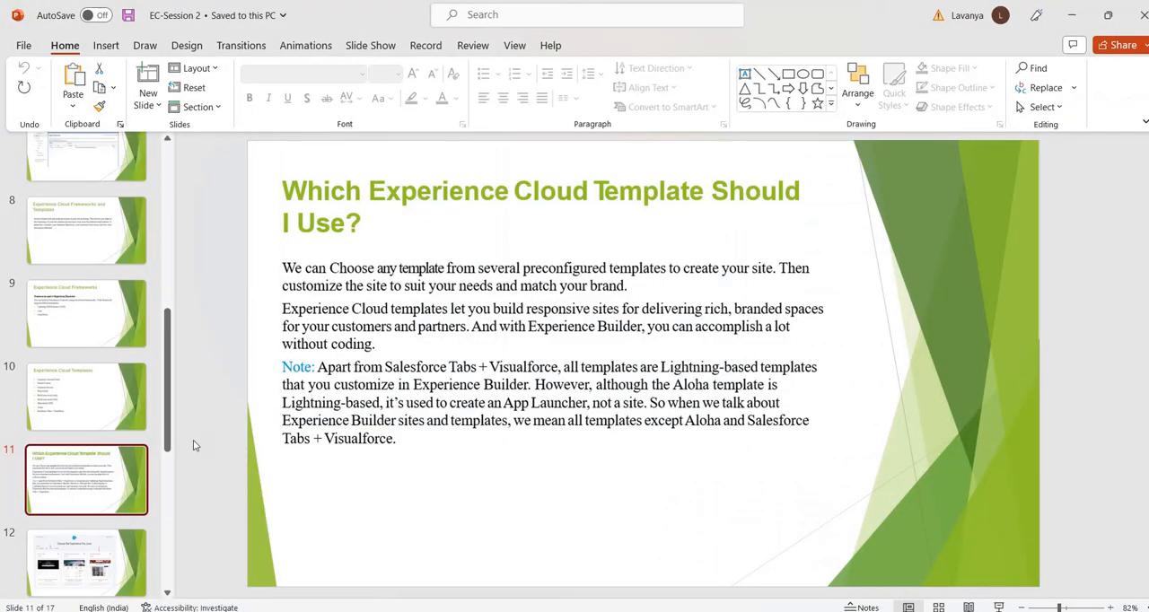
pyautogui.scroll(-3)
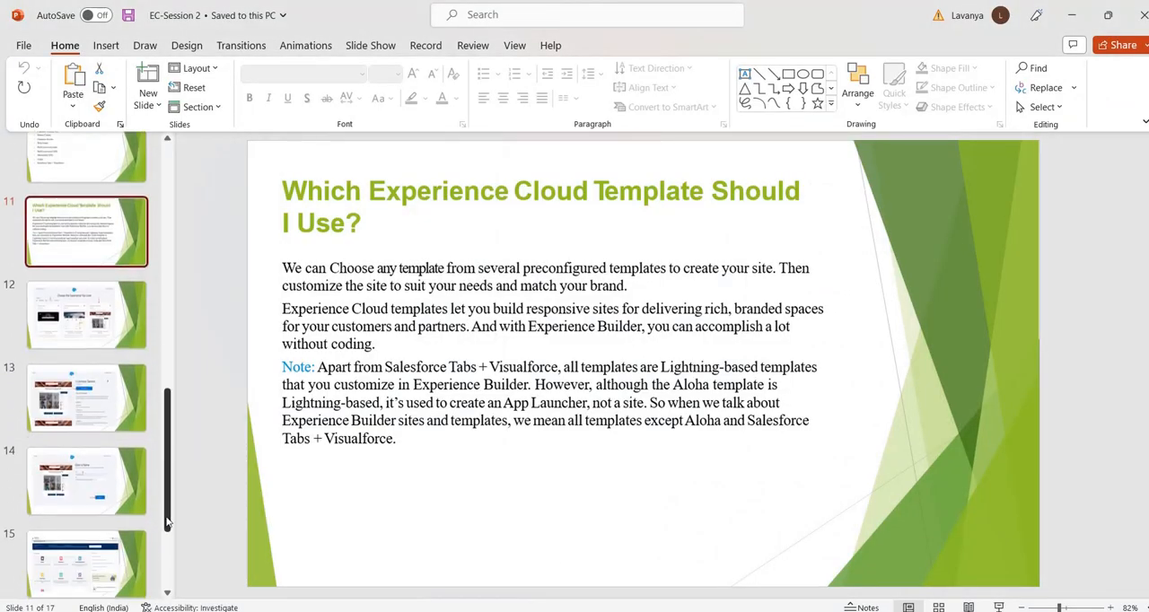
pyautogui.scroll(-3)
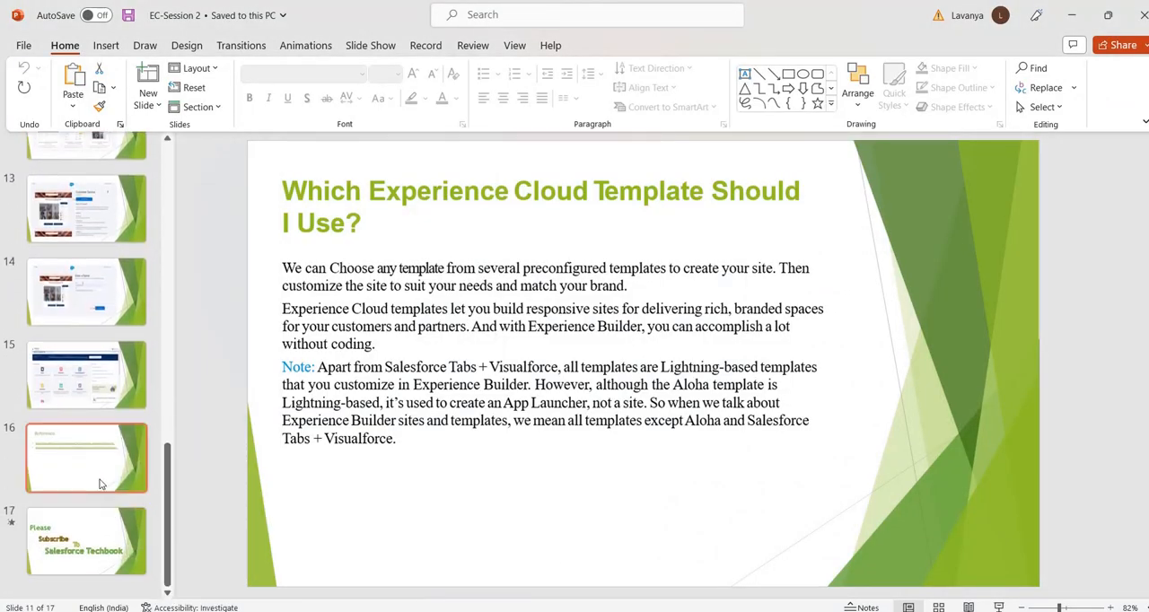
pyautogui.click(86, 458)
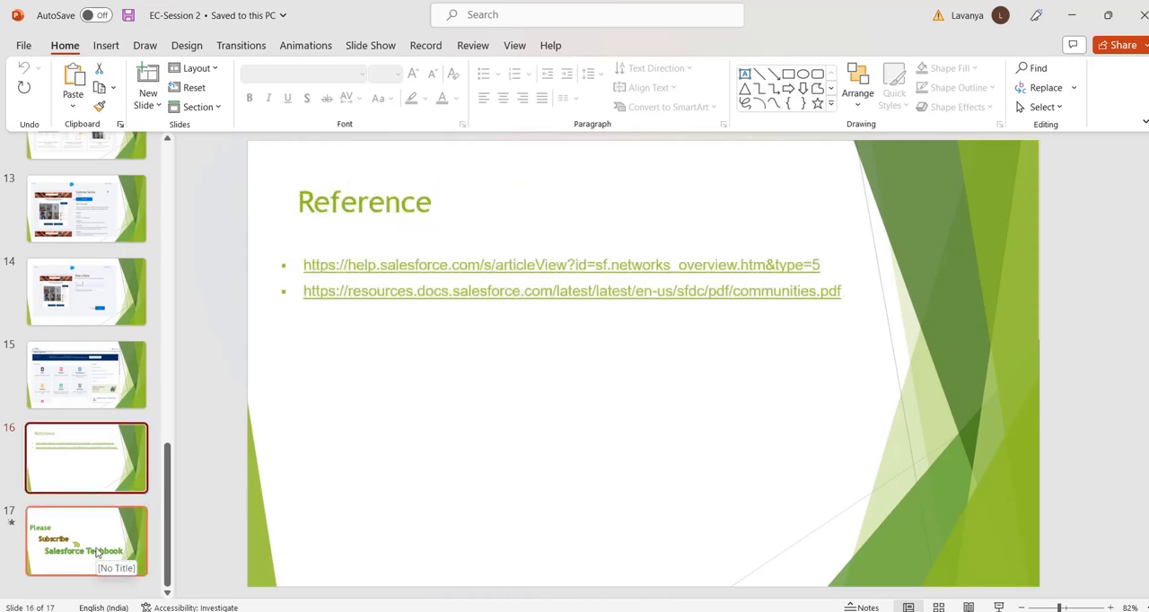
pyautogui.click(86, 540)
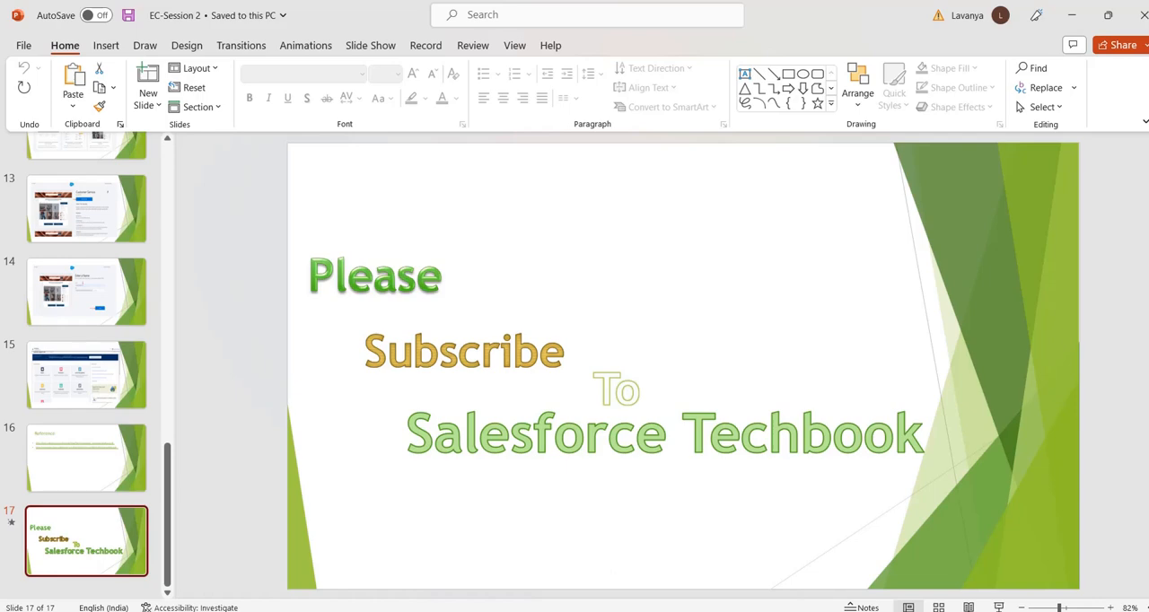